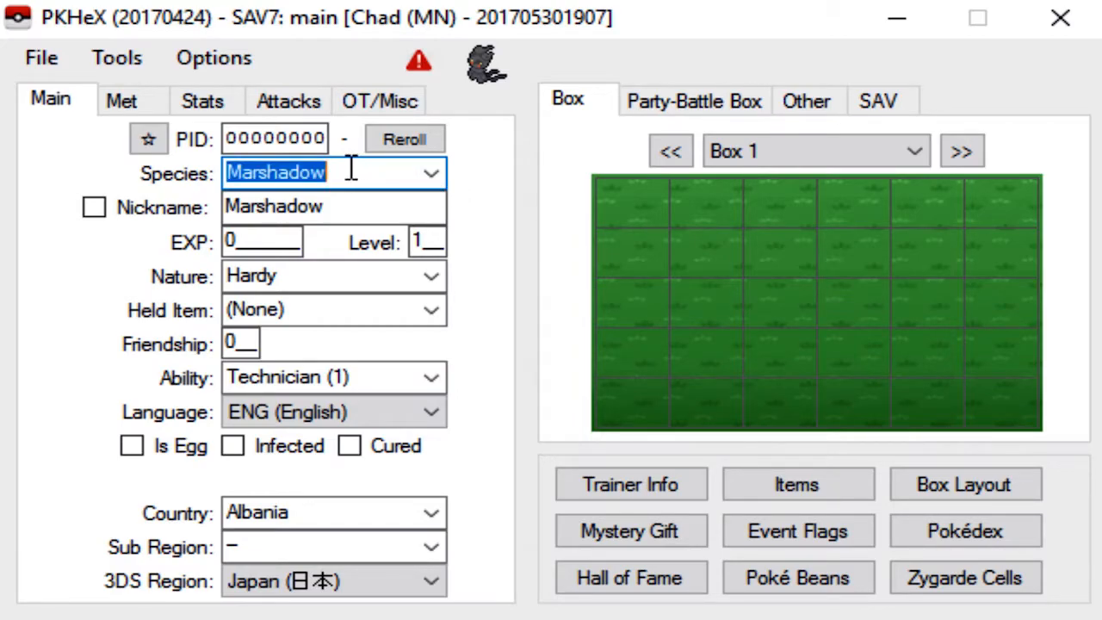
Set the species to Mimikyu and give it the nickname MadeInChina
text(mimikyu)
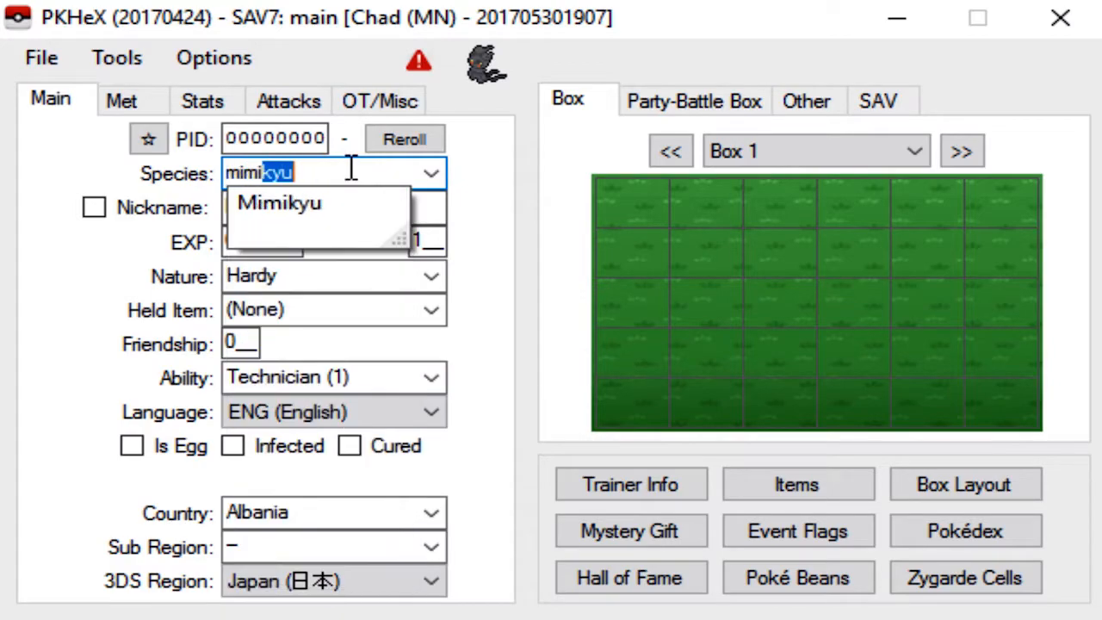
click(278, 203)
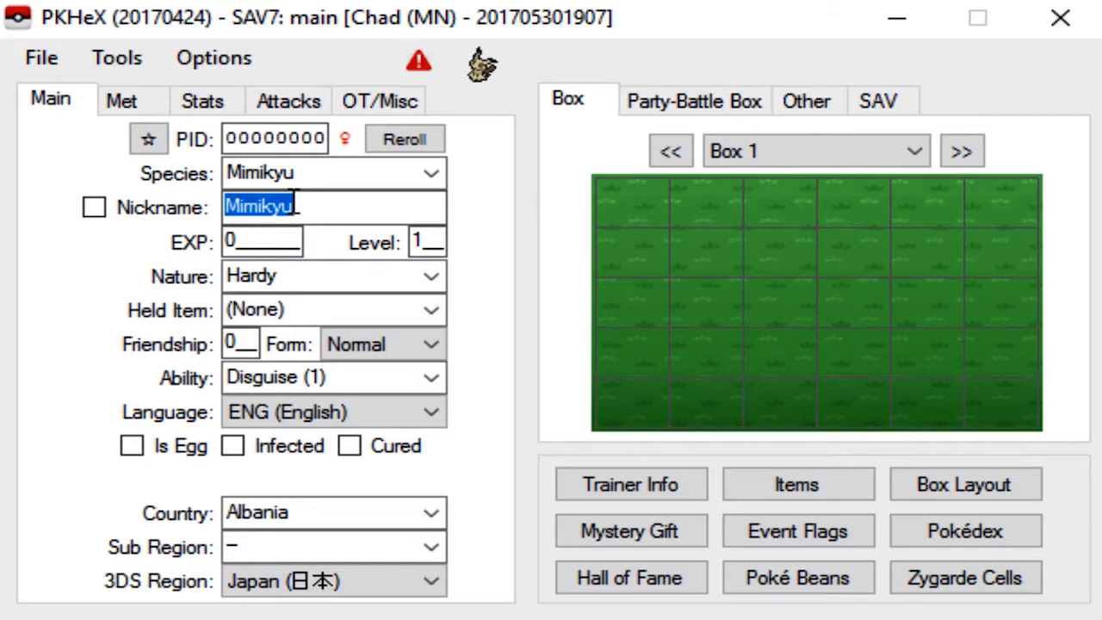
text(Madel)
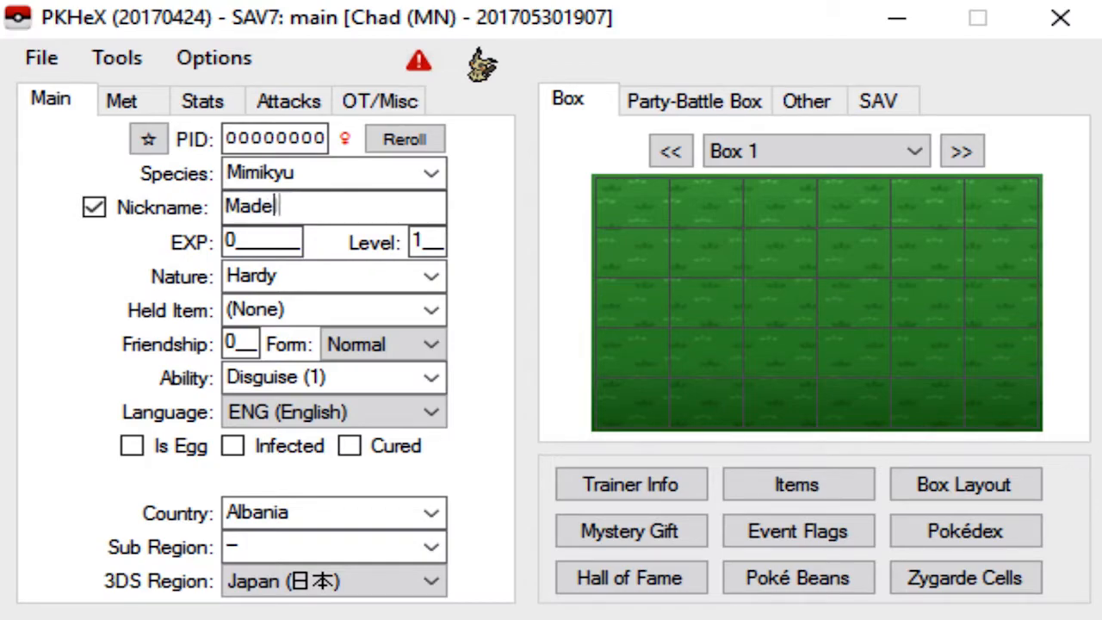
text(InChina)
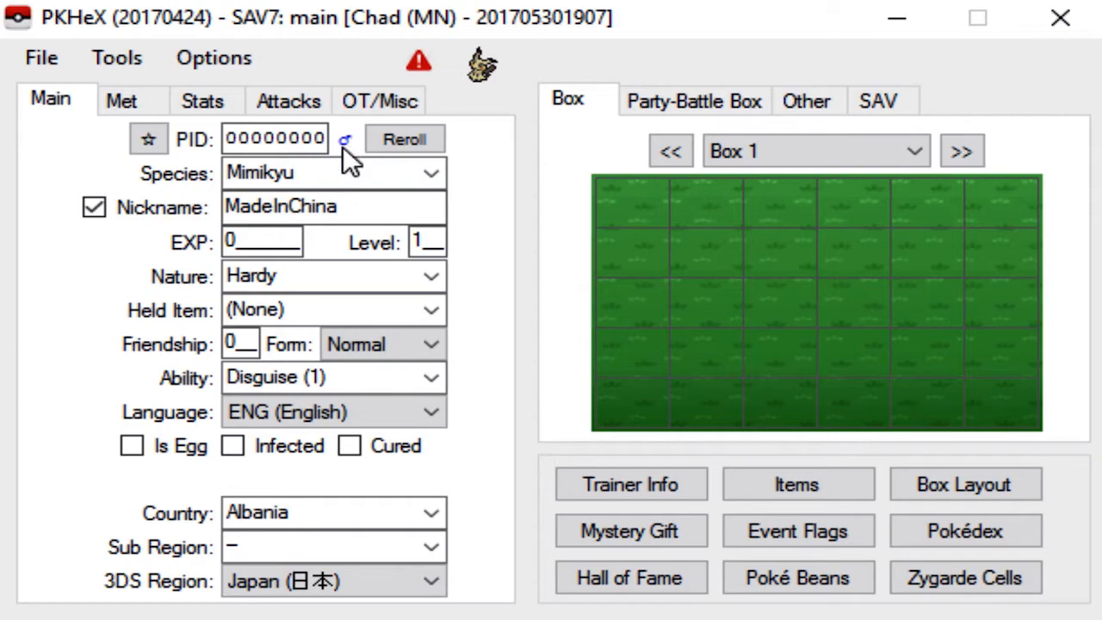
Toggle the Mimikyu's gender and give it a Jolly nature
click(345, 137)
text(69)
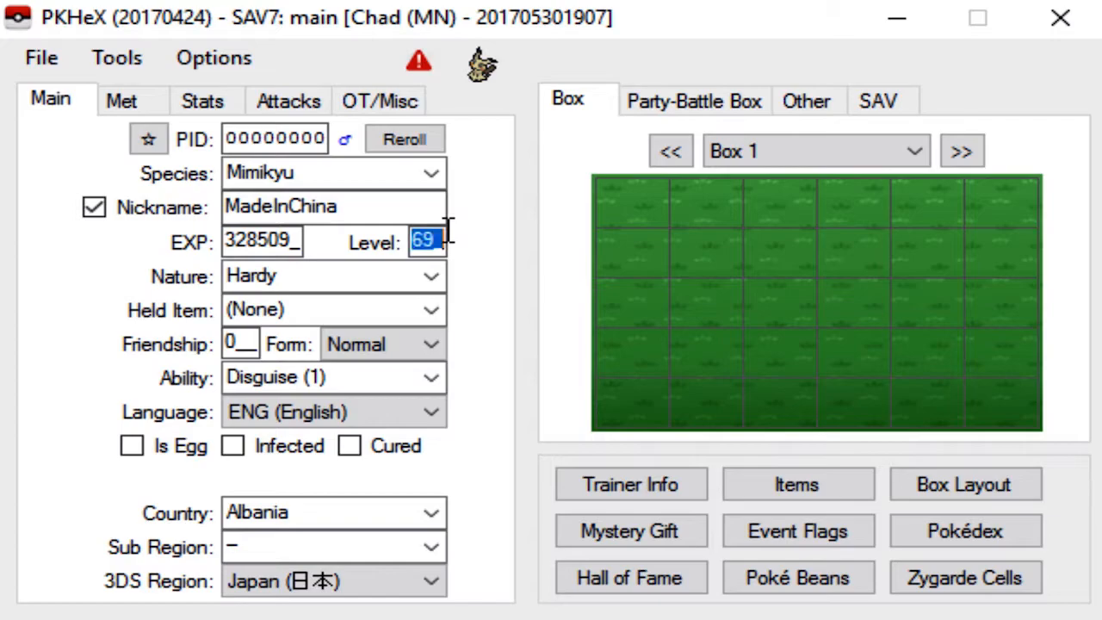
mouse_move(330, 284)
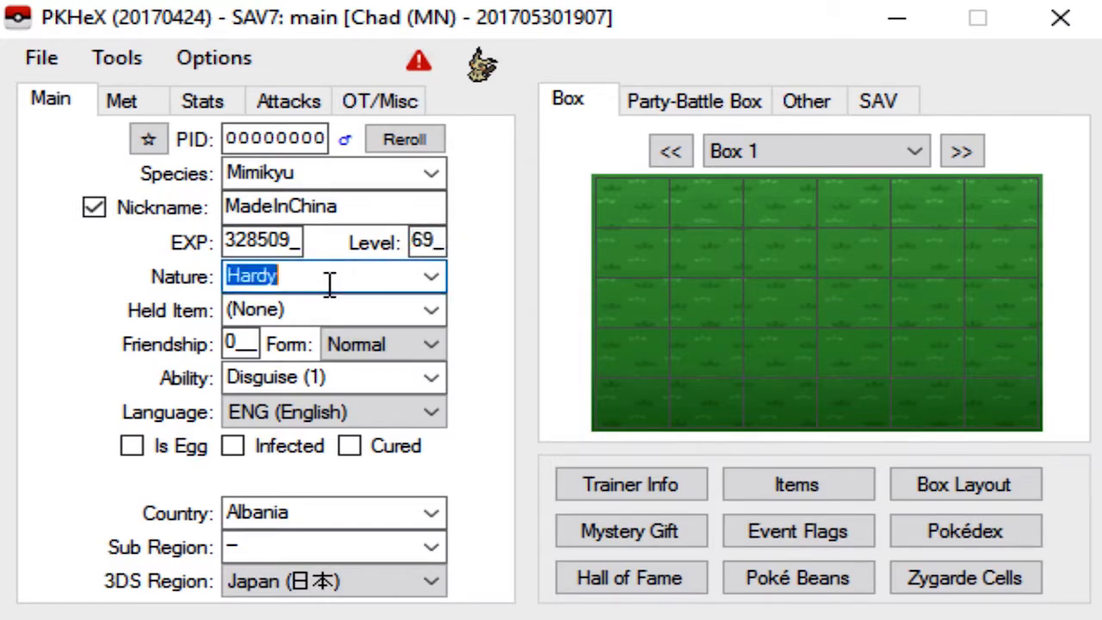
click(430, 275)
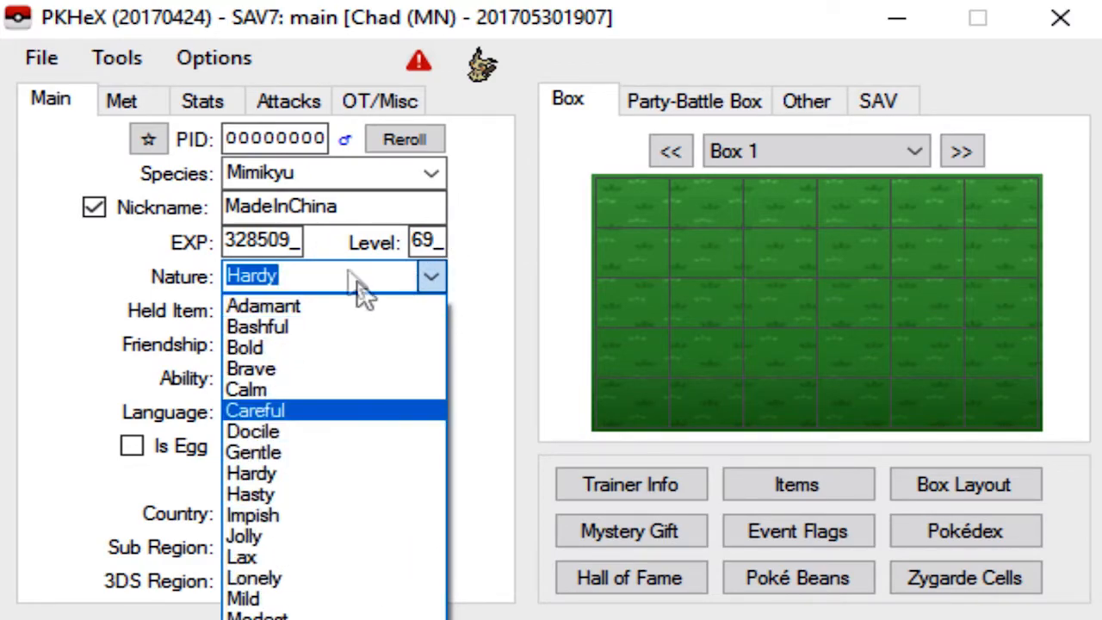
click(251, 472)
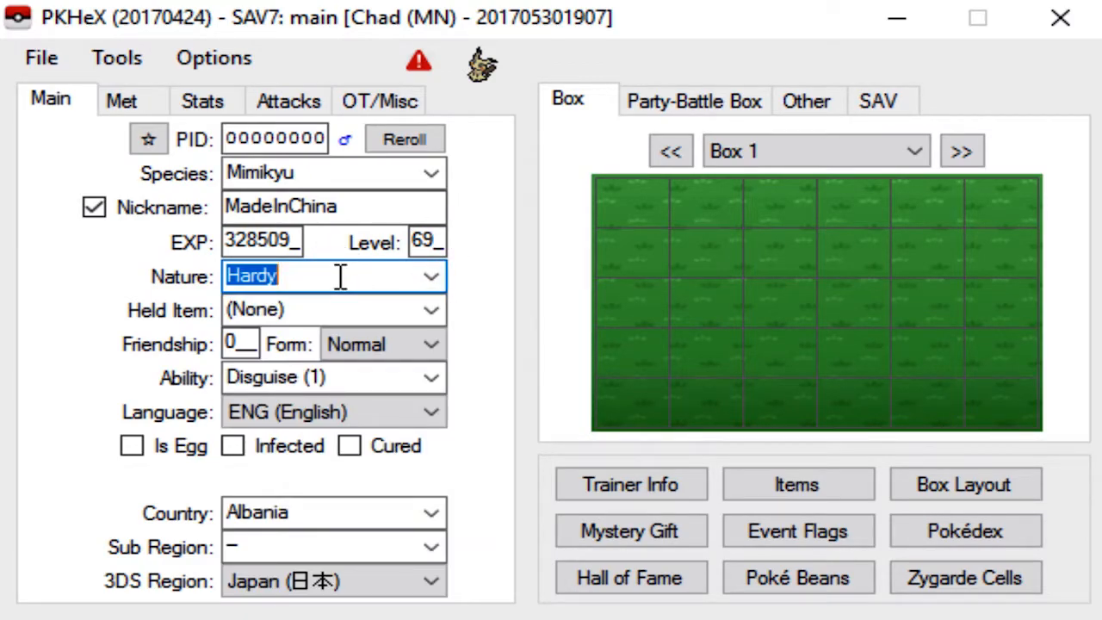
text(jolly)
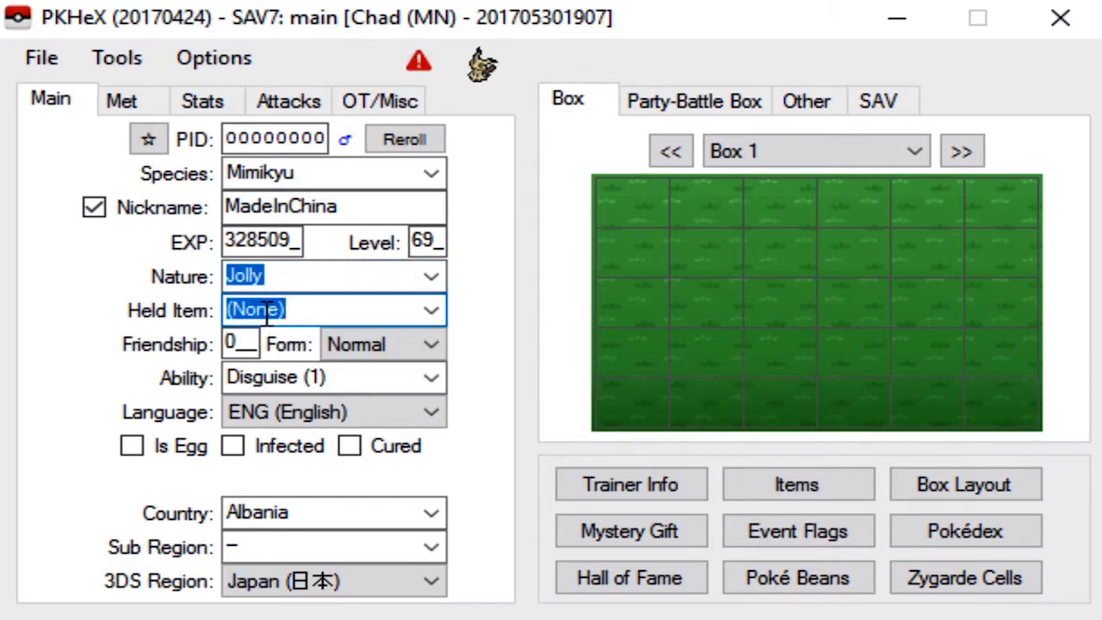
Give the Mimikyu a Life Orb as its held item
click(430, 309)
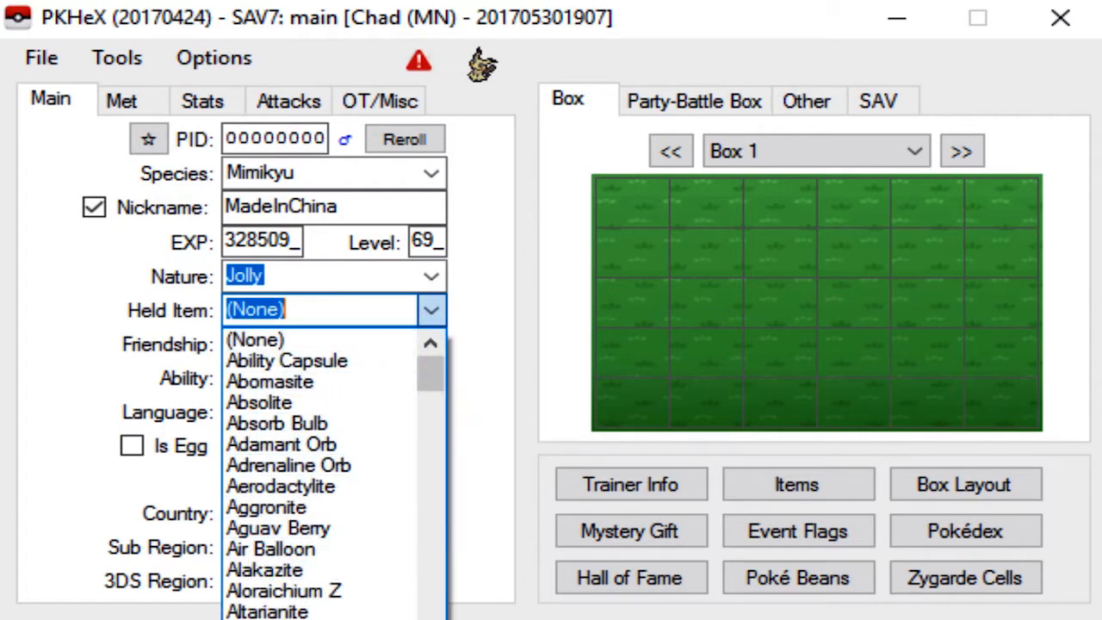
click(255, 339)
text(life)
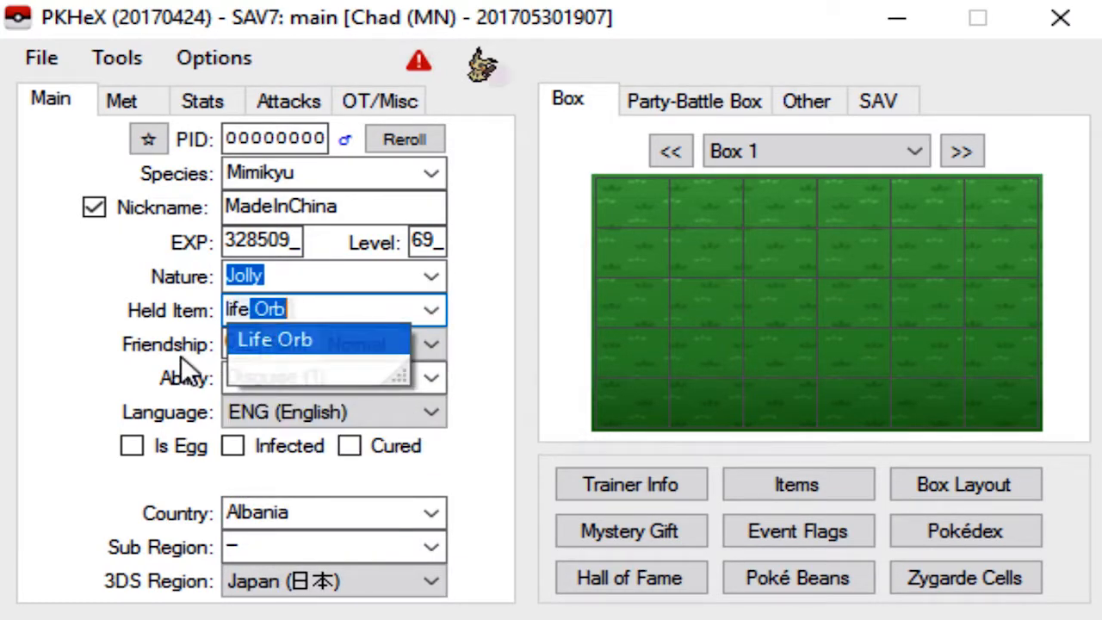
click(274, 337)
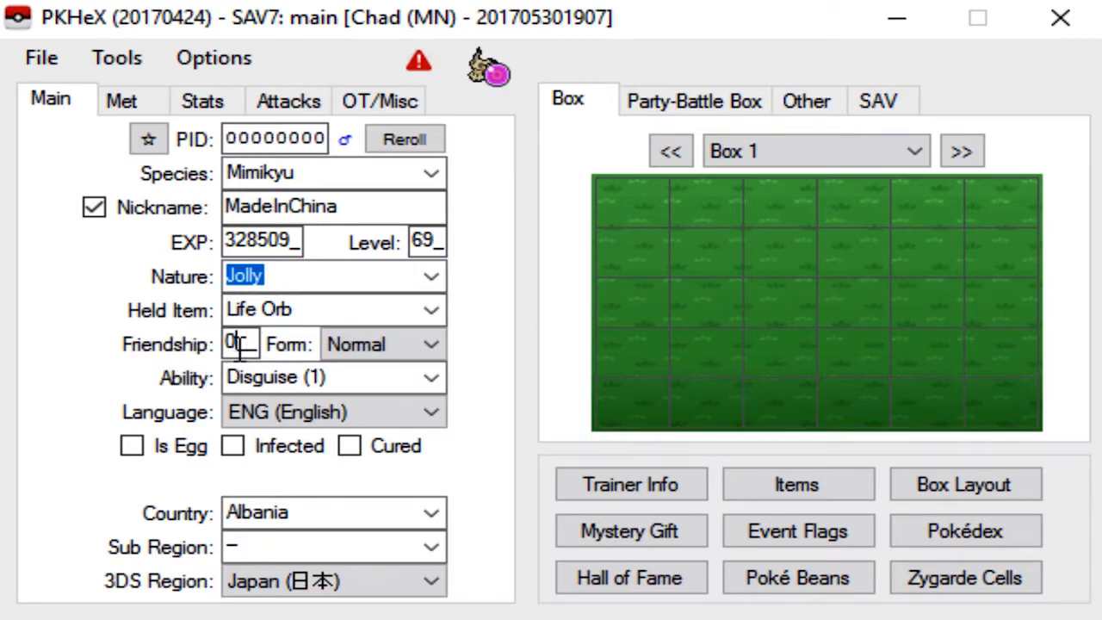
Set Friendship to 255 and keep the Normal form
text(255)
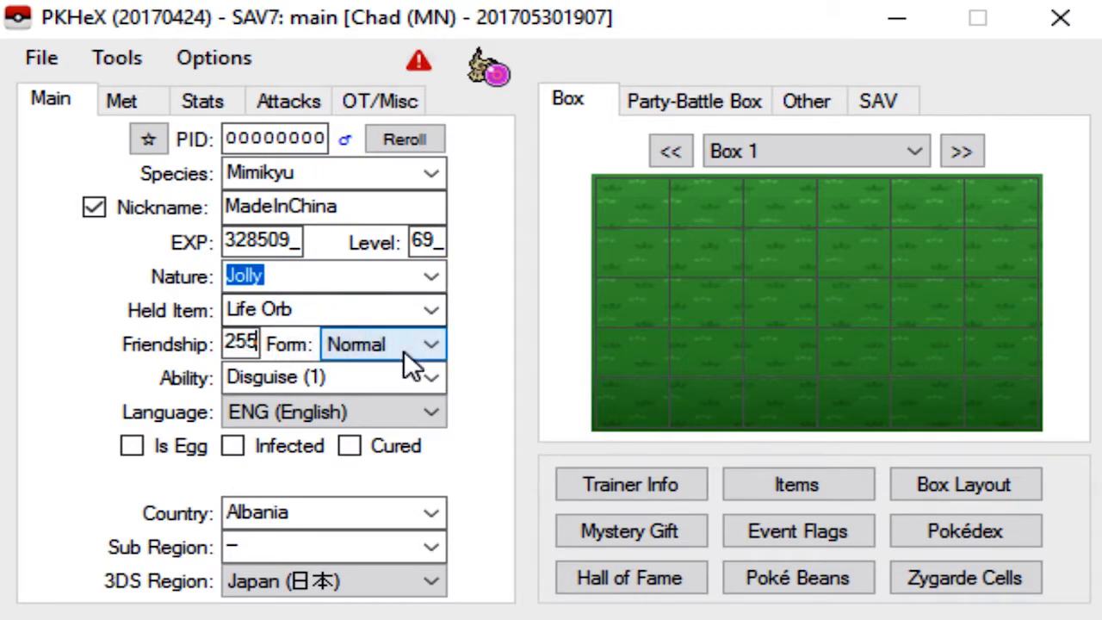
click(431, 344)
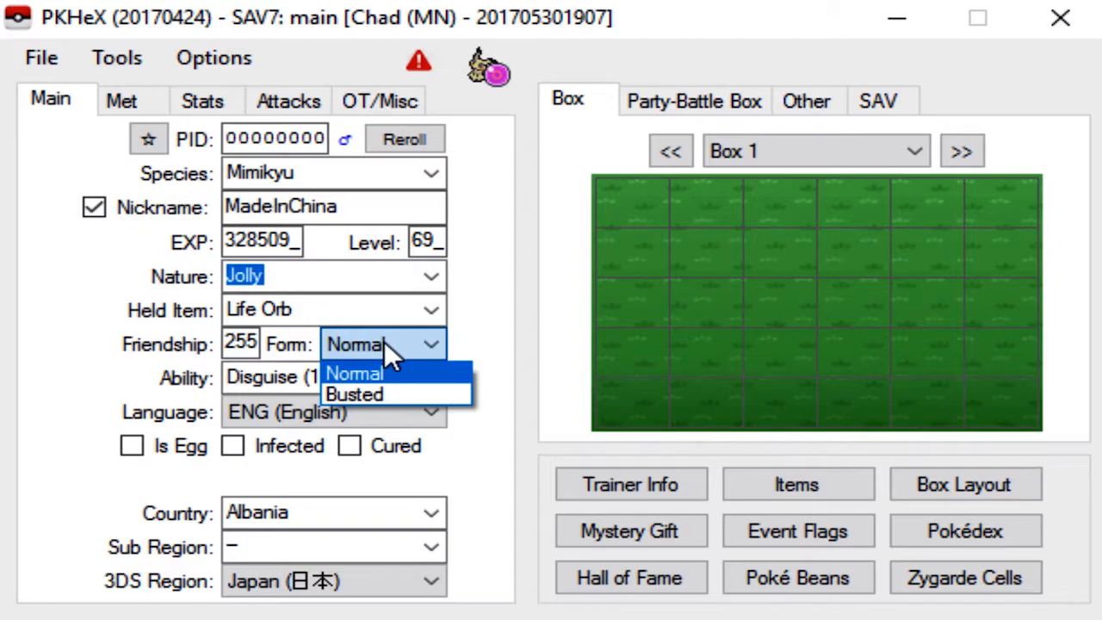
mouse_move(370, 375)
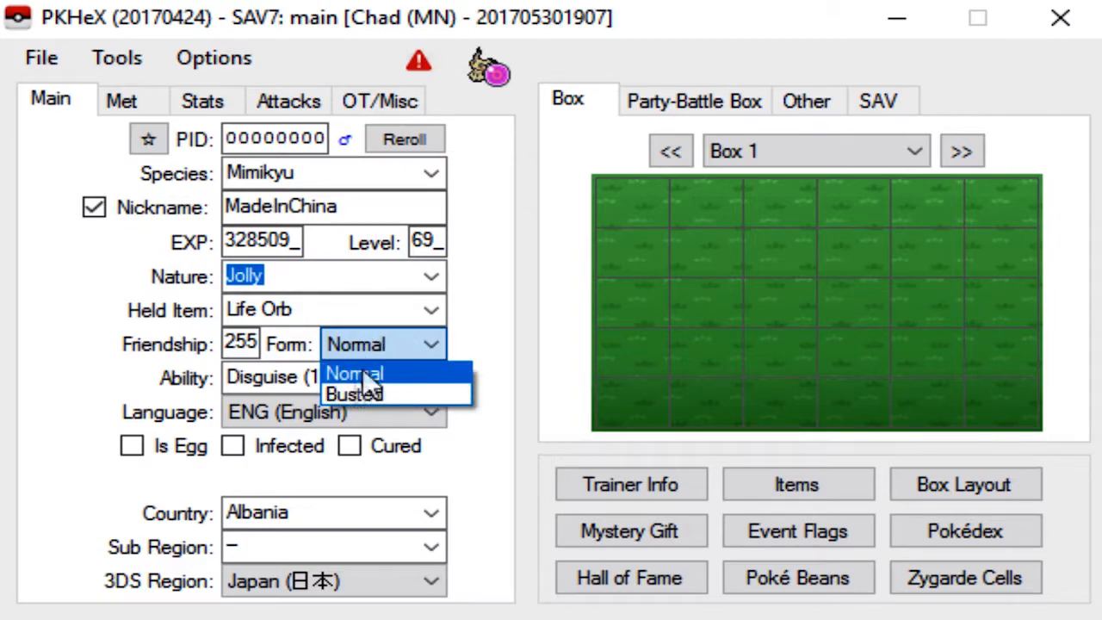
mouse_move(387, 357)
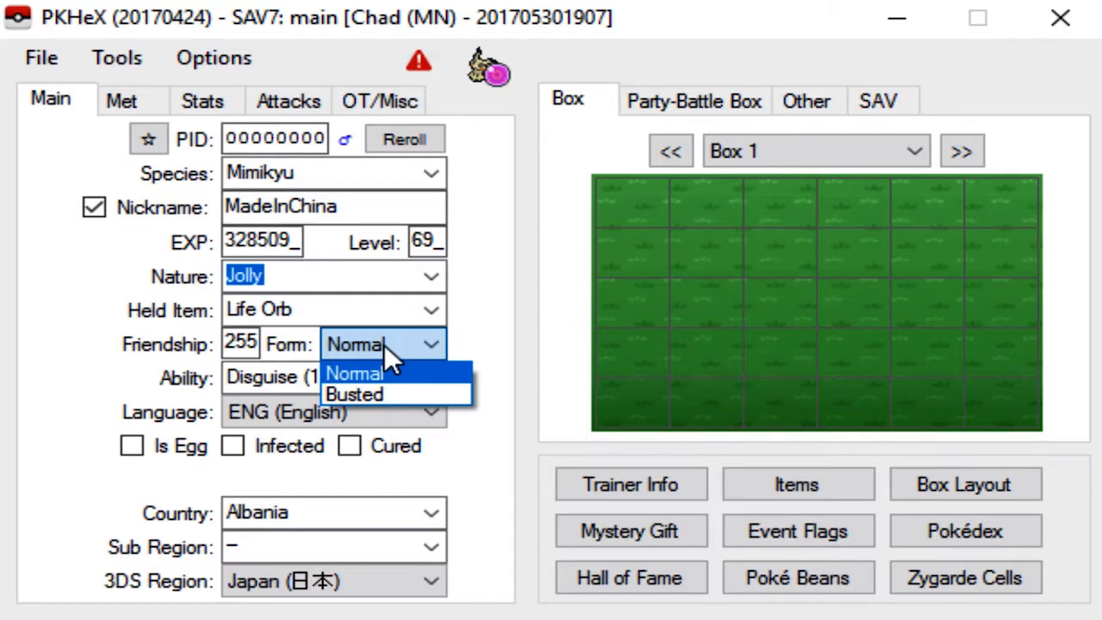
click(353, 373)
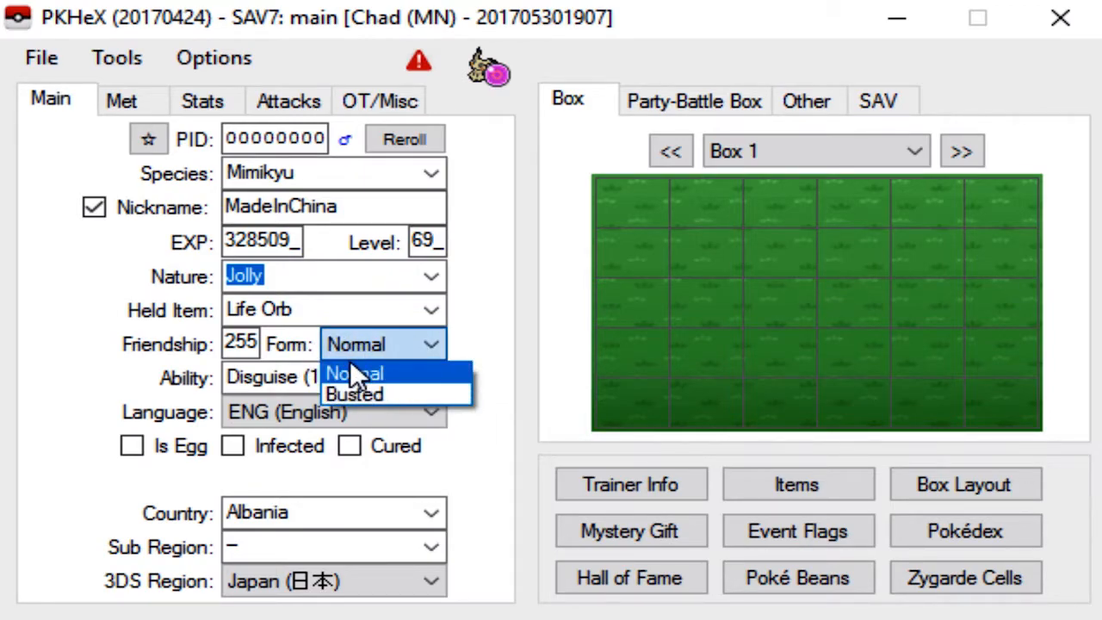
click(355, 371)
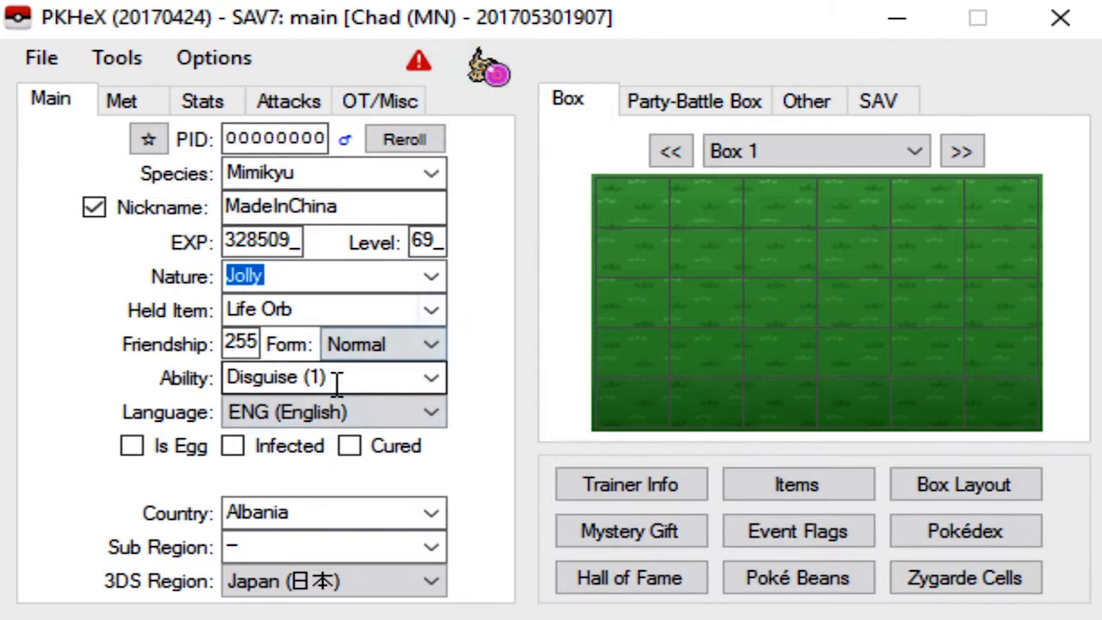
Keep the Disguise ability and English as the language
click(431, 377)
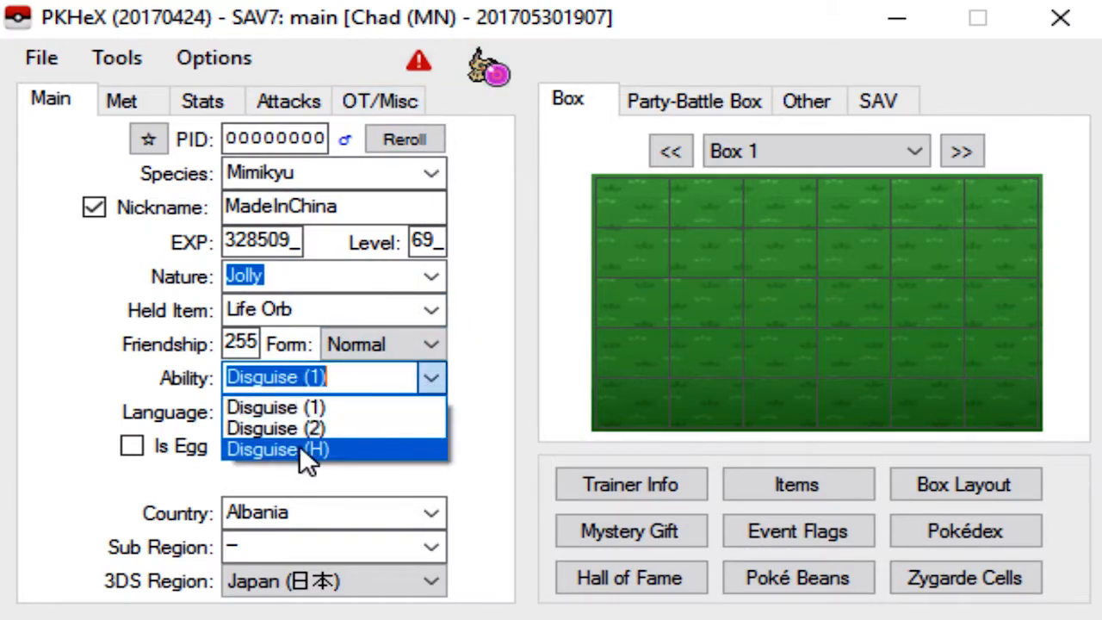
mouse_move(345, 427)
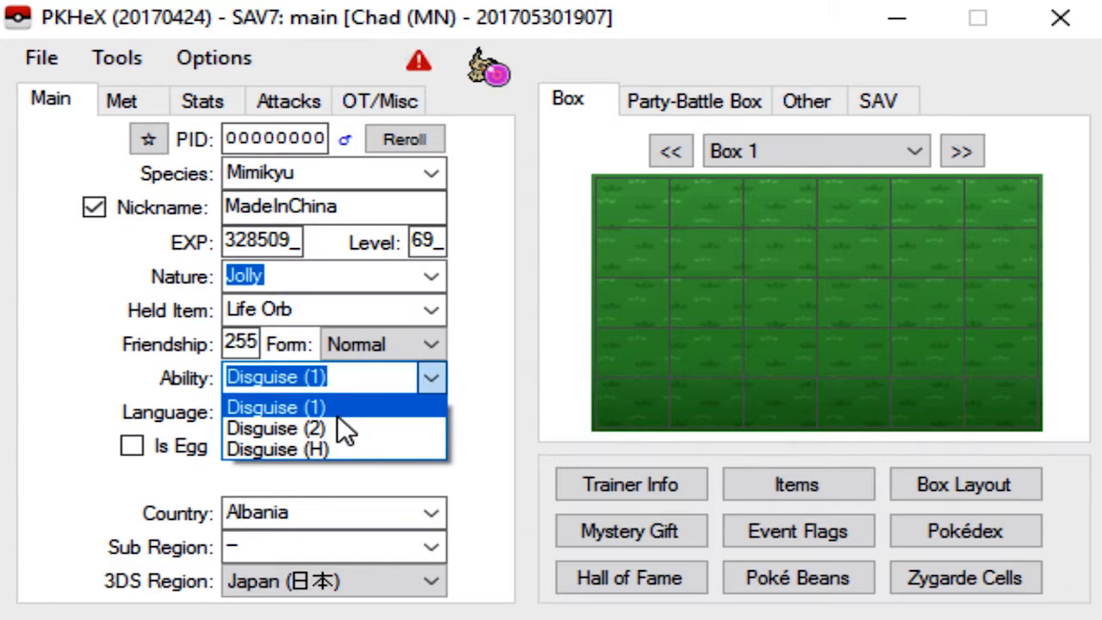
mouse_move(276, 429)
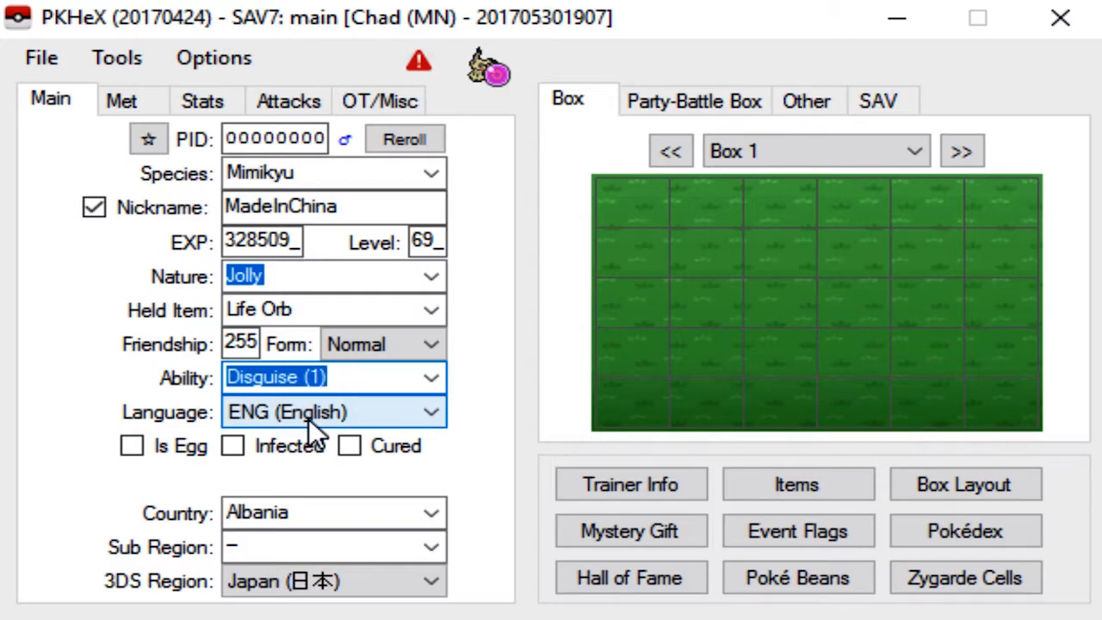
mouse_move(267, 427)
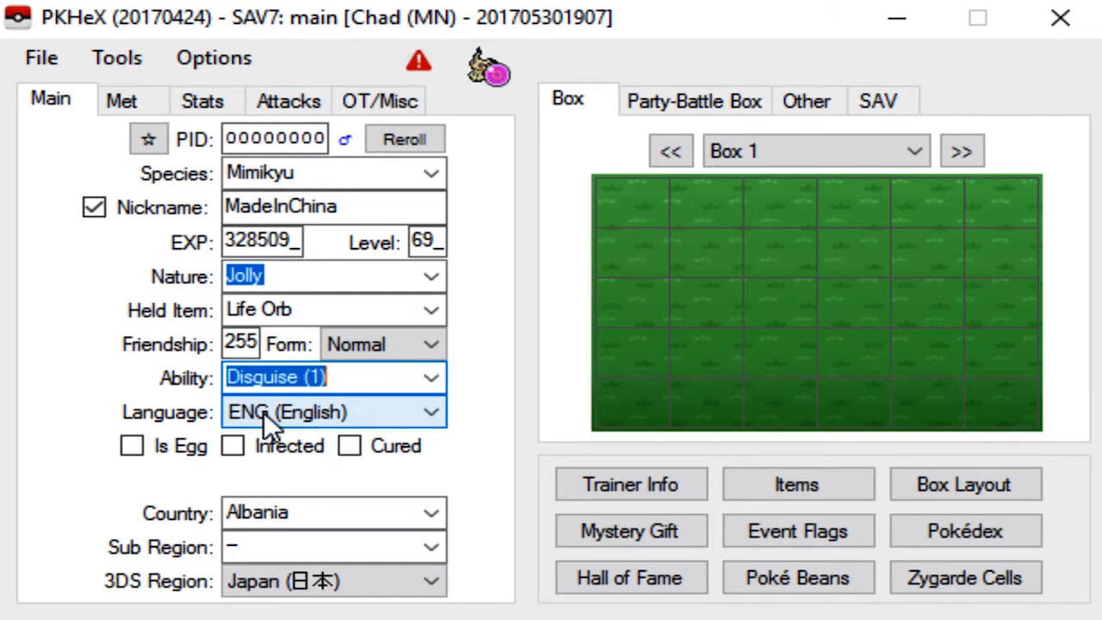
click(430, 411)
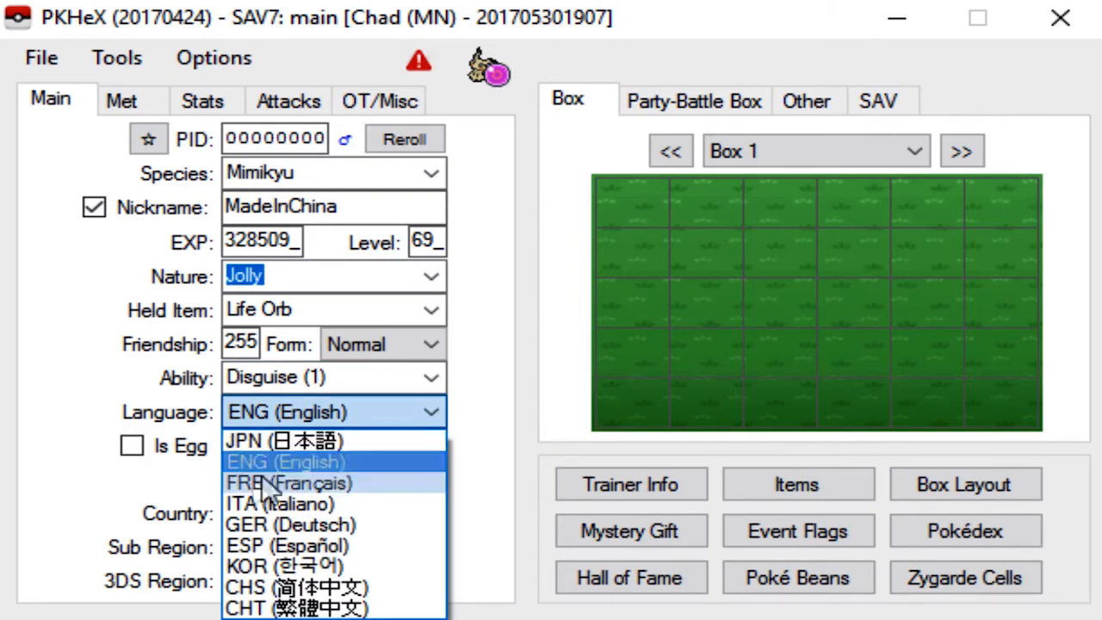
mouse_move(279, 503)
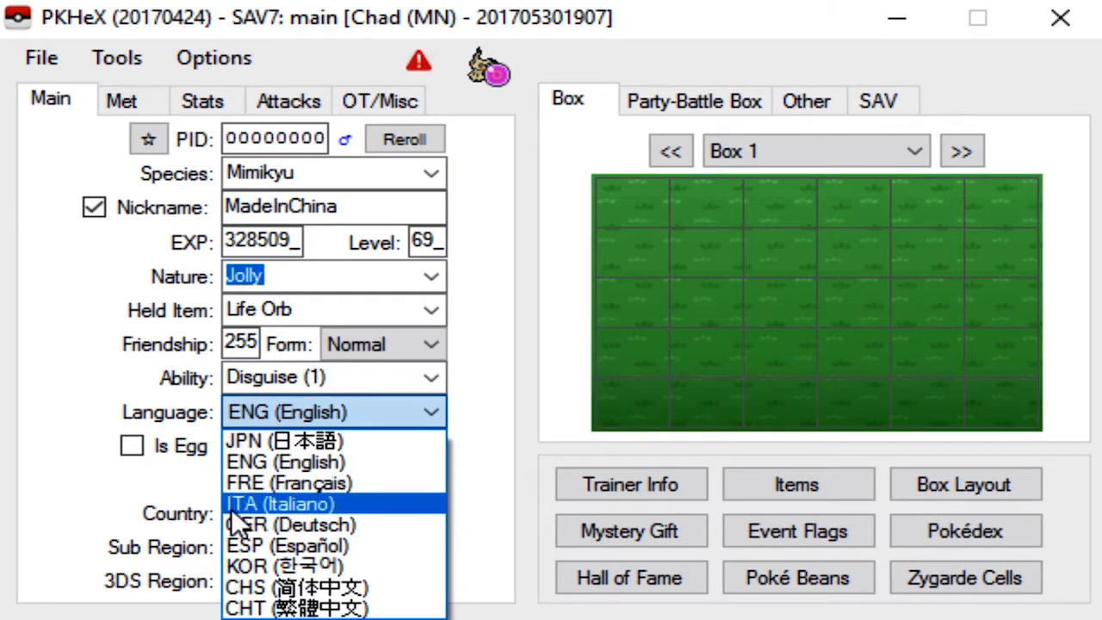
mouse_move(296, 461)
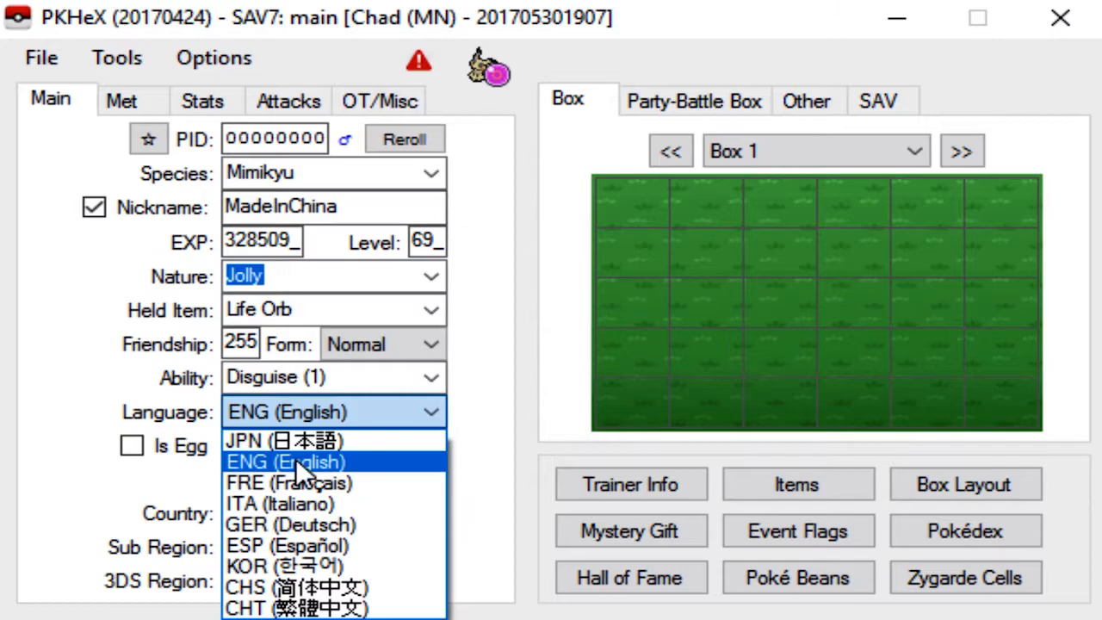
click(286, 462)
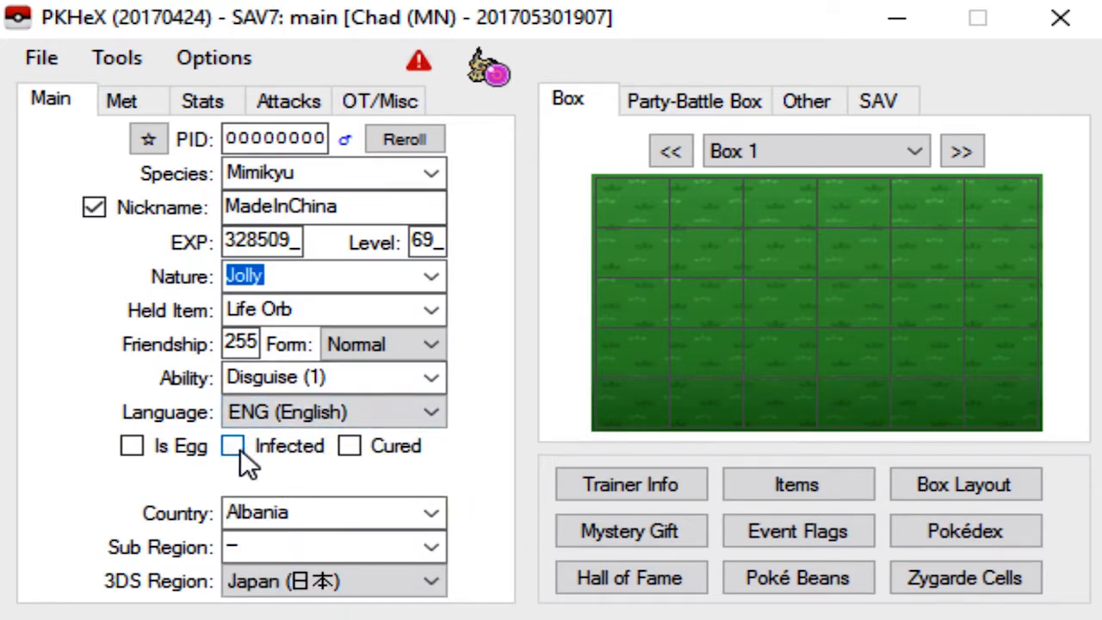
Mark the Mimikyu's Pokérus infection as cured
click(233, 445)
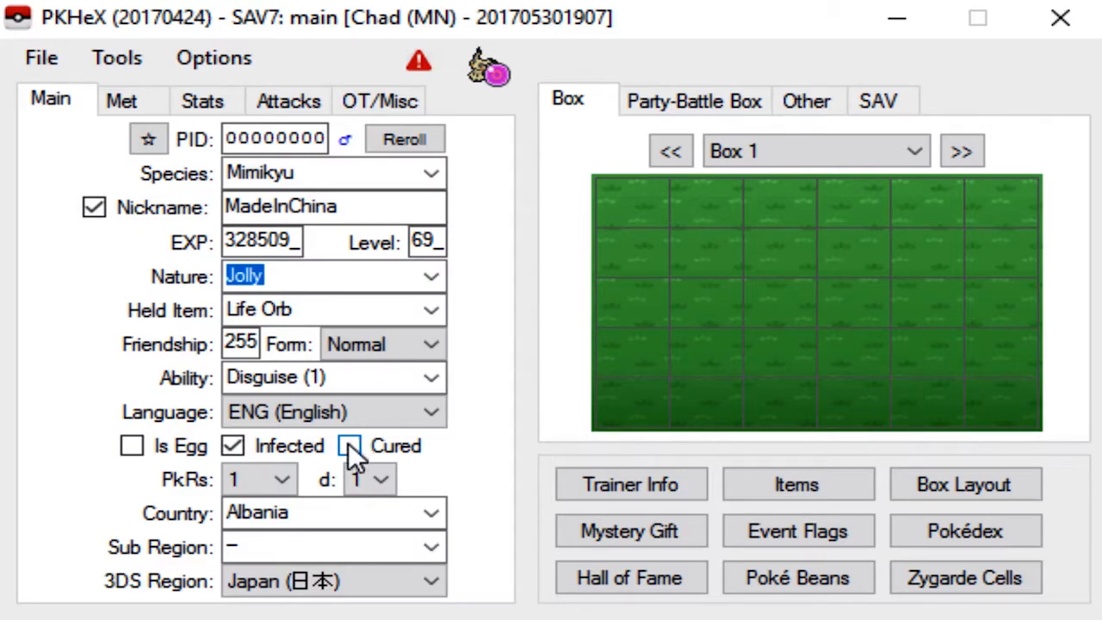
click(350, 444)
text(United States)
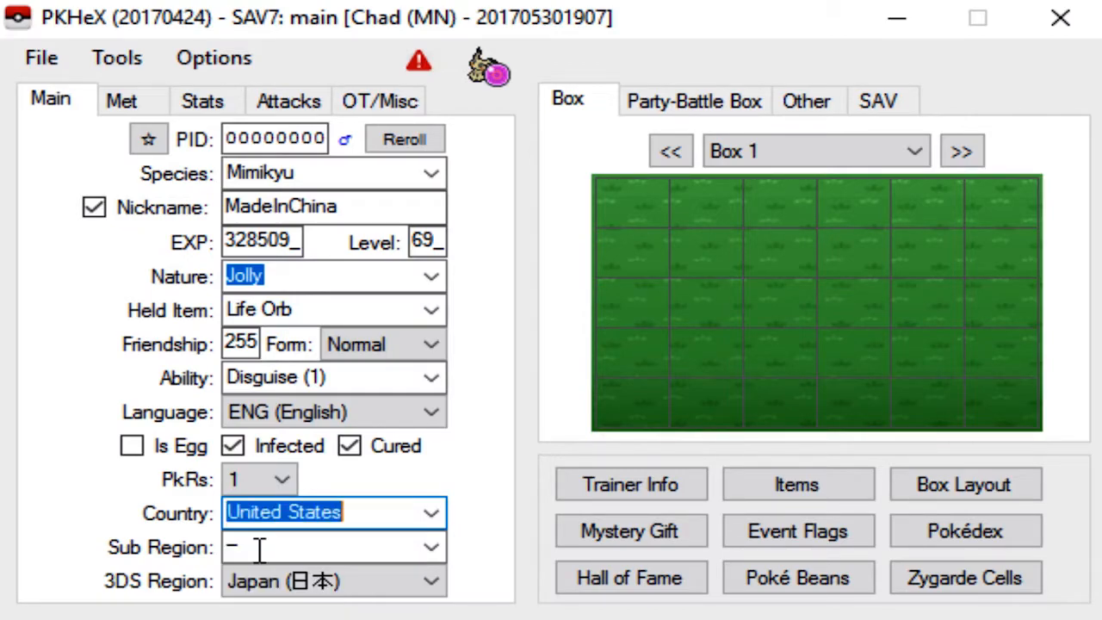
Set the origin to North Carolina, United States in the Americas 3DS region
click(327, 548)
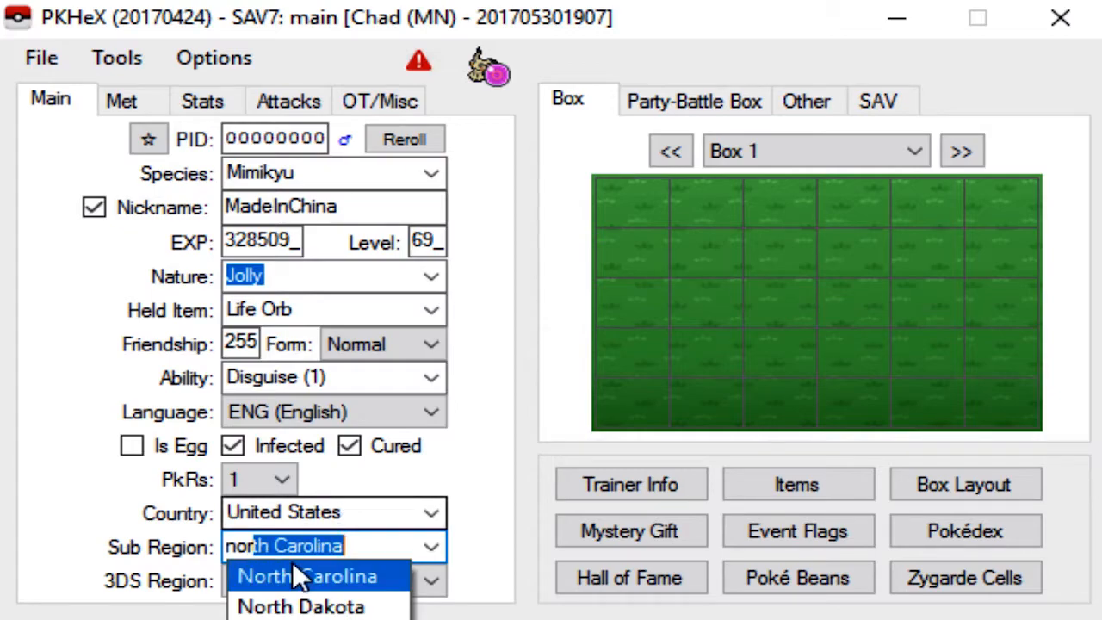
click(307, 575)
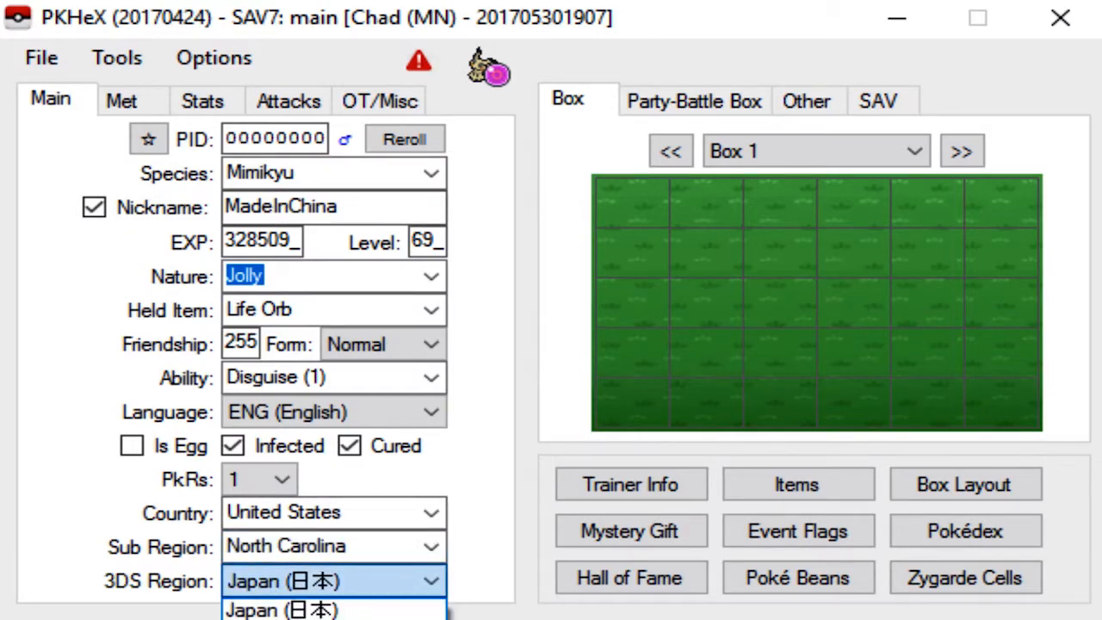
click(331, 609)
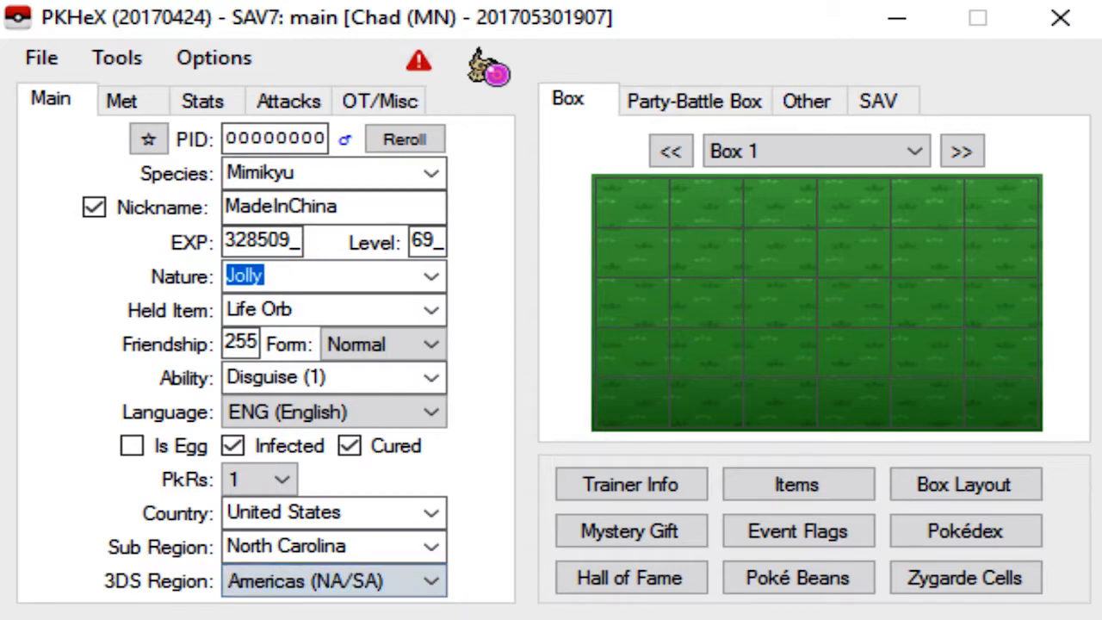
mouse_move(361, 594)
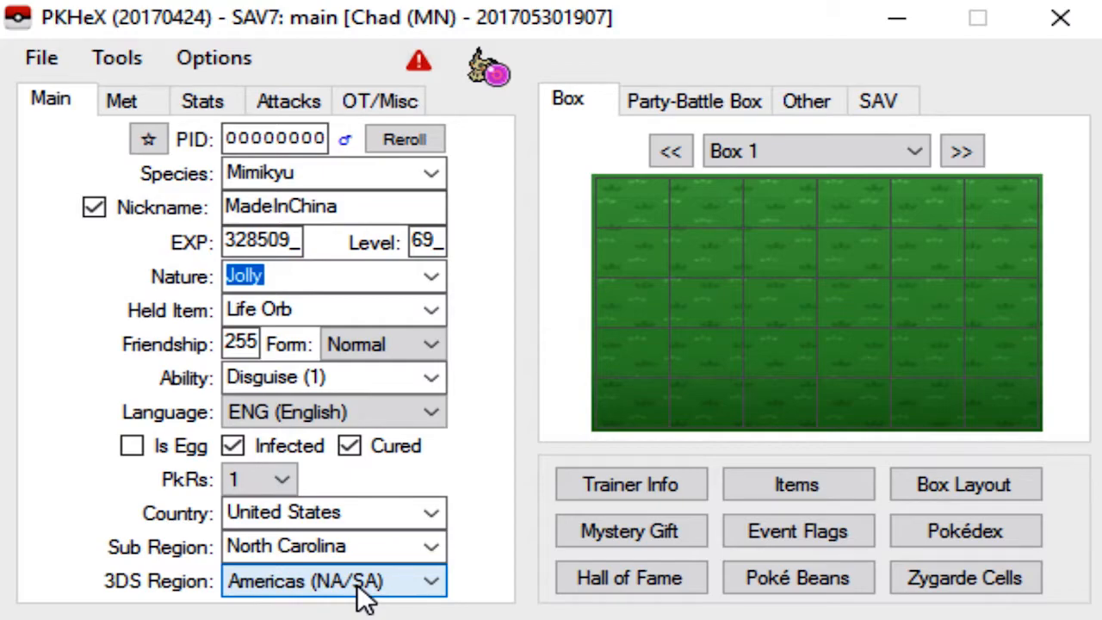
mouse_move(361, 593)
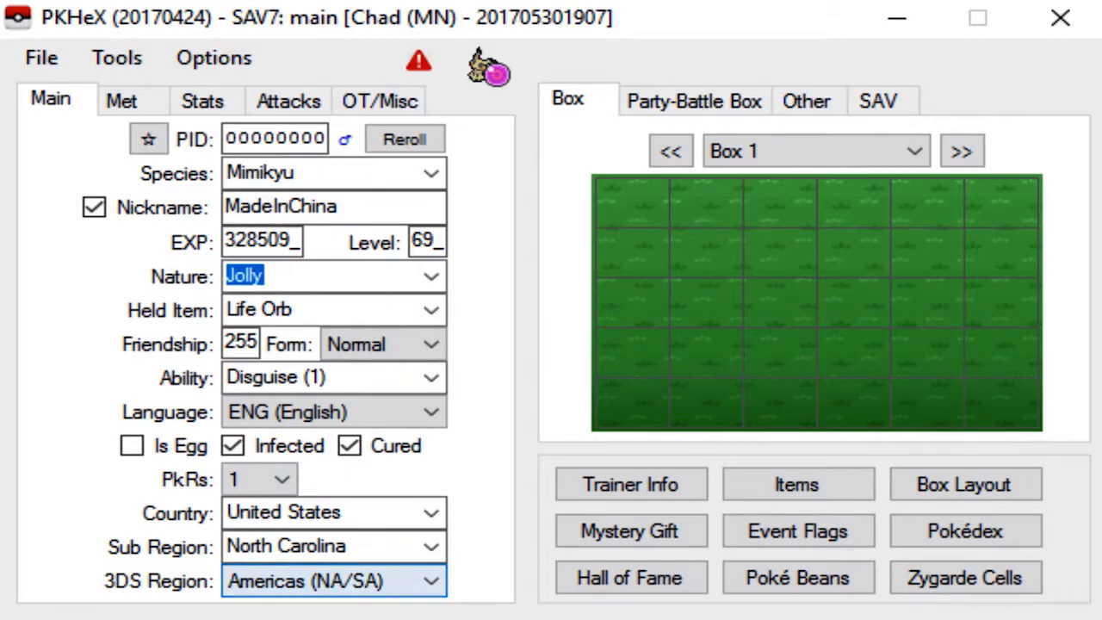
Keep Moon as the origin game with Route 1 as the met location
click(120, 100)
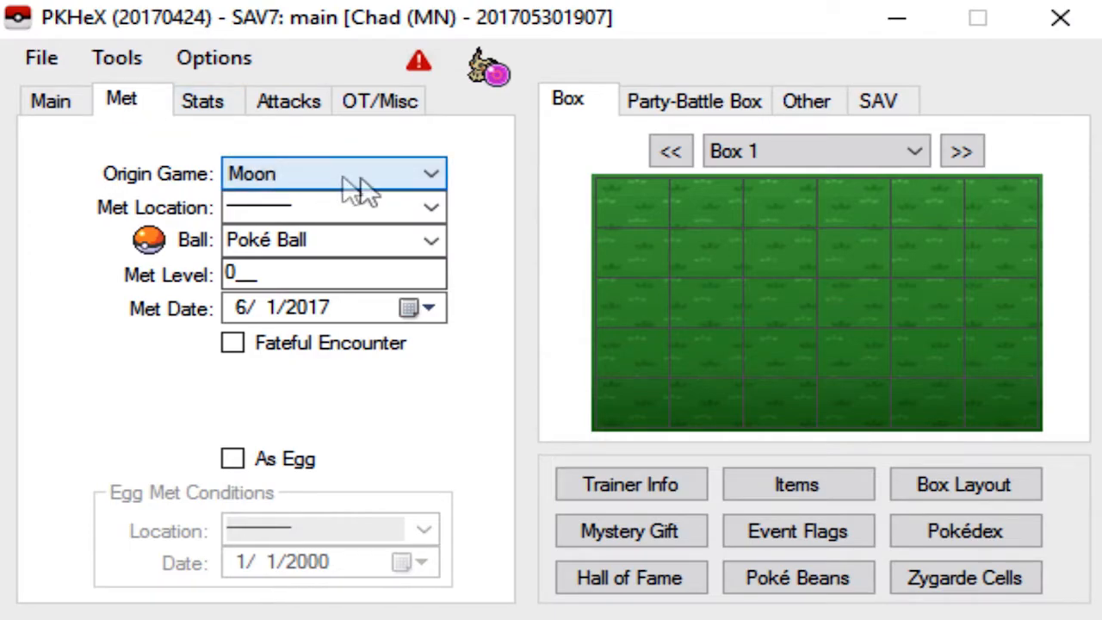
mouse_move(336, 186)
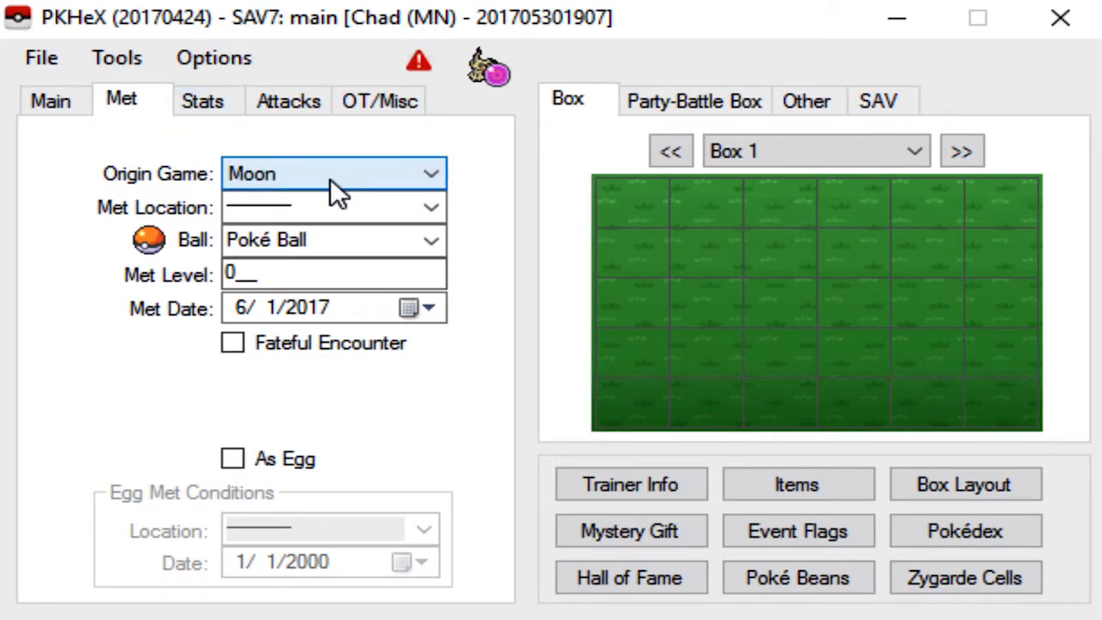
mouse_move(327, 193)
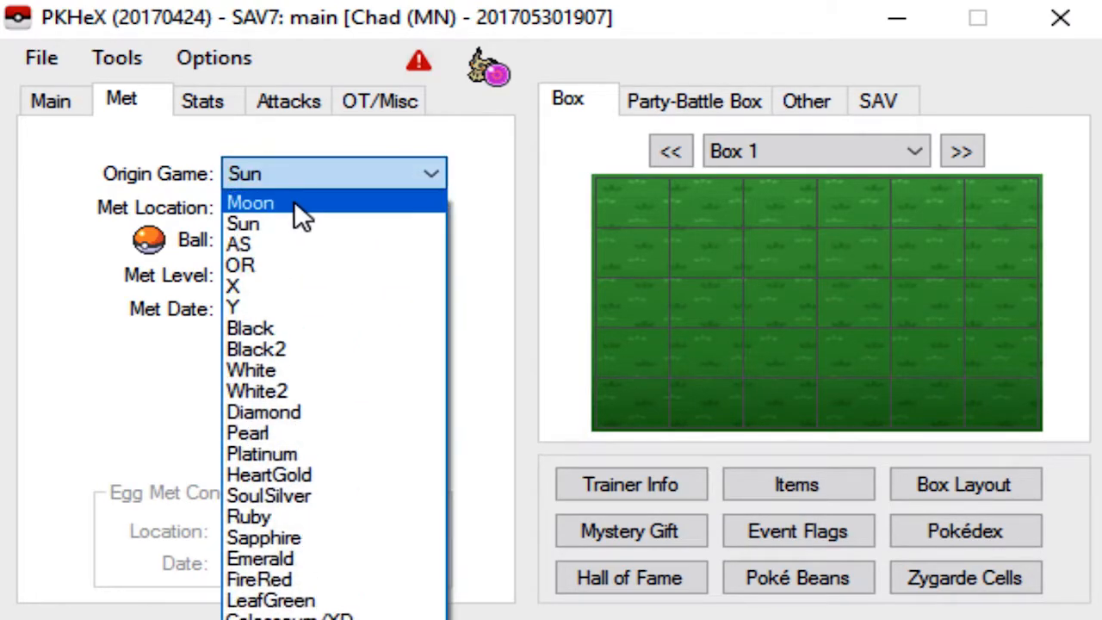
click(249, 203)
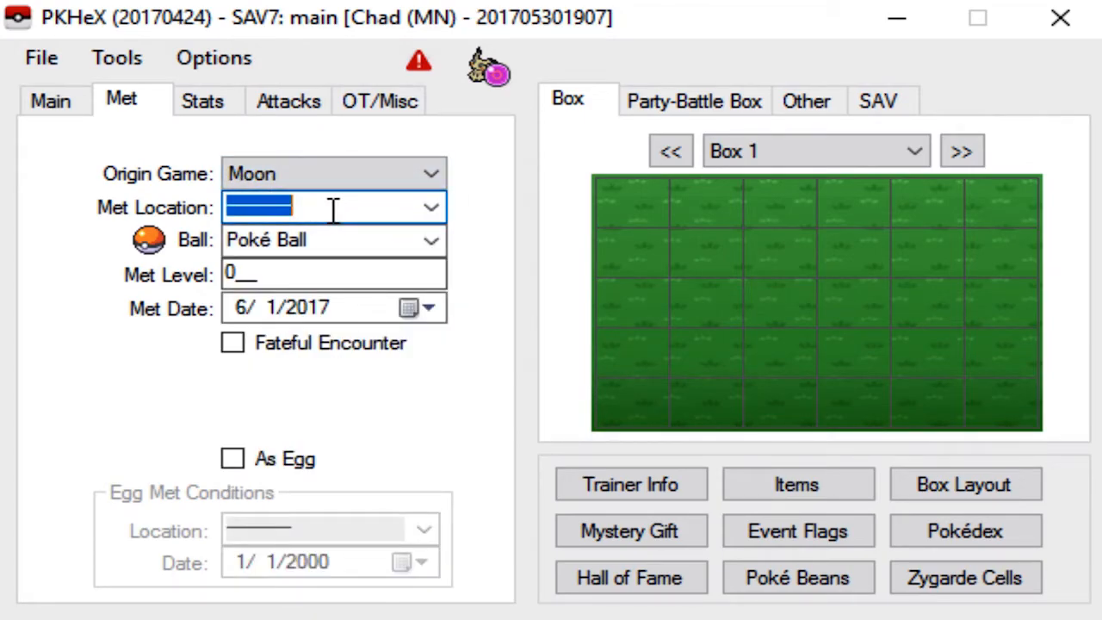
text(route 1)
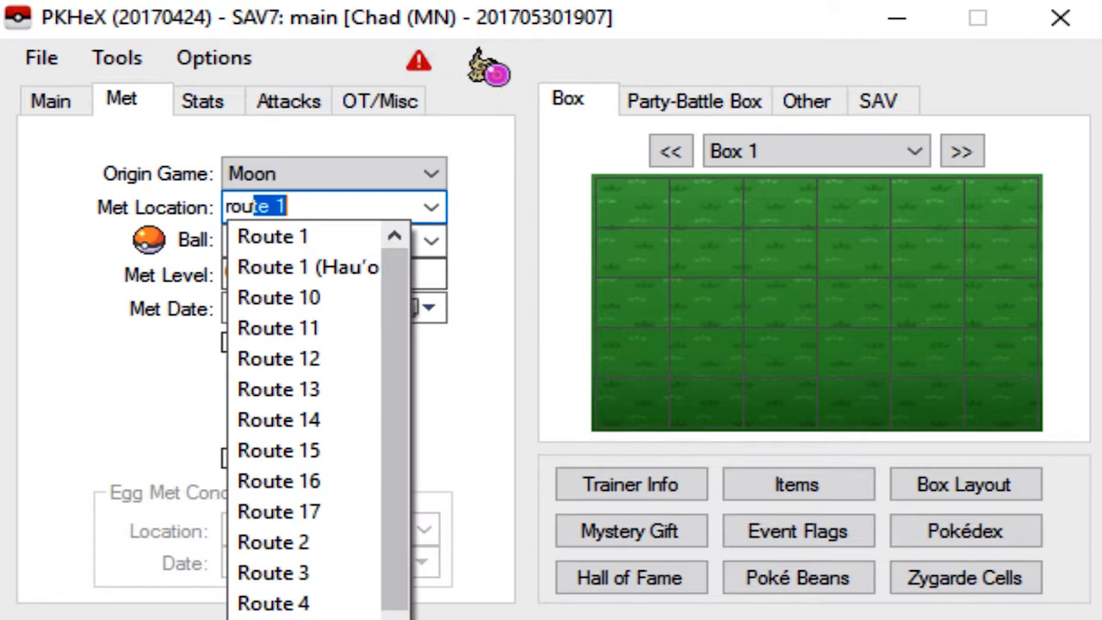
click(272, 236)
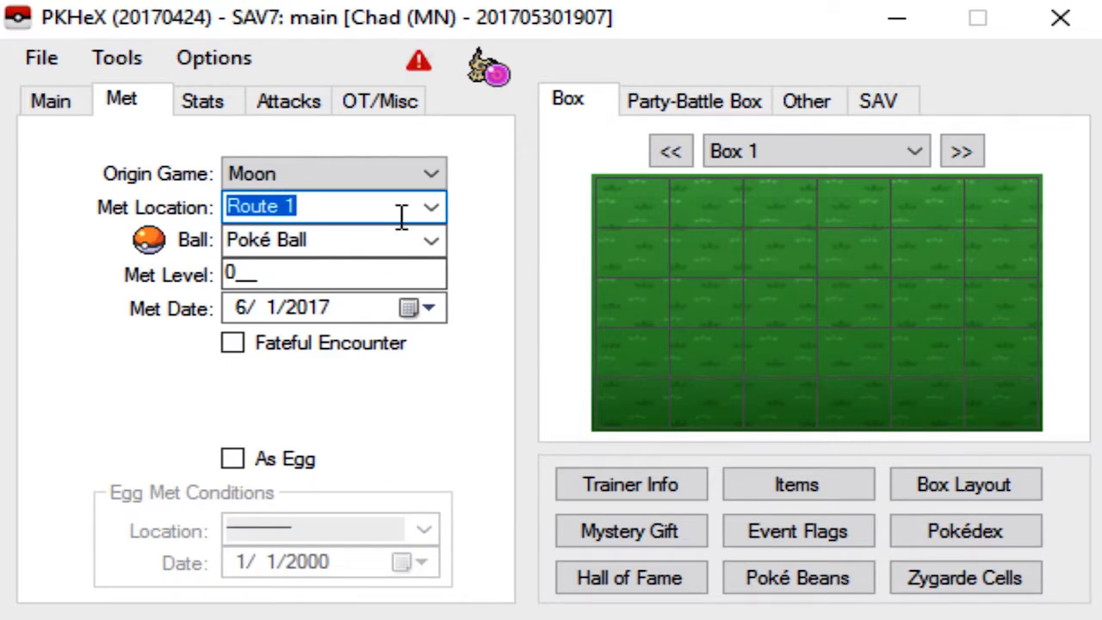
mouse_move(370, 239)
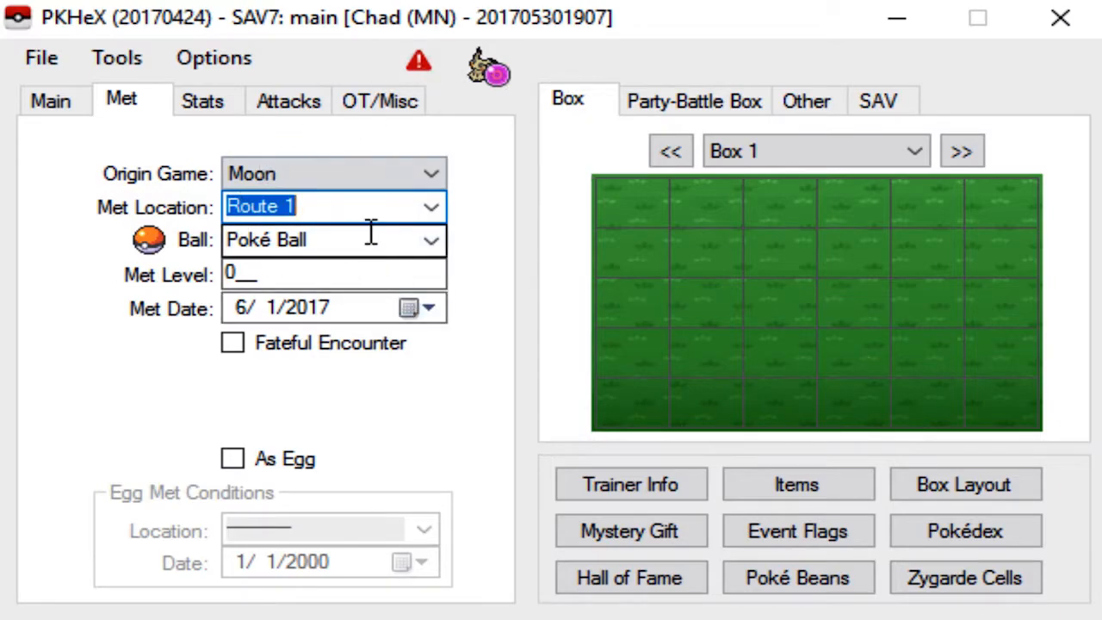
Keep the regular Poké Ball as its ball type
click(431, 239)
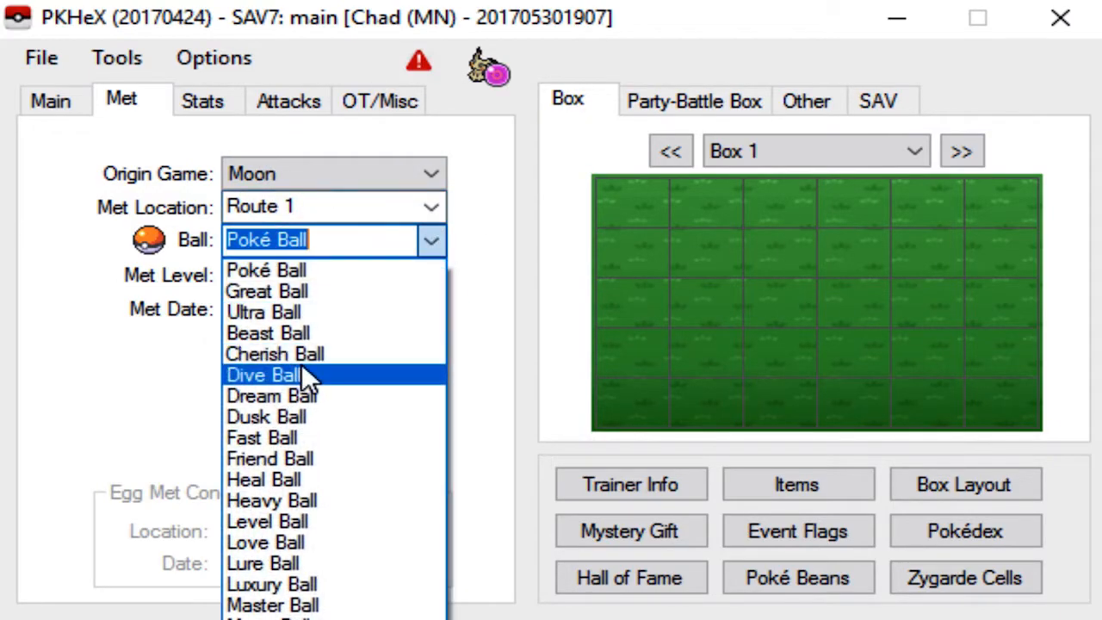
mouse_move(293, 312)
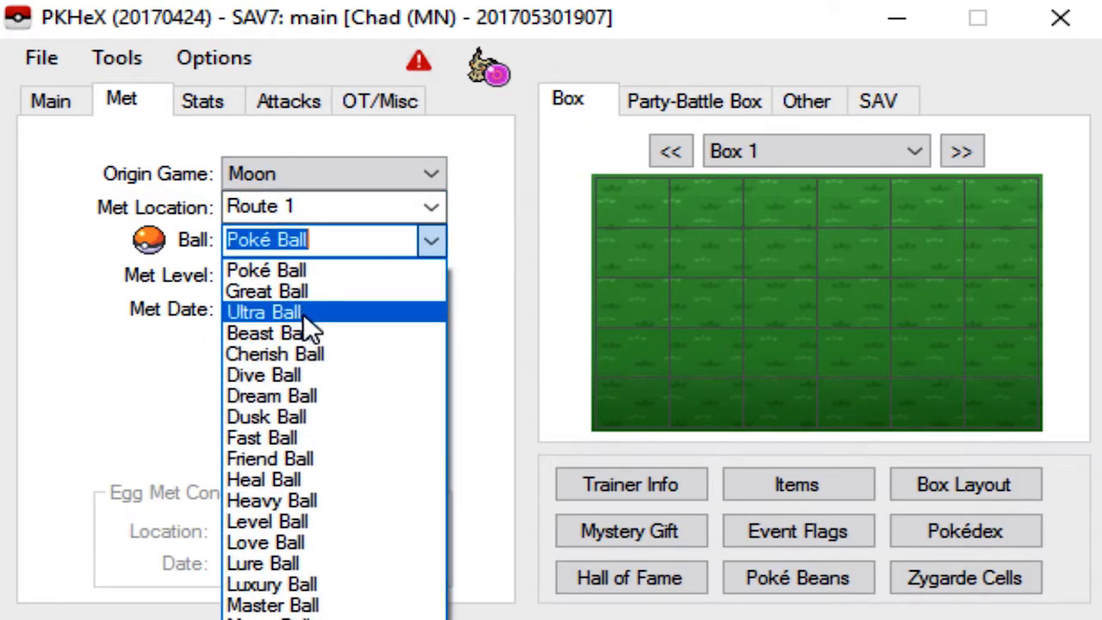
mouse_move(306, 291)
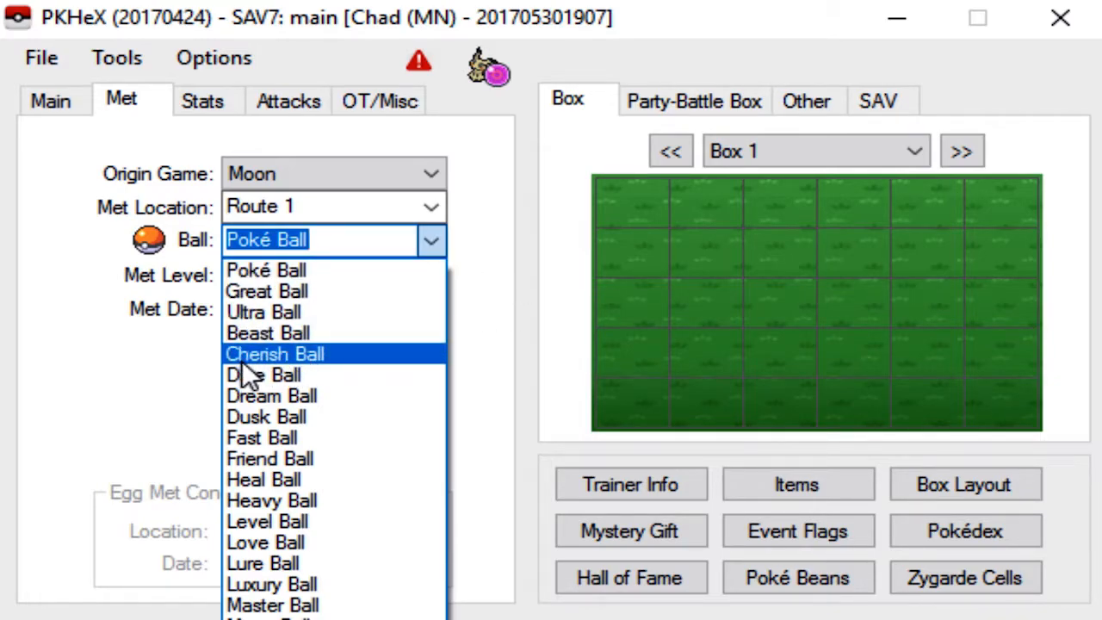
mouse_move(438, 375)
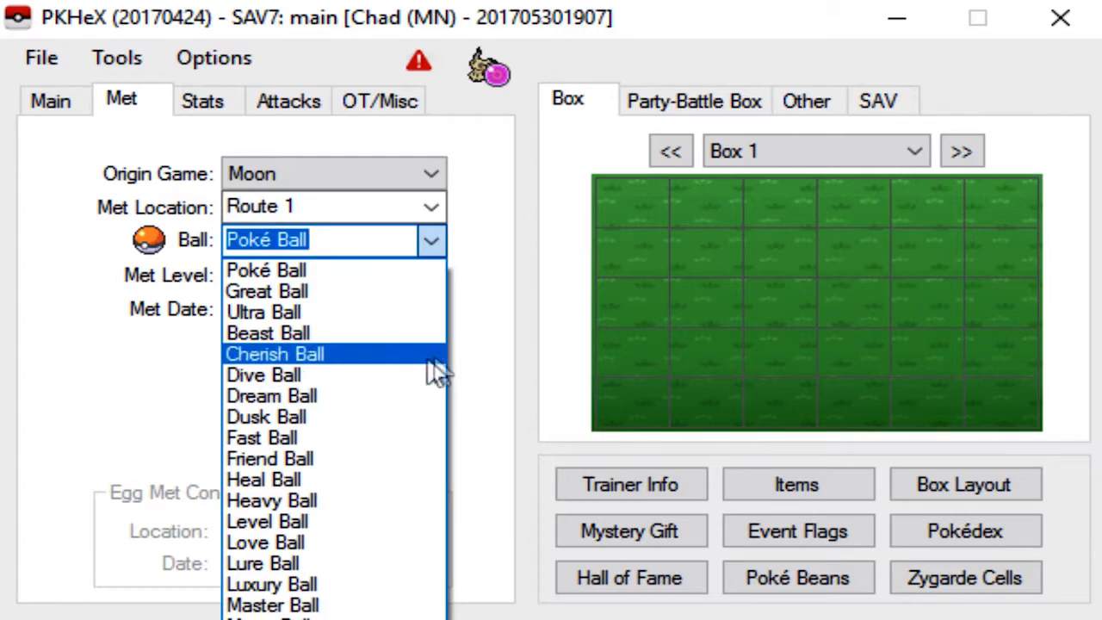
mouse_move(431, 499)
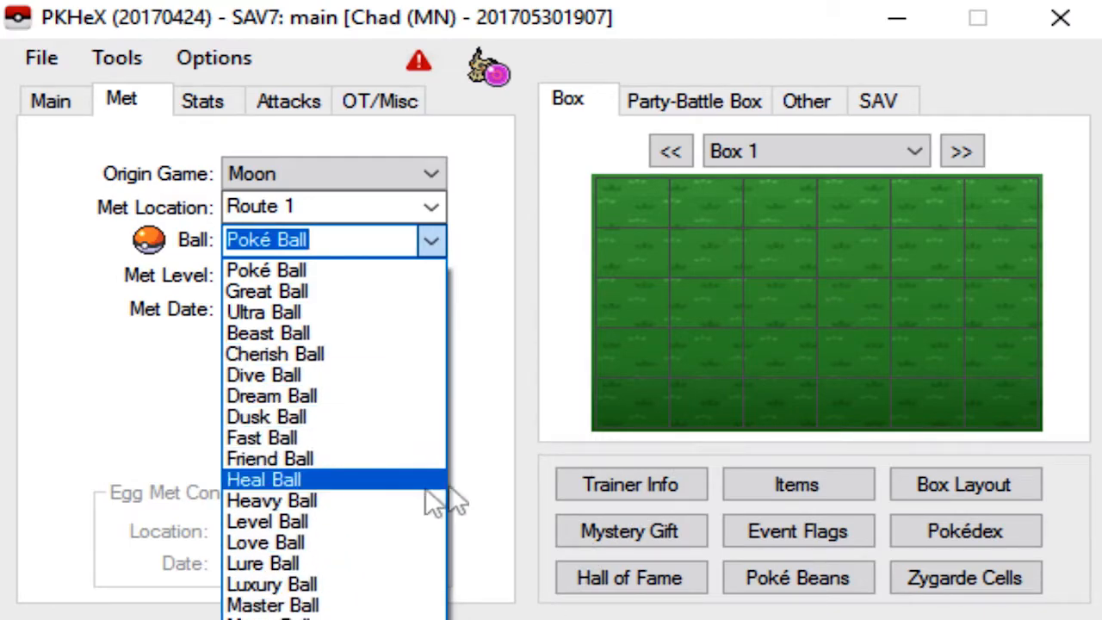
mouse_move(267, 520)
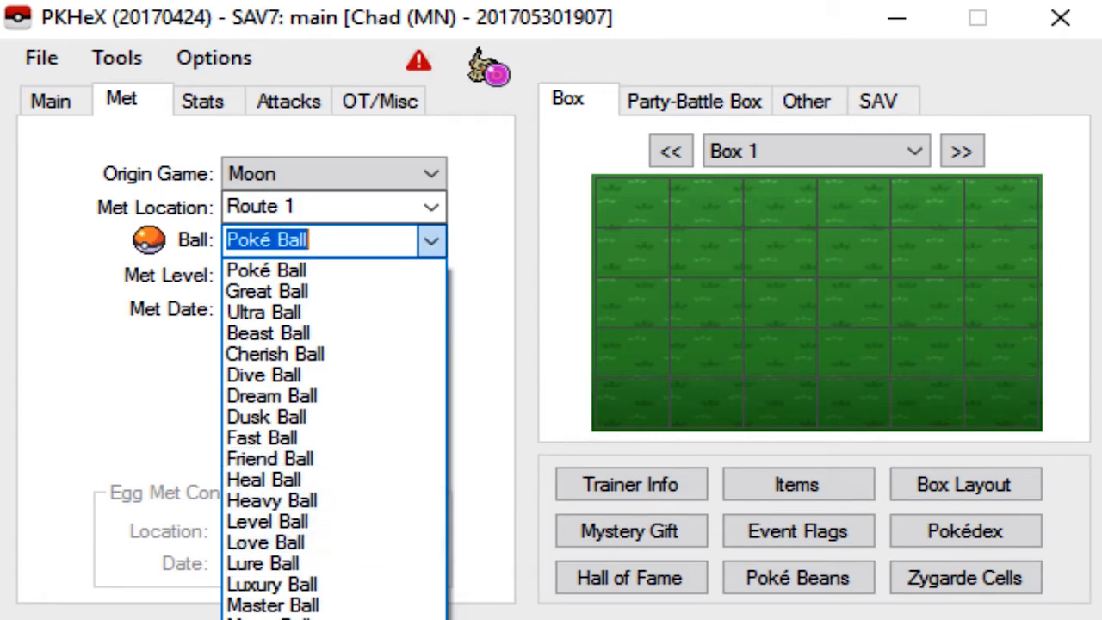
mouse_move(345, 457)
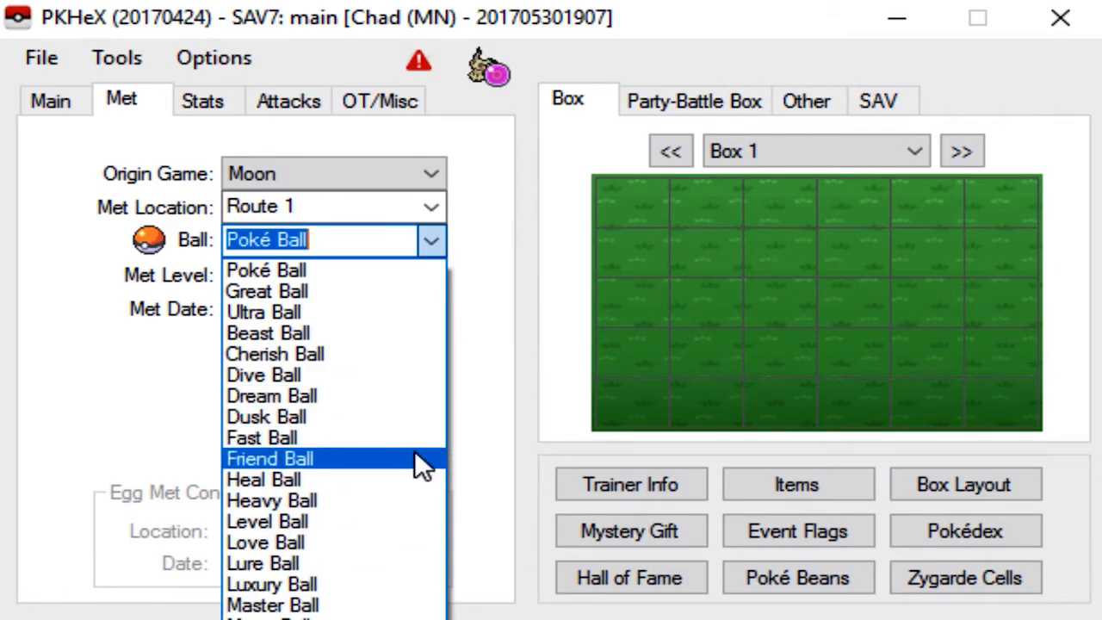
mouse_move(345, 268)
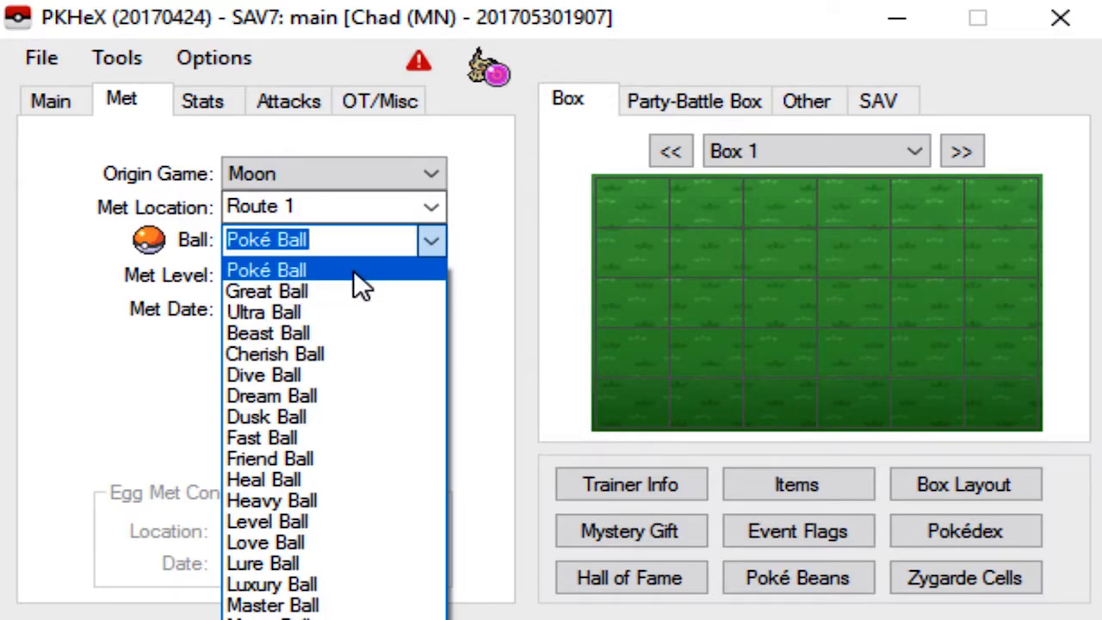
click(267, 268)
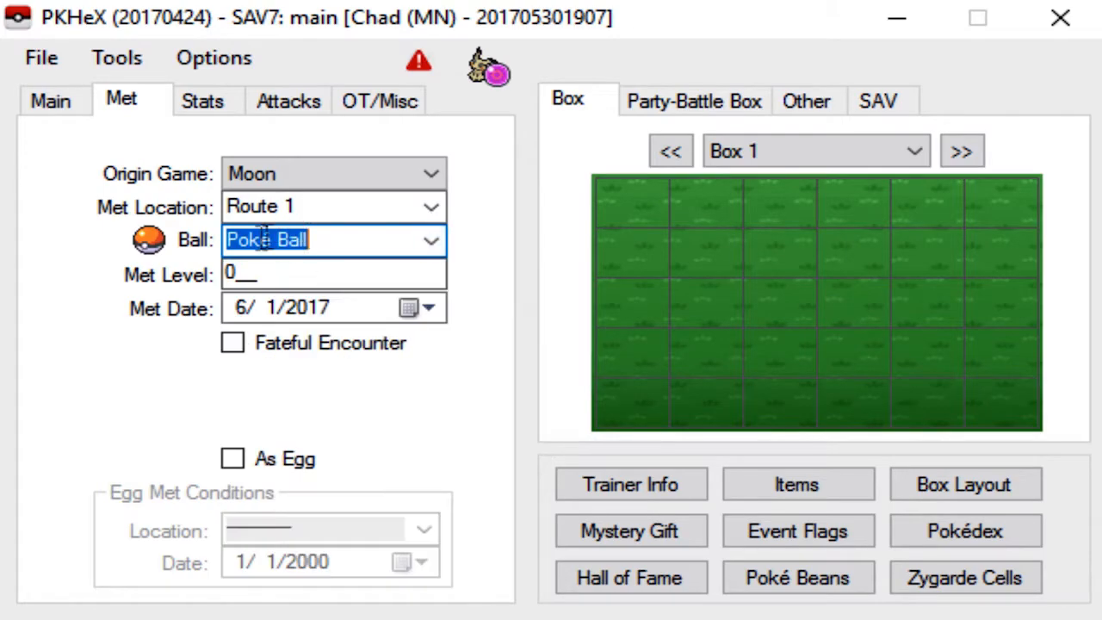
mouse_move(310, 284)
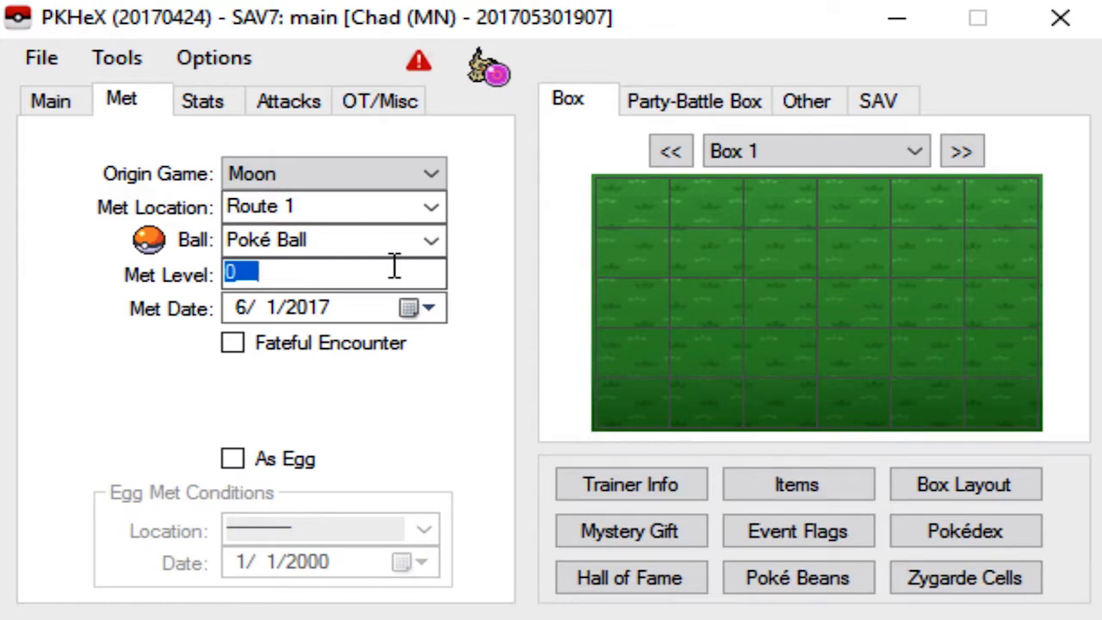
Set the met level to 1 and mark the Mimikyu as hatched from an egg
text(1)
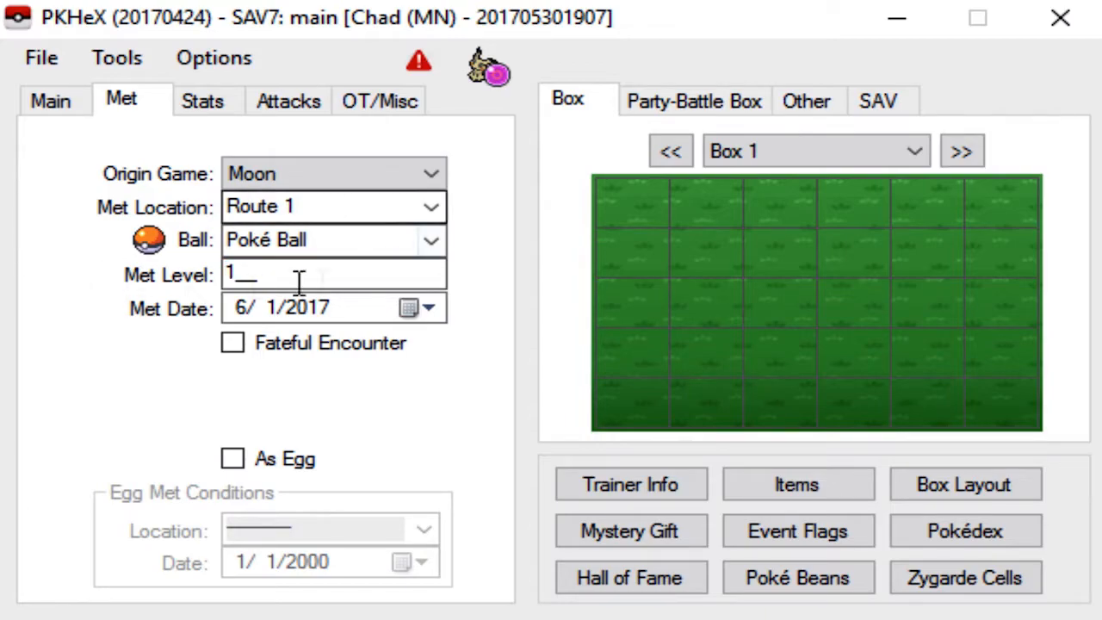
mouse_move(155, 327)
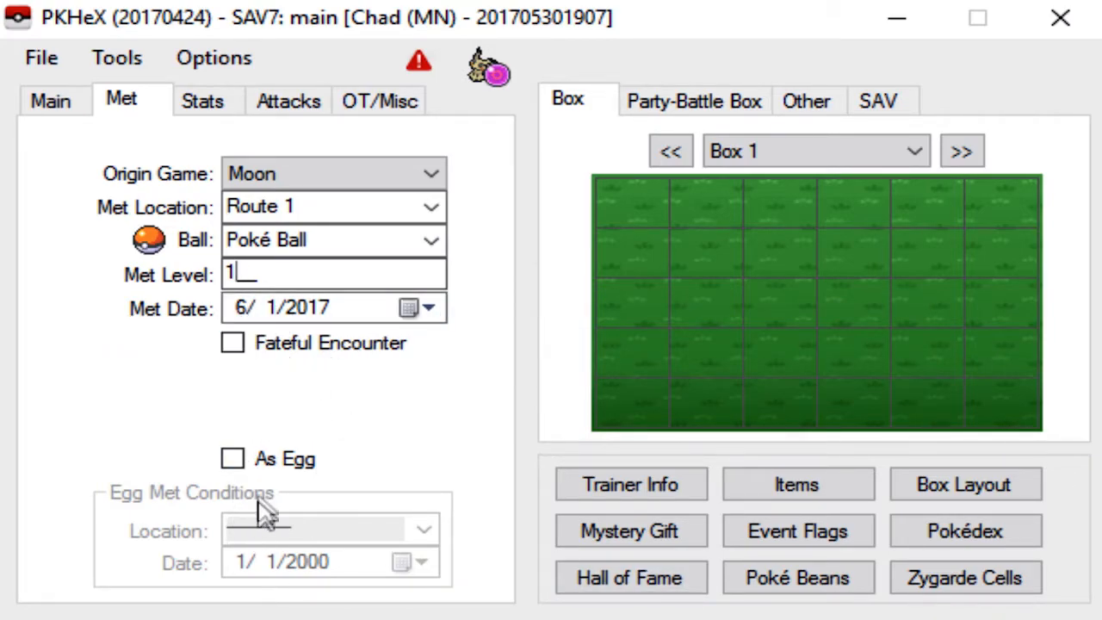
click(232, 458)
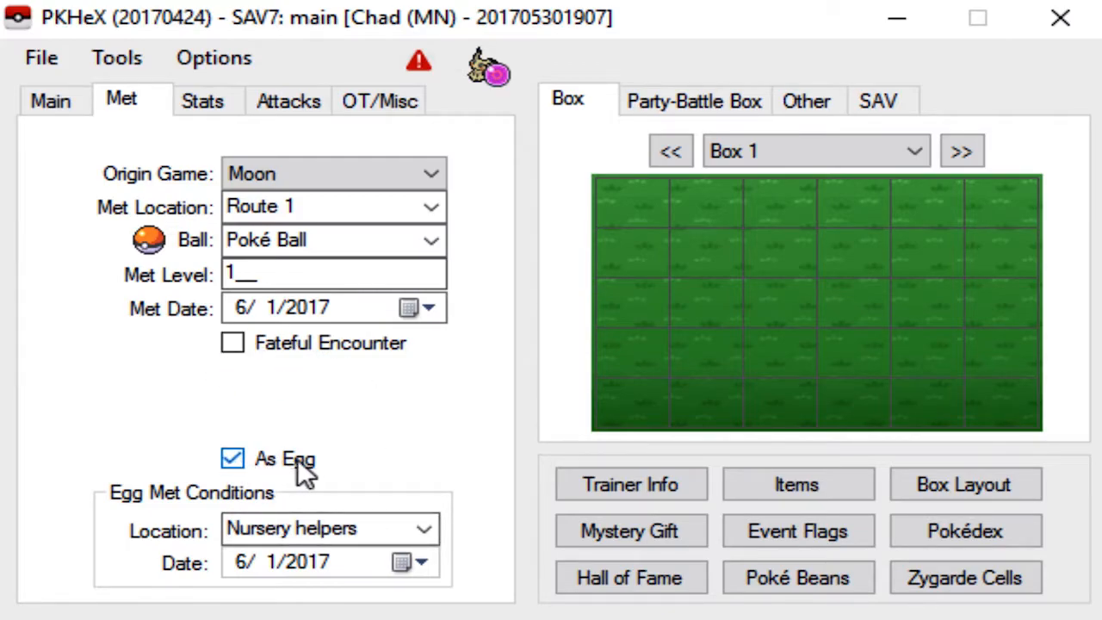
mouse_move(215, 513)
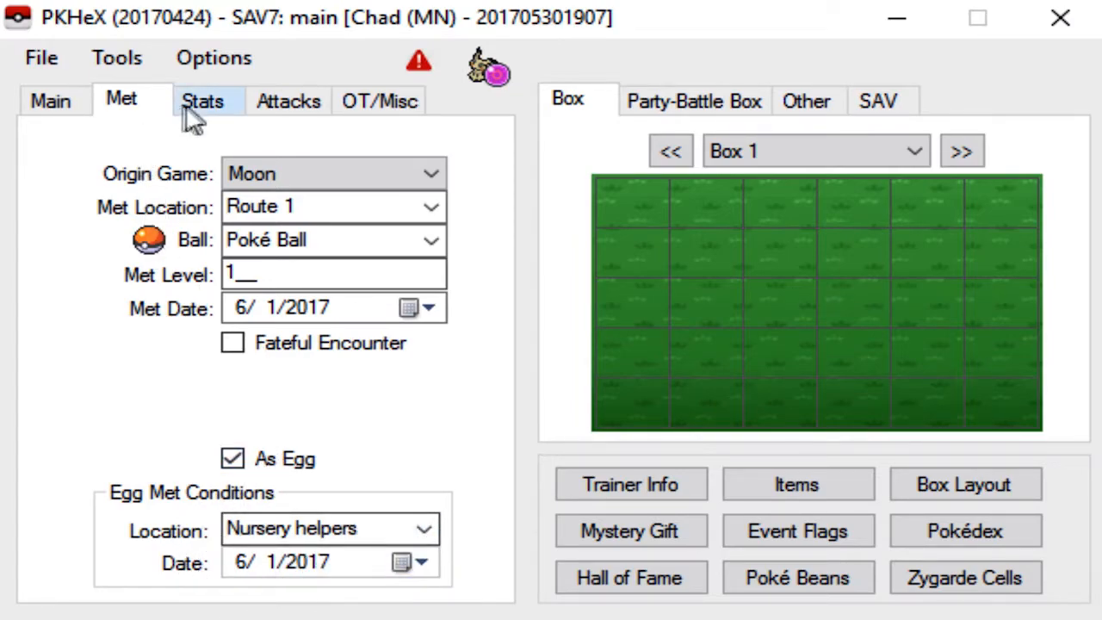
click(203, 100)
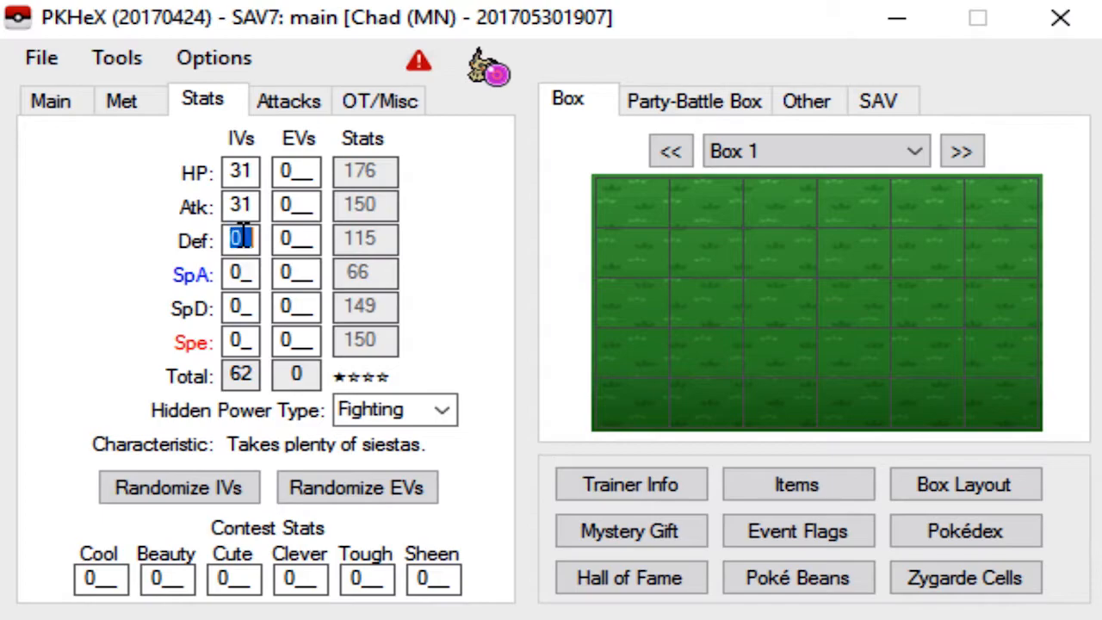
Enter 31 IVs across the stats for a 186 total and adjust the hidden power type
text(31)
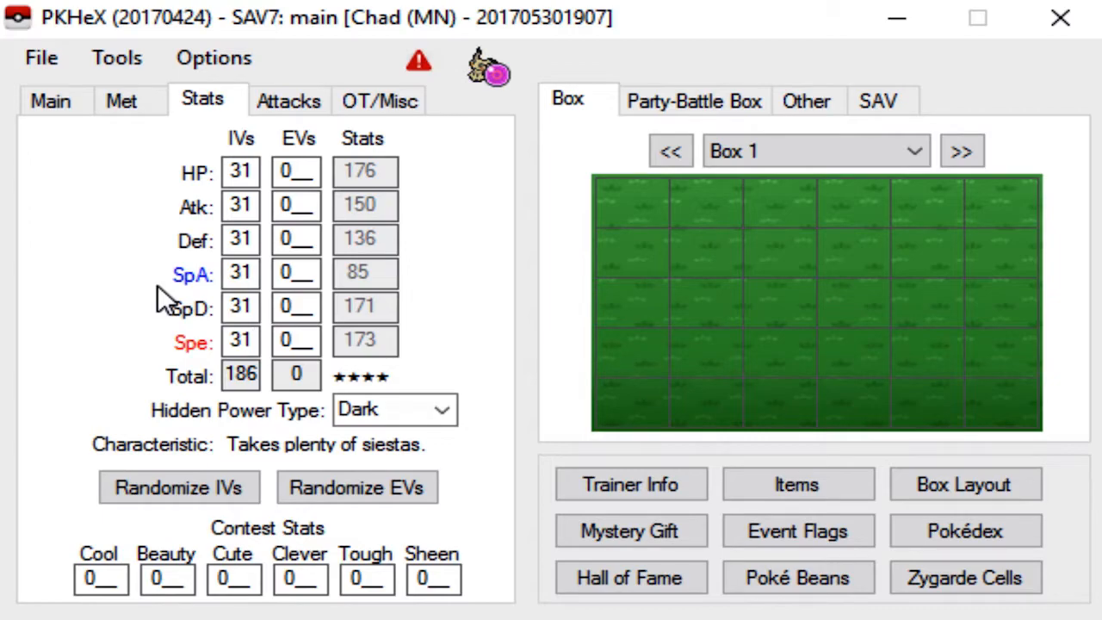
mouse_move(404, 403)
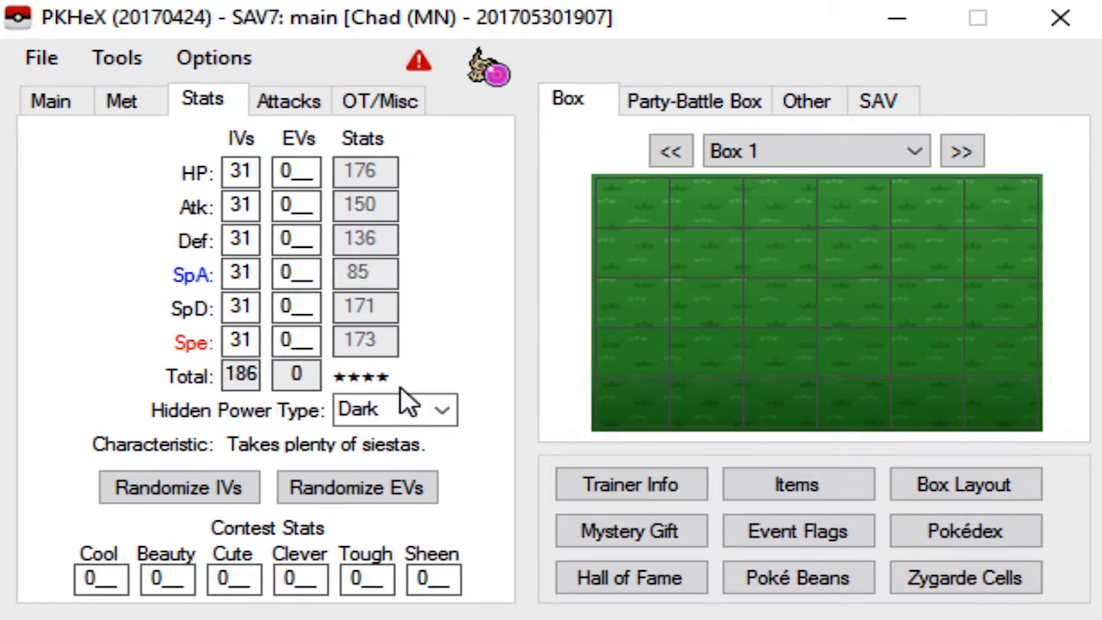
click(442, 410)
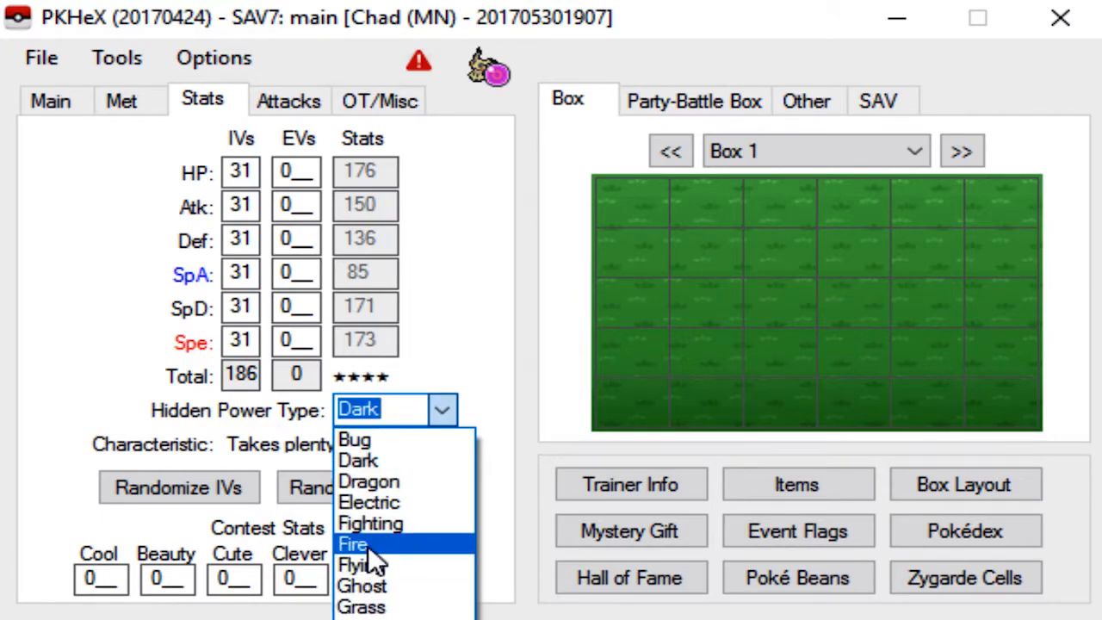
click(352, 544)
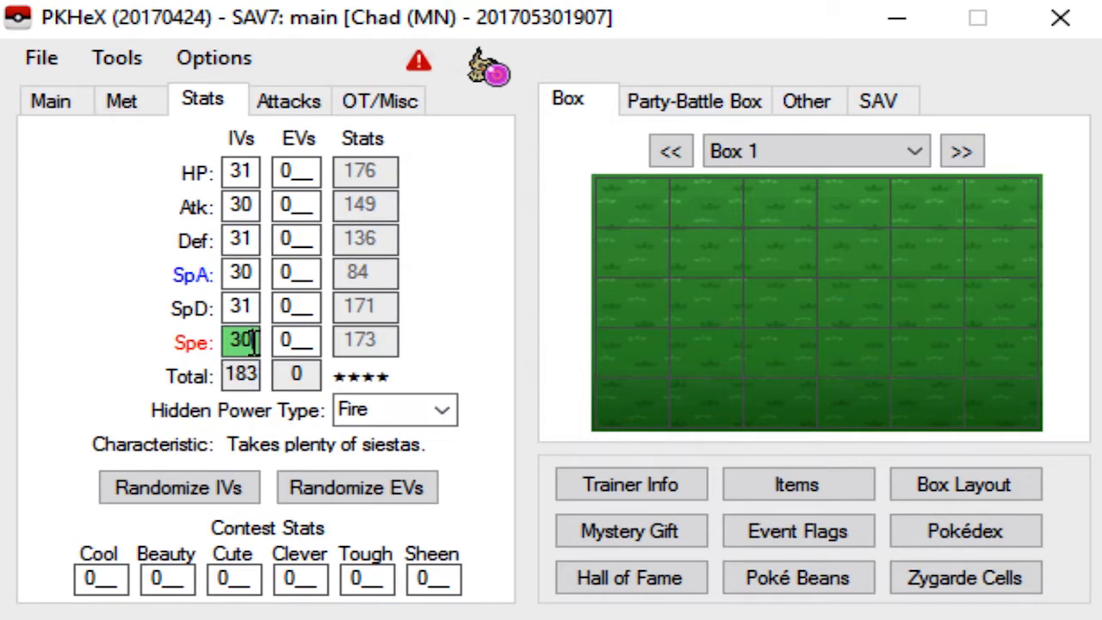
triple_click(241, 340)
text(31)
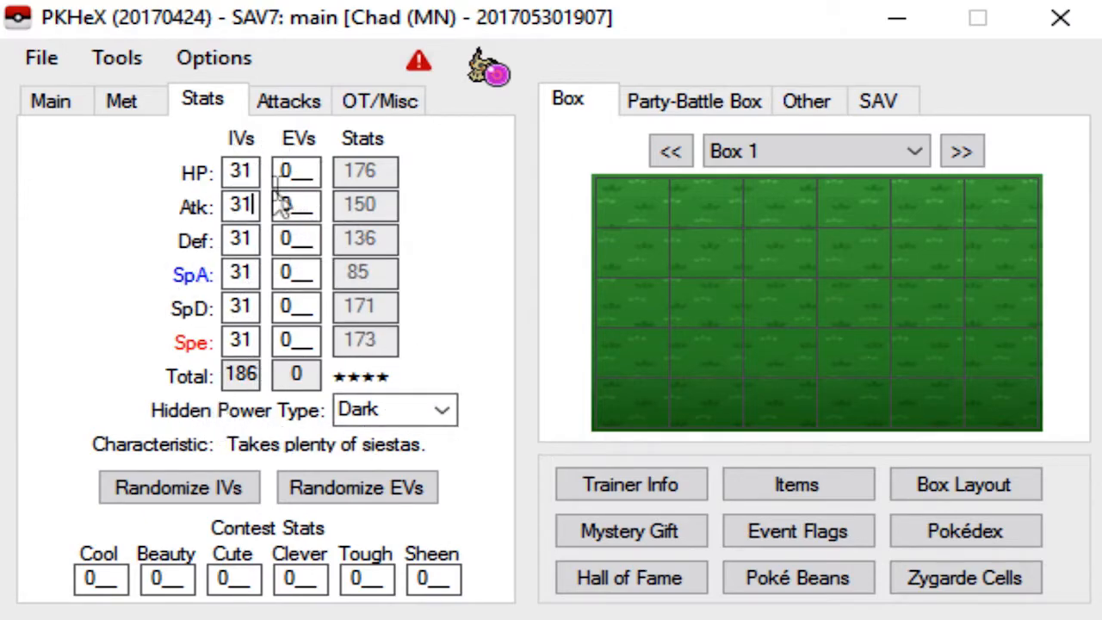
mouse_move(370, 284)
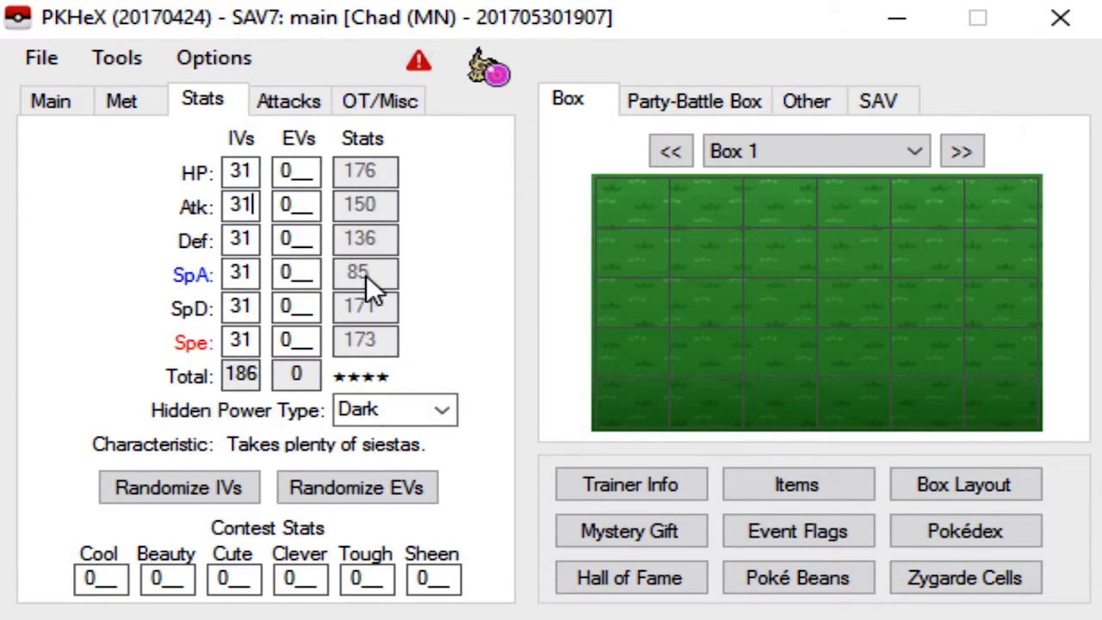
mouse_move(296, 163)
text(252)
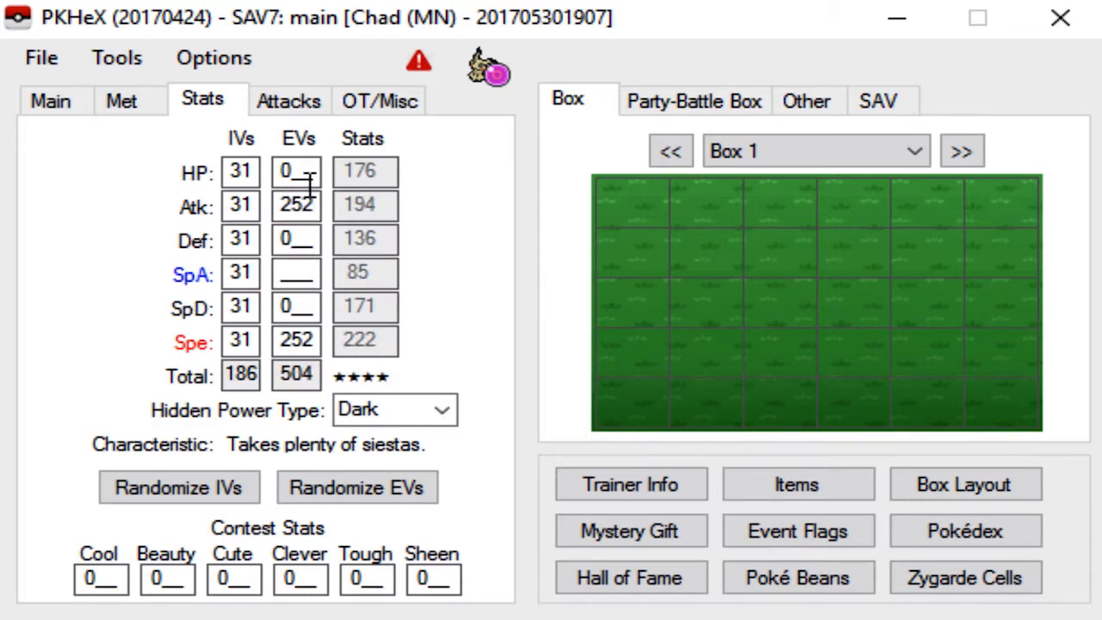
Enter 6 HP EVs to complete the 252 Attack / 252 Speed / 6 HP spread
text(6)
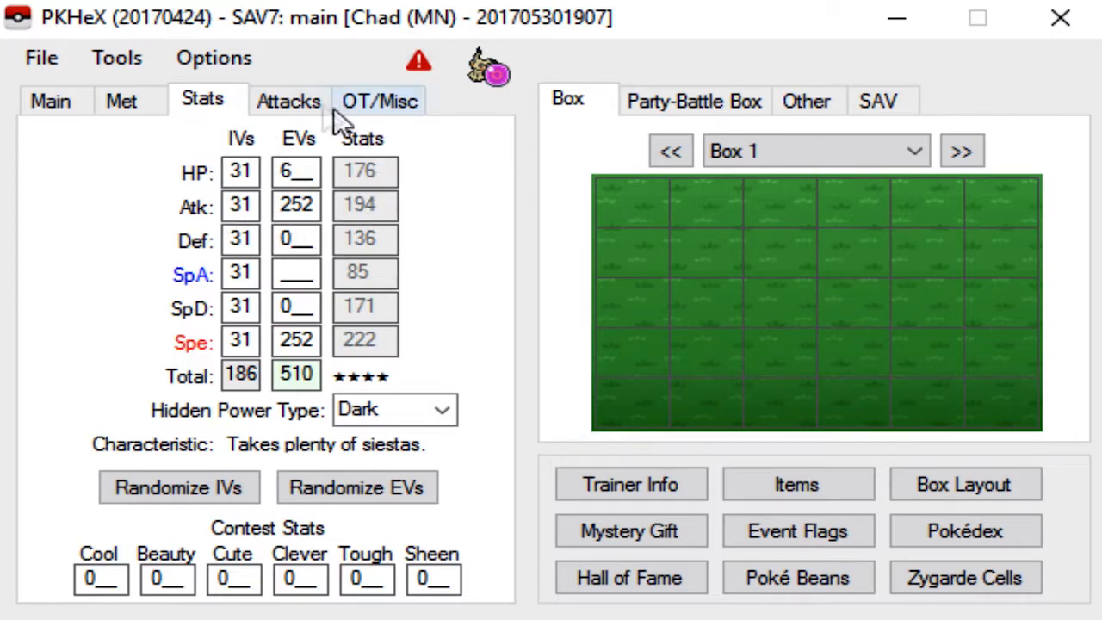
Fill the moves Swords Dance, Play Rough, Shadow Claw and Shadow Sneak
click(290, 100)
text(Swords Dance)
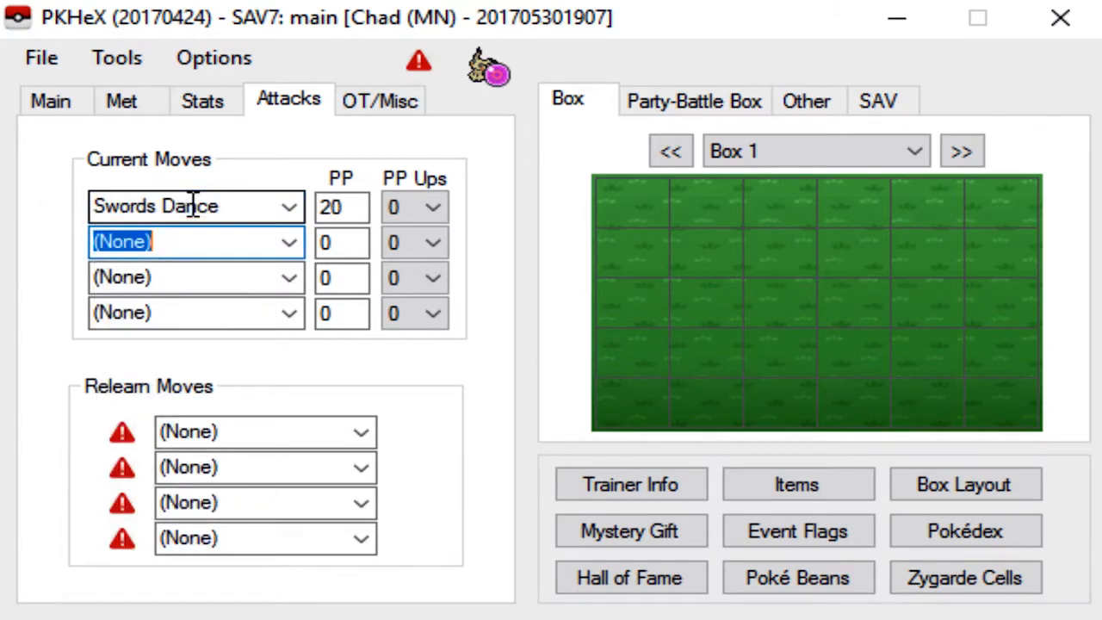
text(play rough)
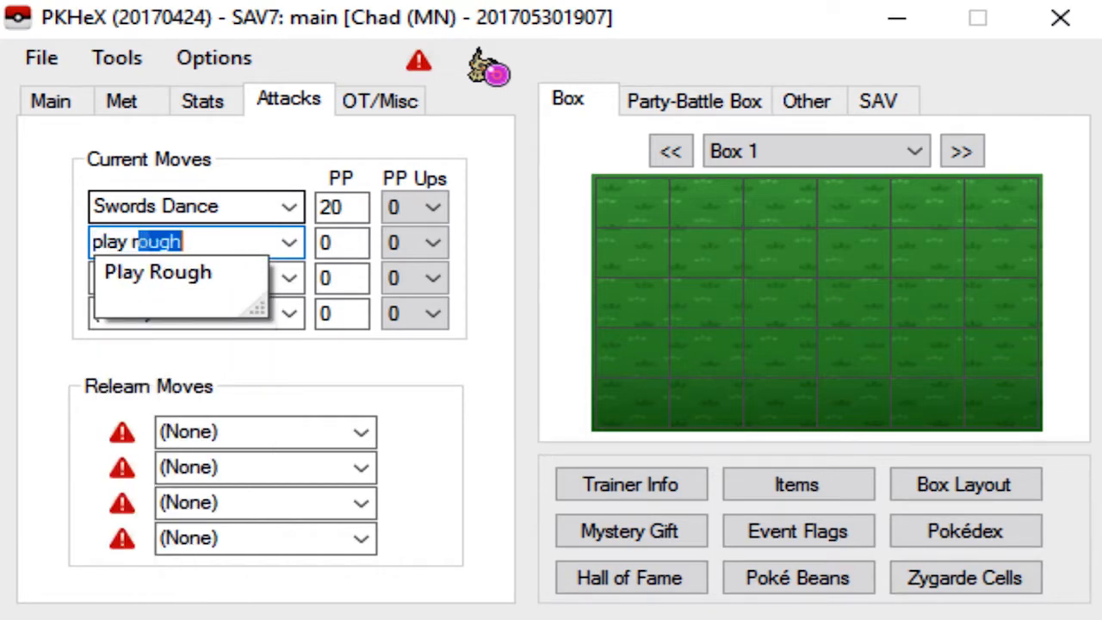
click(159, 272)
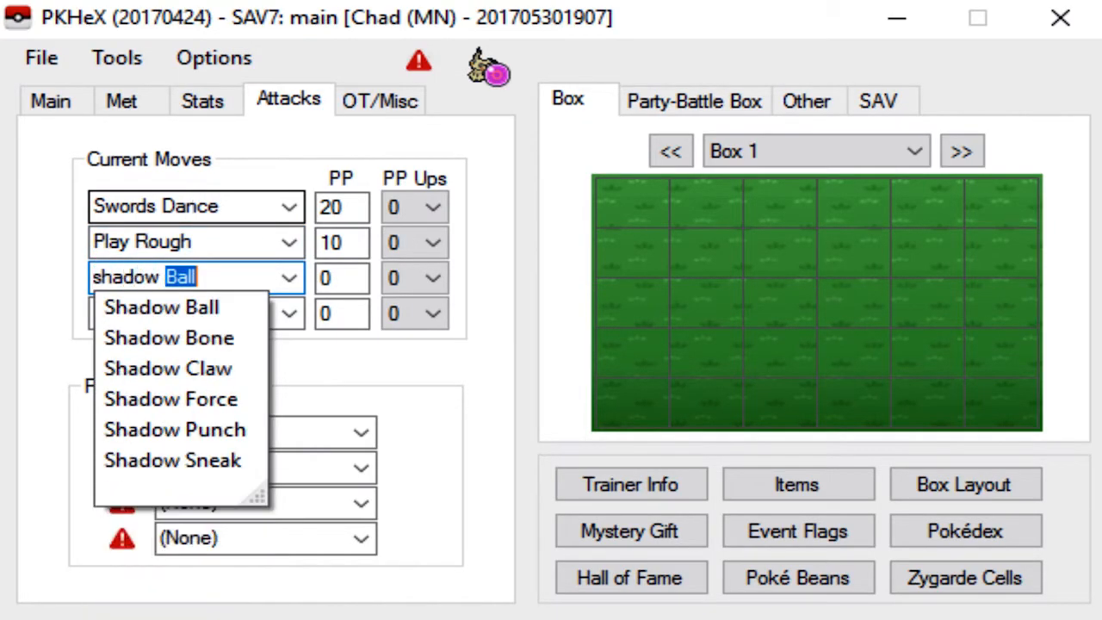
click(167, 368)
text(shadow sneak)
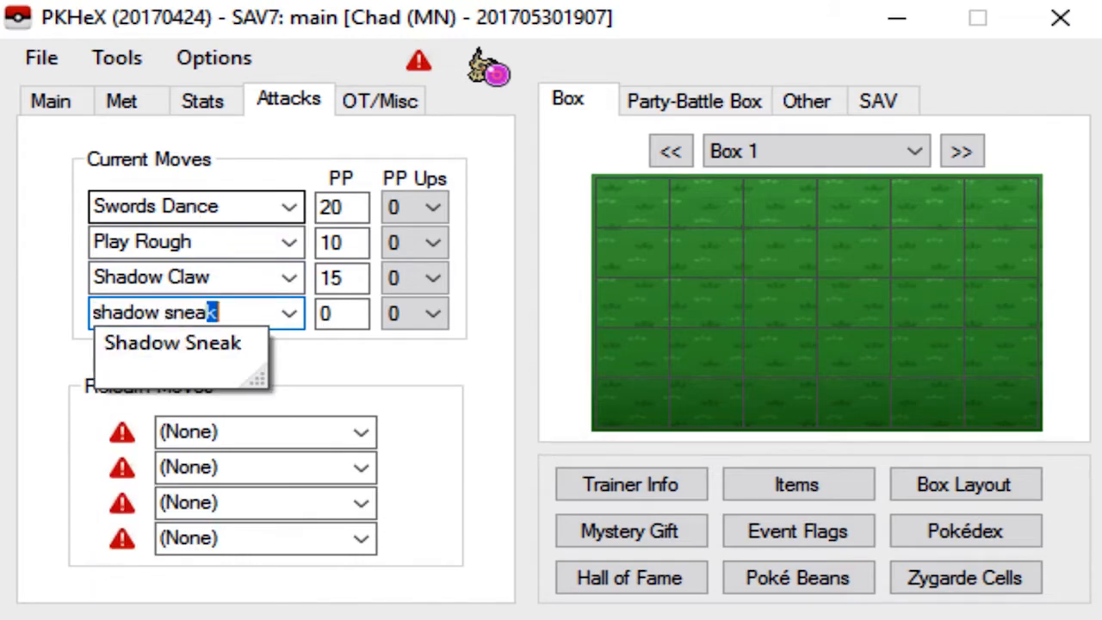
click(172, 343)
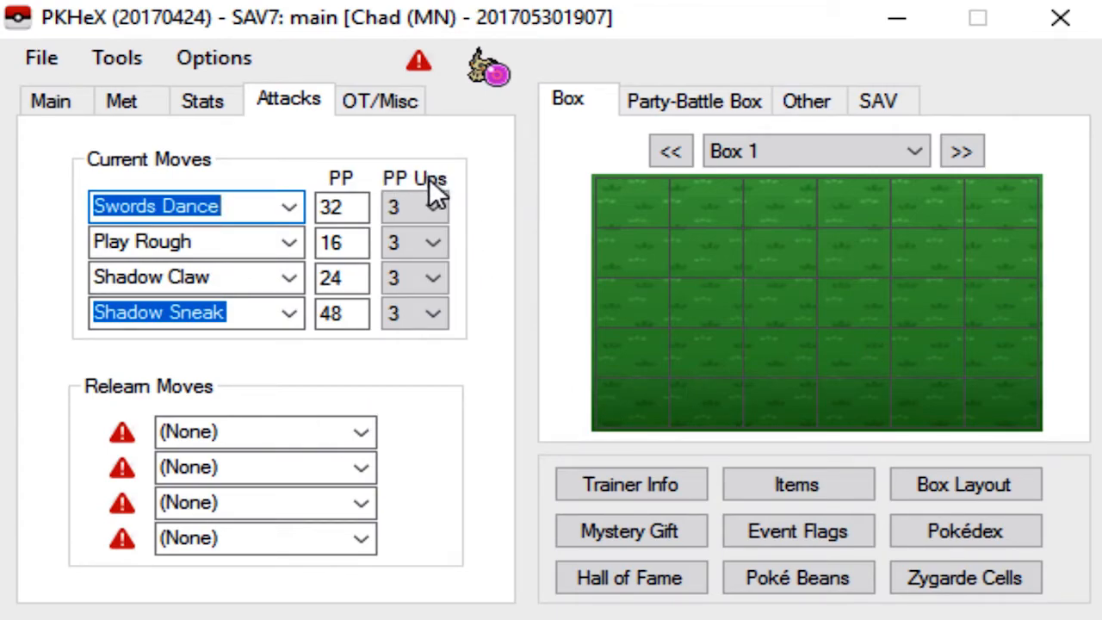
Max the PP Ups and accept the suggested relearn moves Splash, Scratch, Astonish, Copycat
click(341, 277)
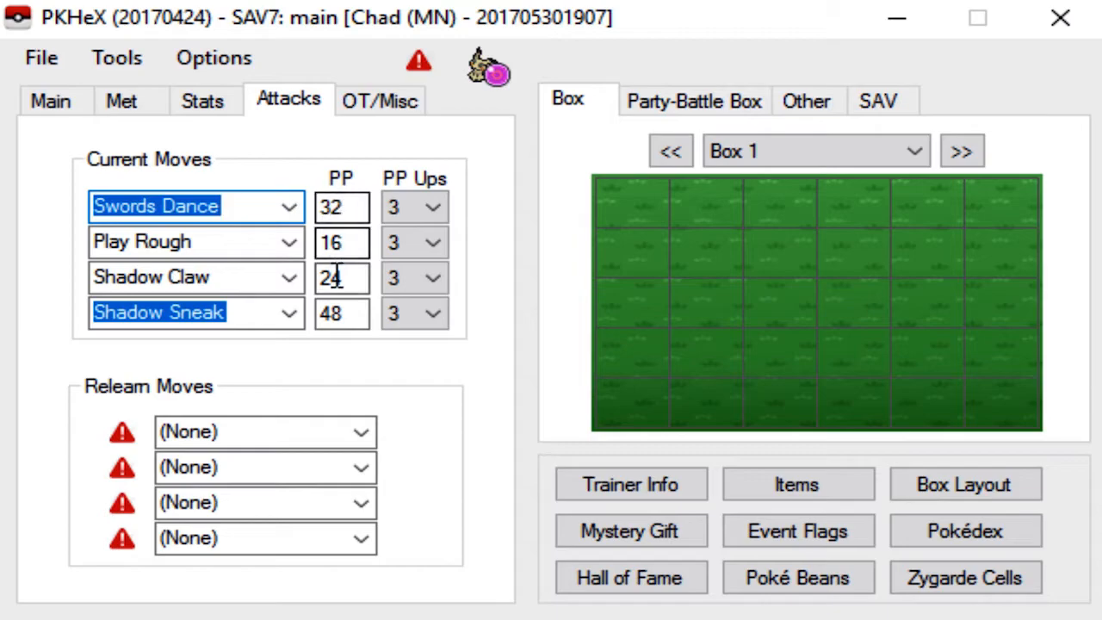
click(433, 207)
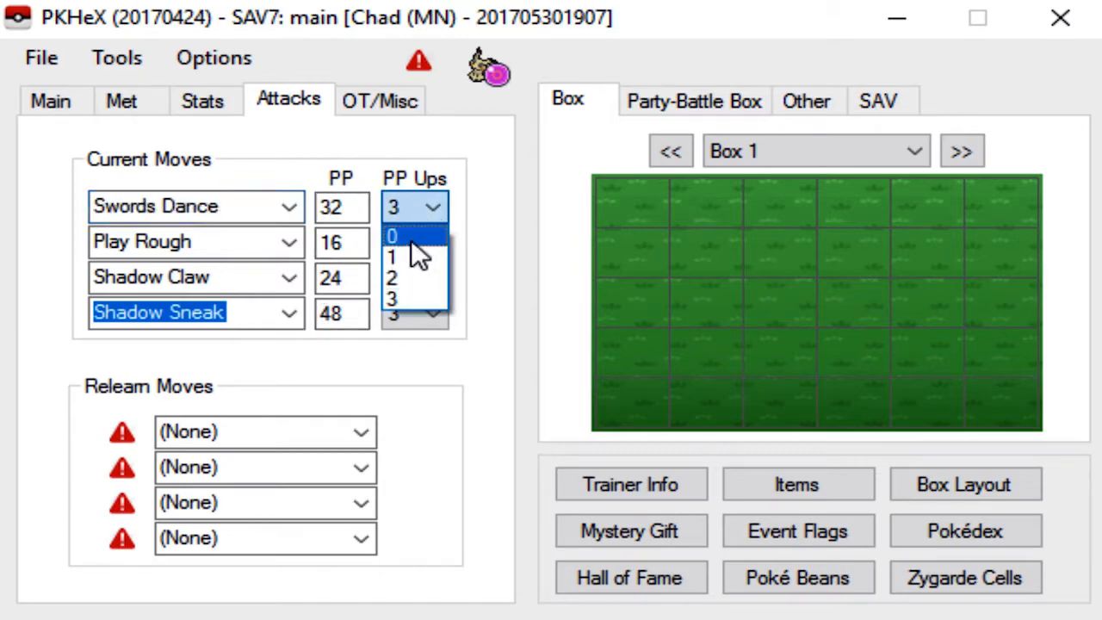
click(392, 236)
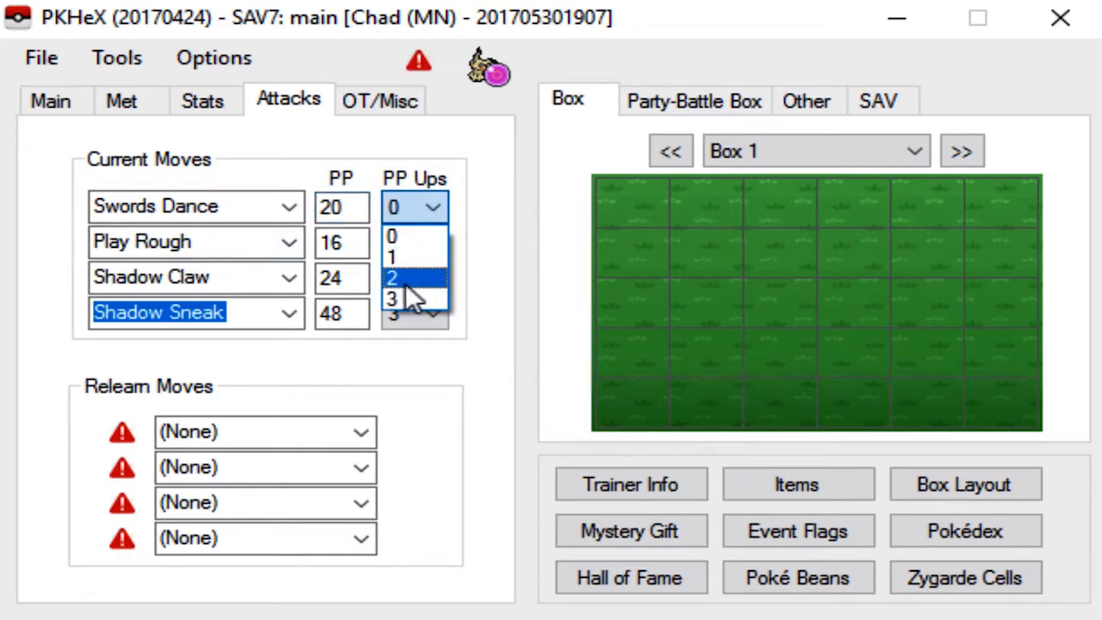
click(393, 296)
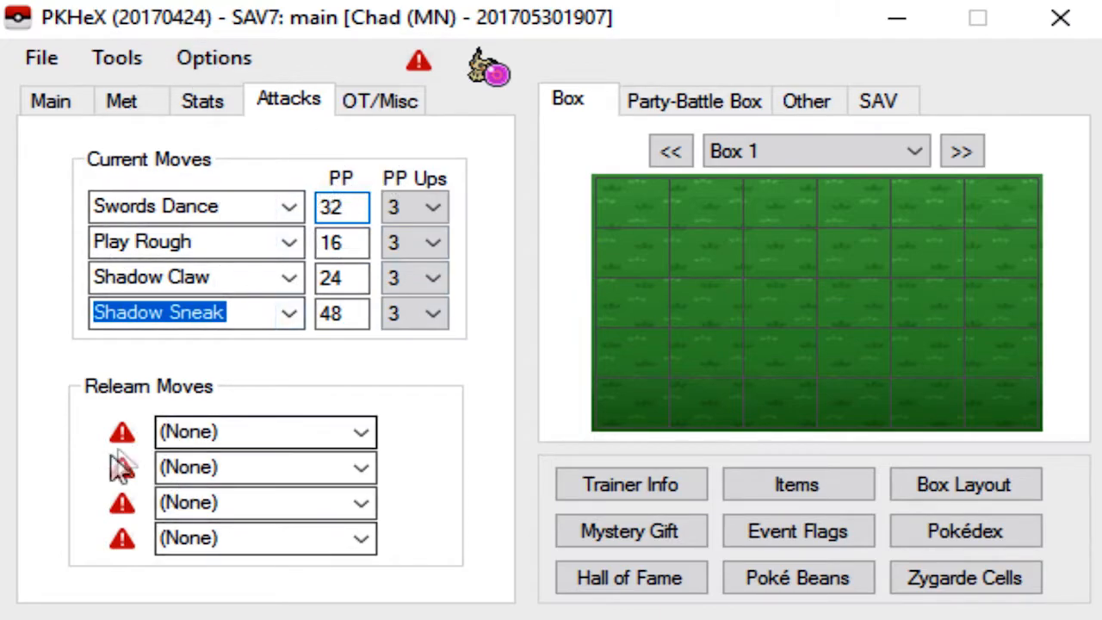
mouse_move(220, 413)
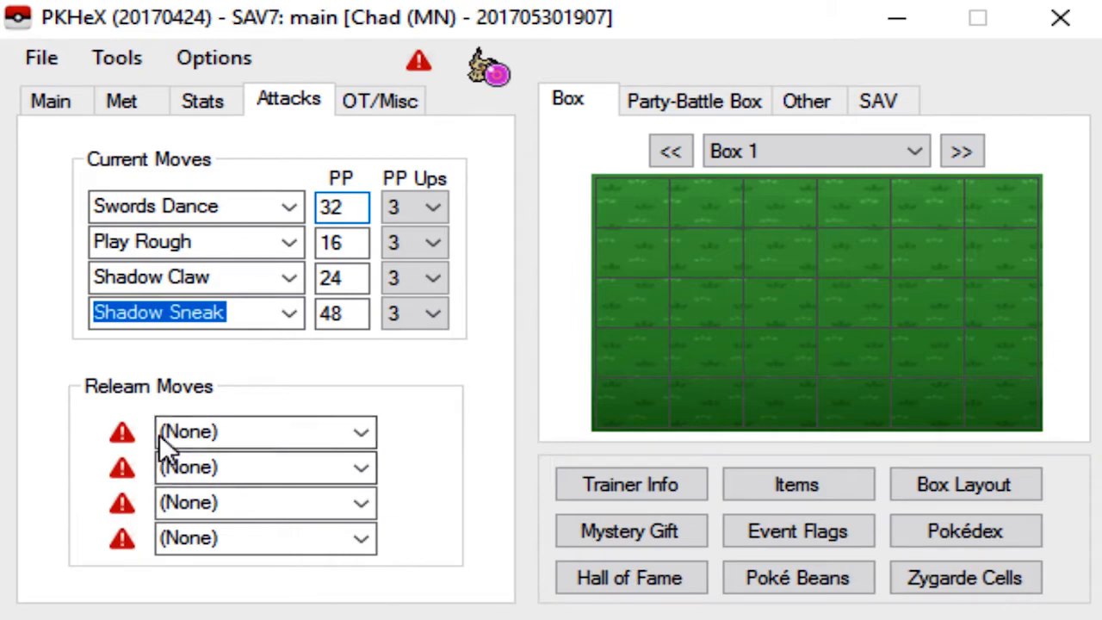
mouse_move(275, 418)
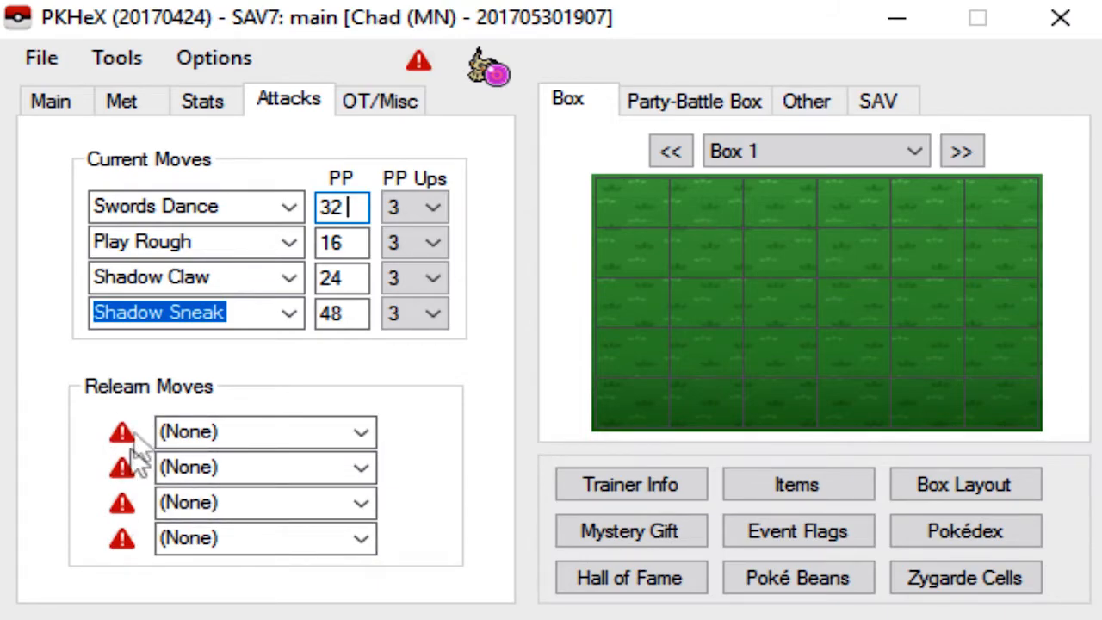
mouse_move(151, 447)
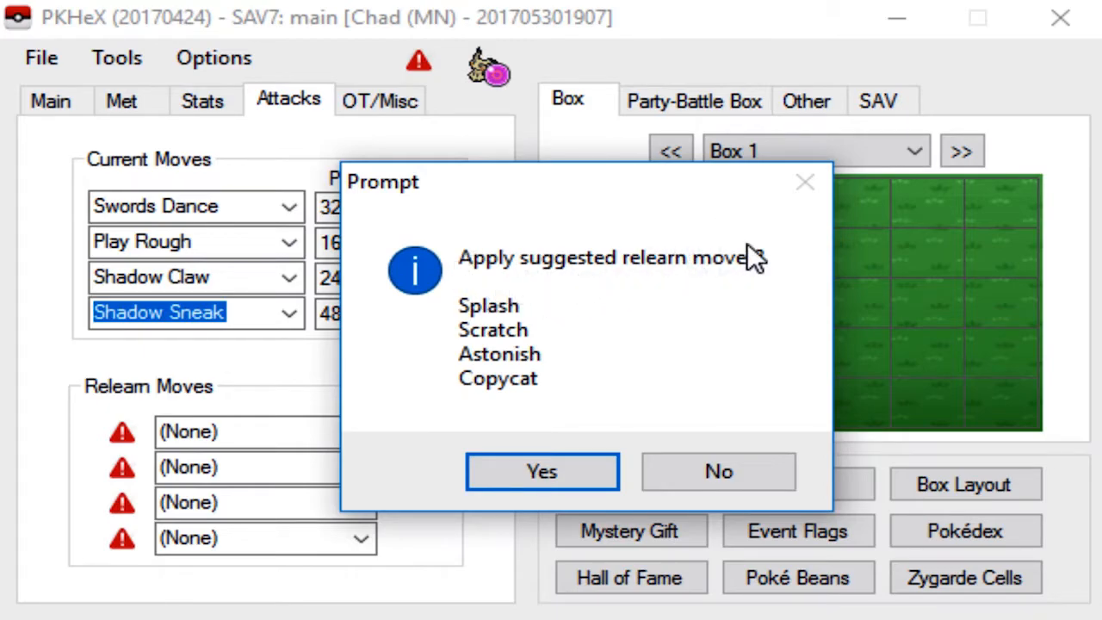
click(541, 472)
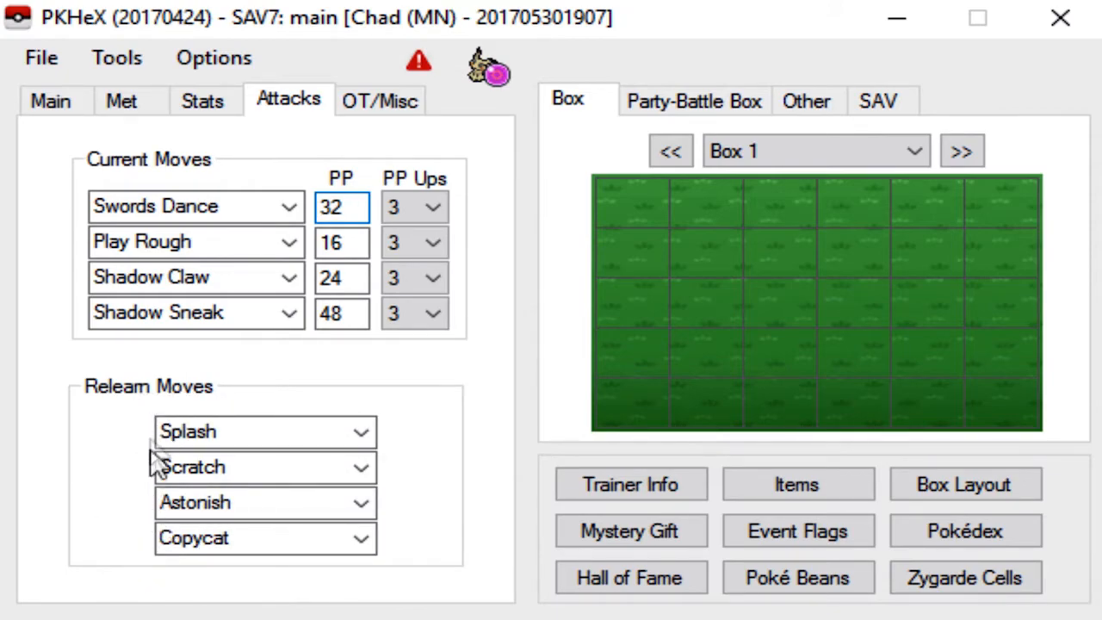
mouse_move(336, 129)
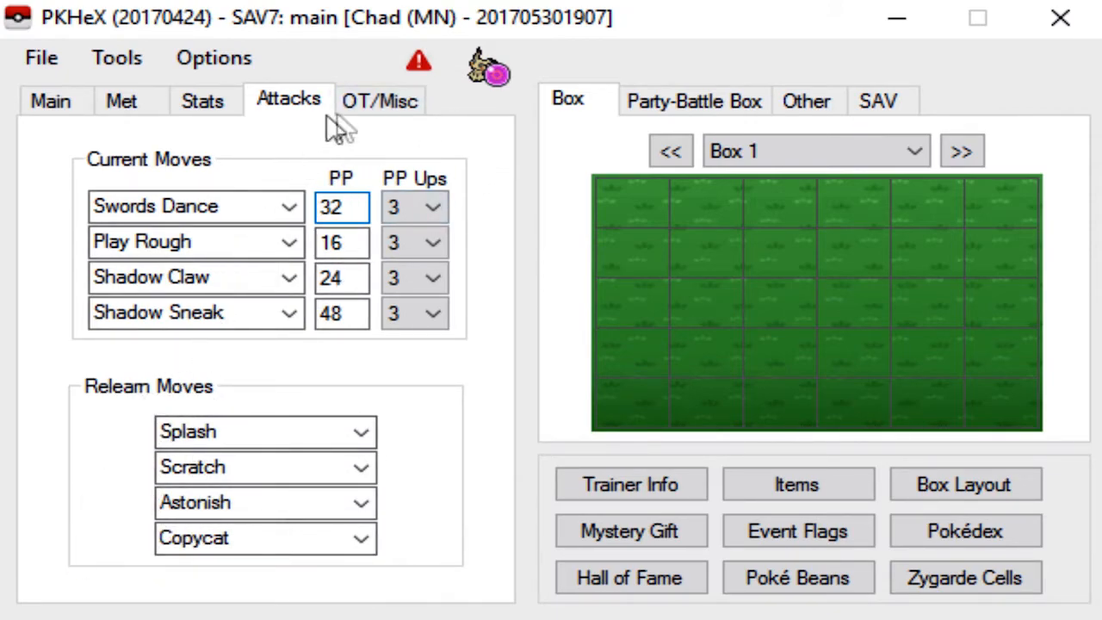
click(379, 99)
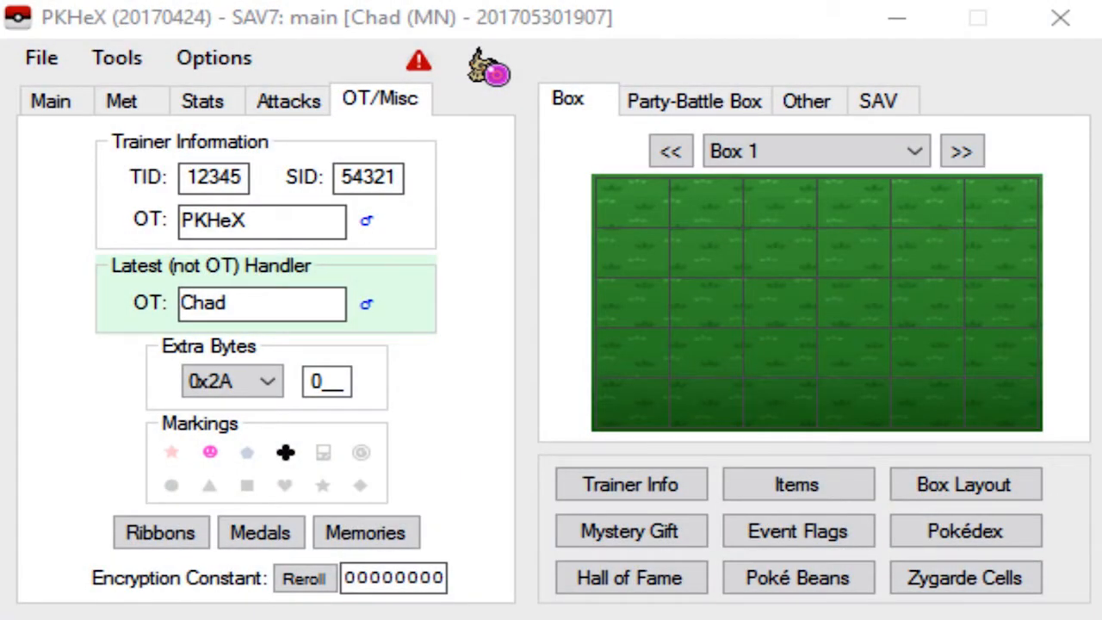
mouse_move(623, 473)
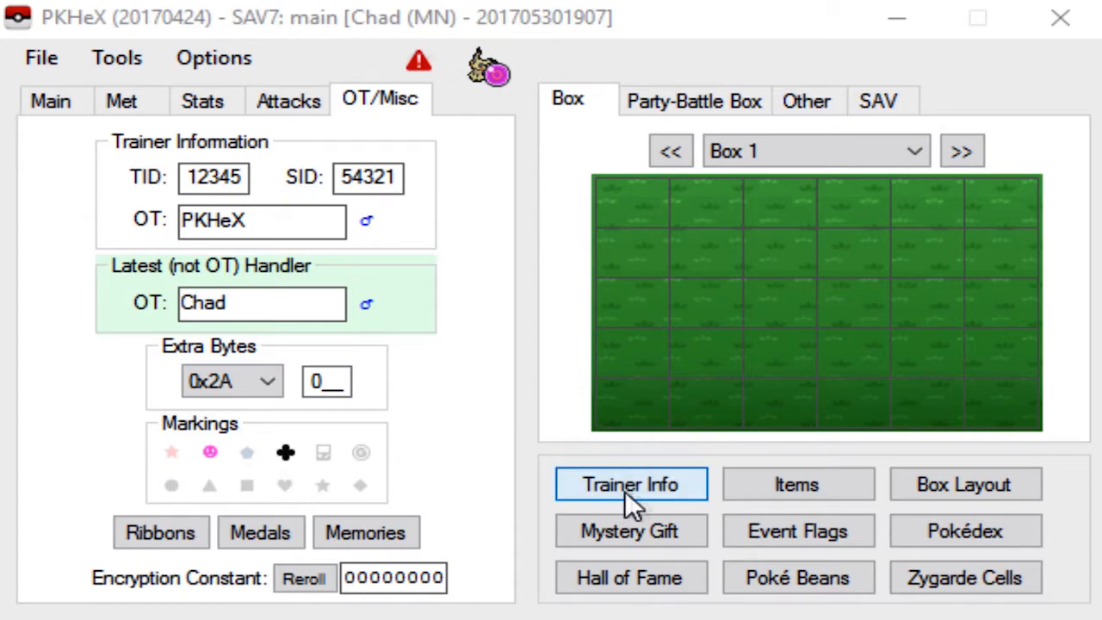
click(629, 484)
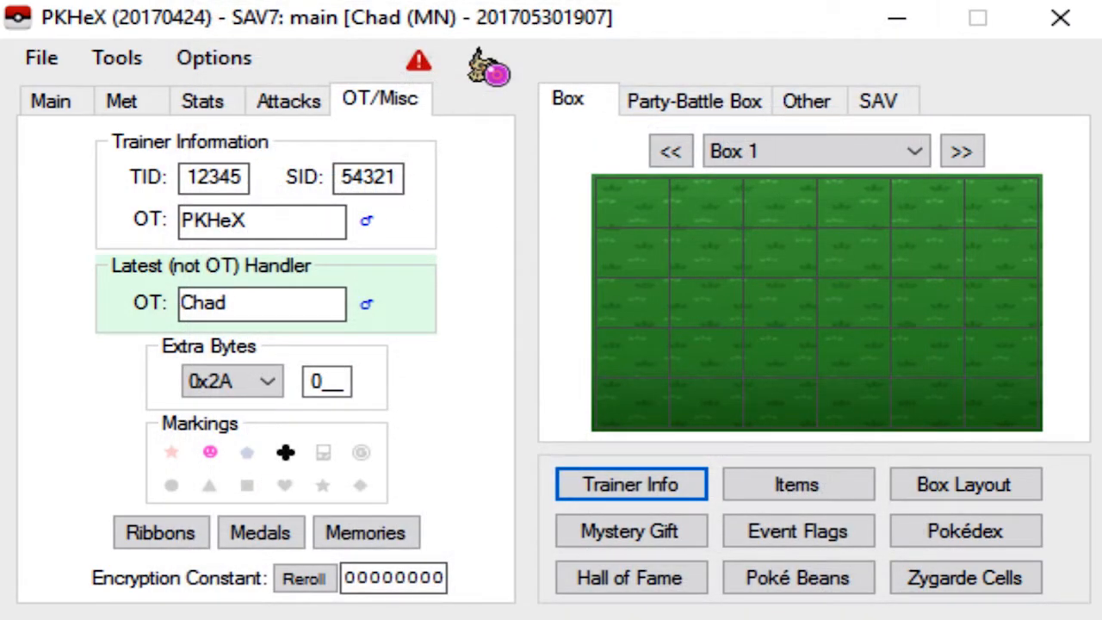
mouse_move(272, 186)
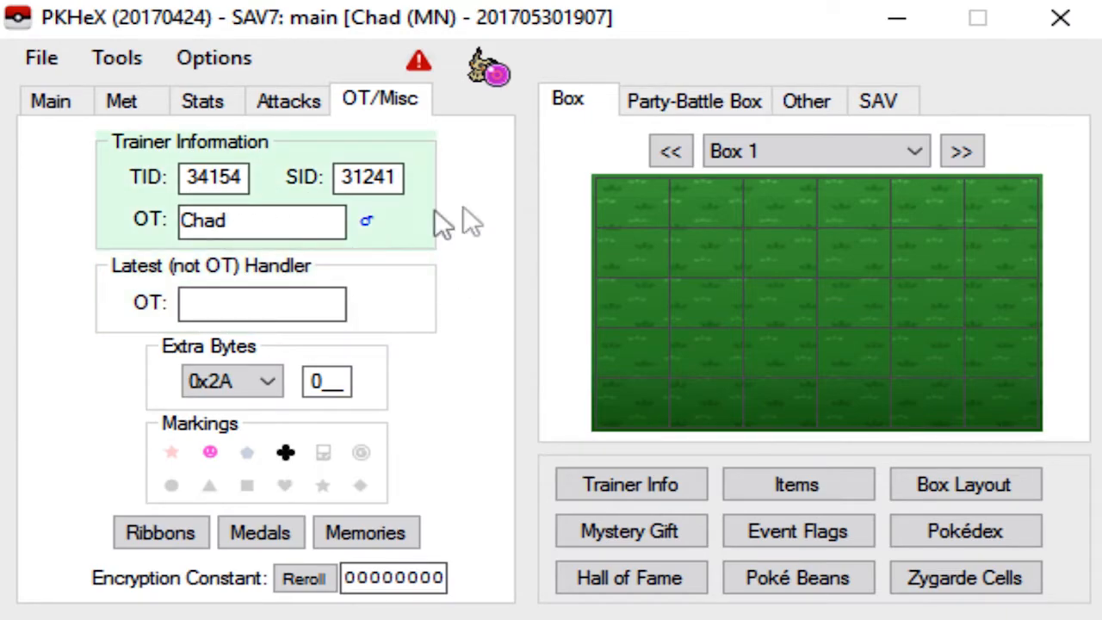
click(258, 220)
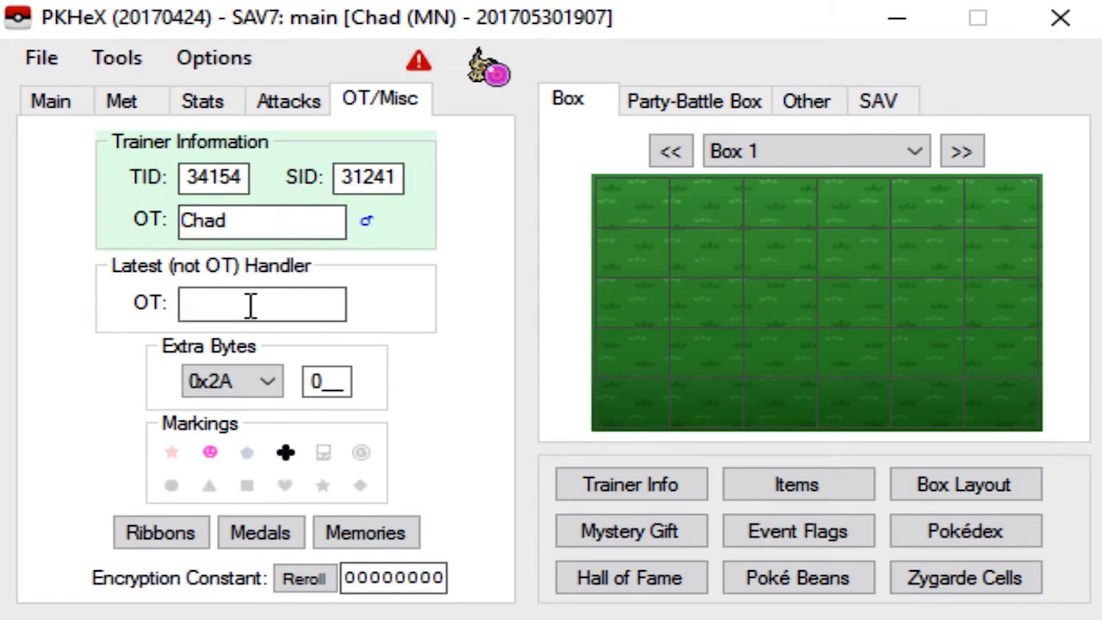
mouse_move(163, 357)
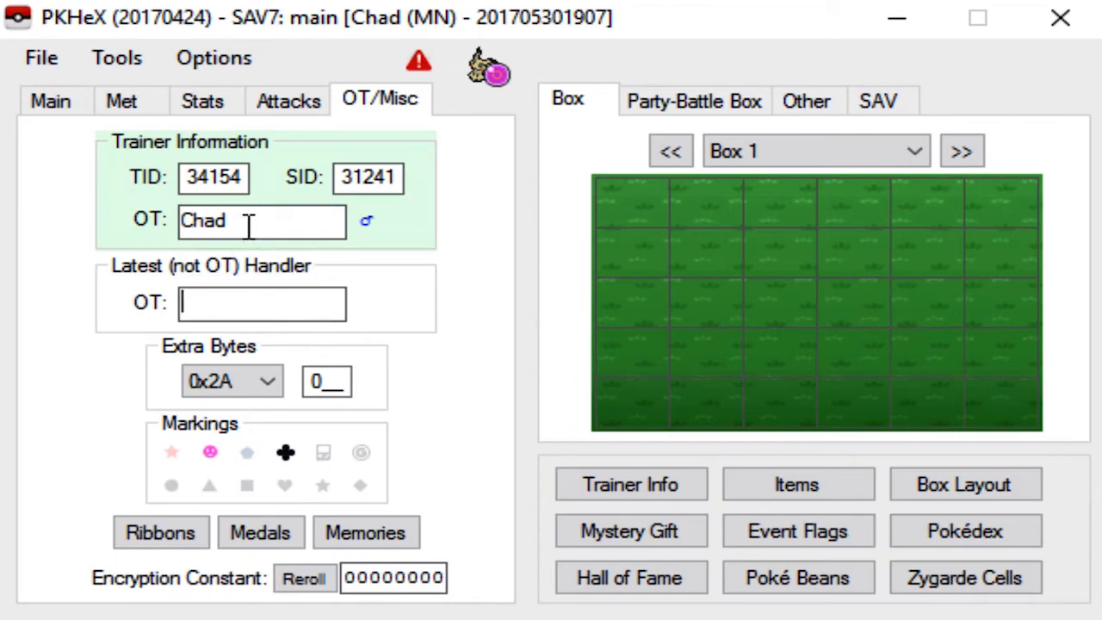
mouse_move(310, 336)
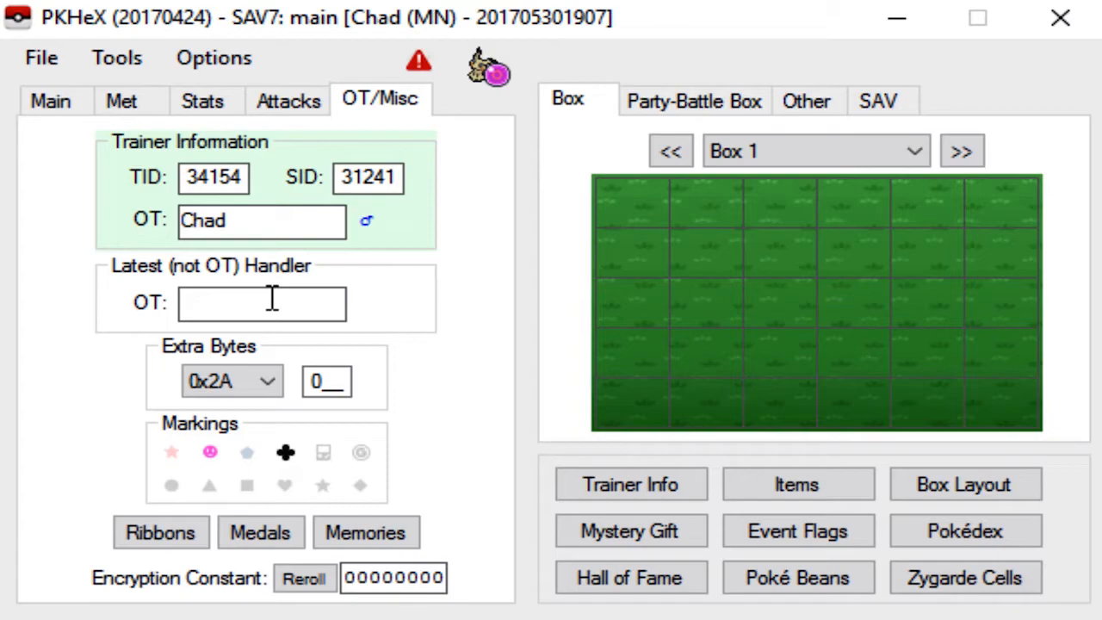
mouse_move(262, 289)
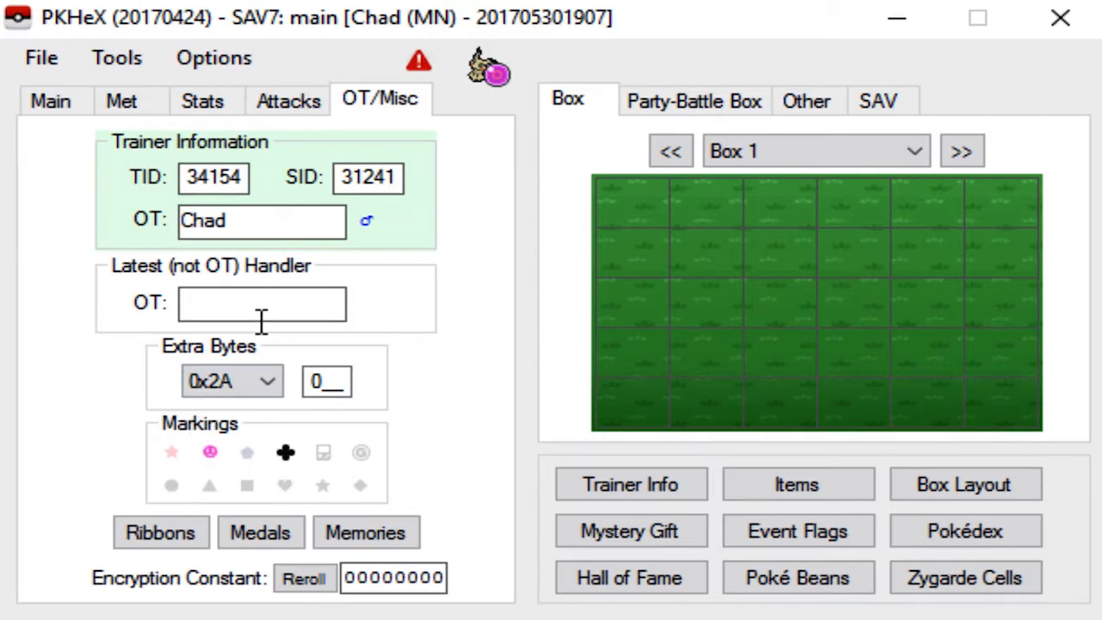
mouse_move(289, 309)
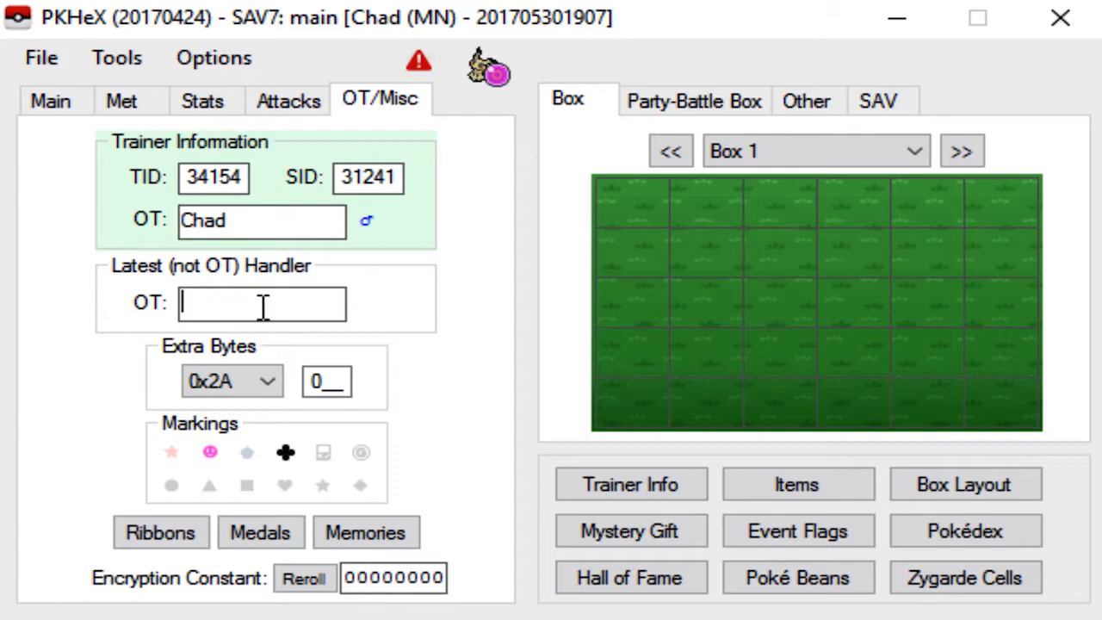
mouse_move(319, 215)
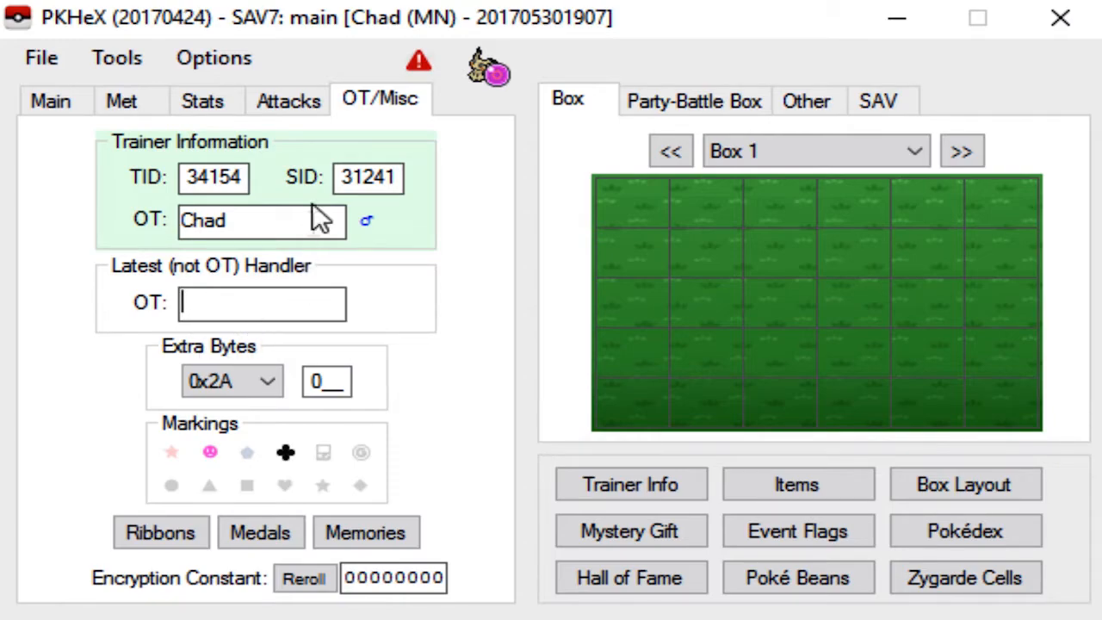
click(262, 220)
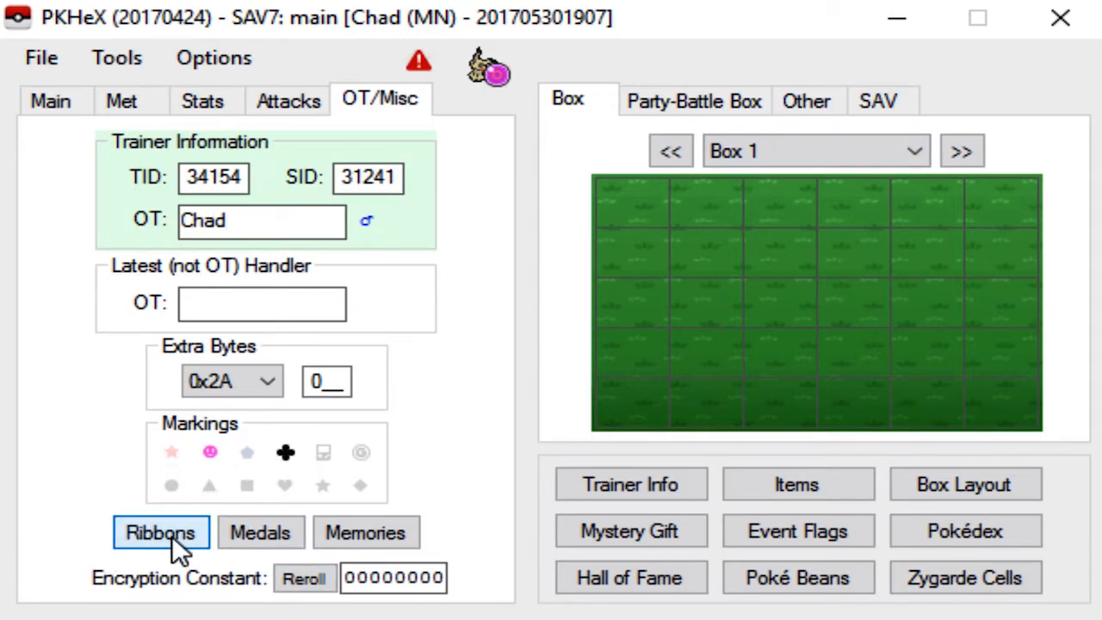
click(327, 382)
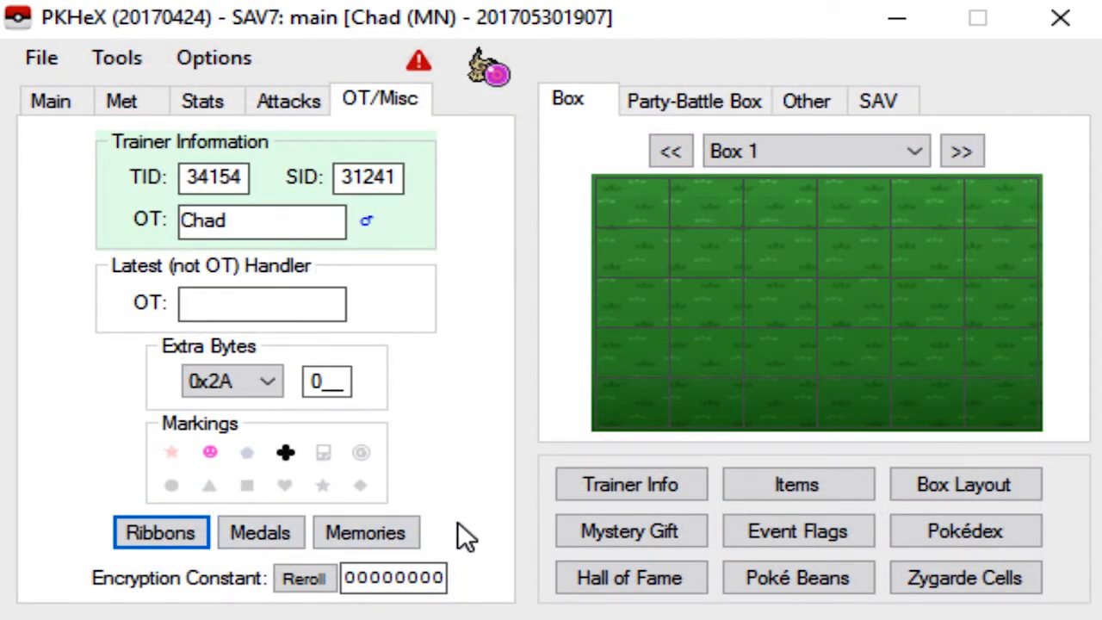
click(260, 531)
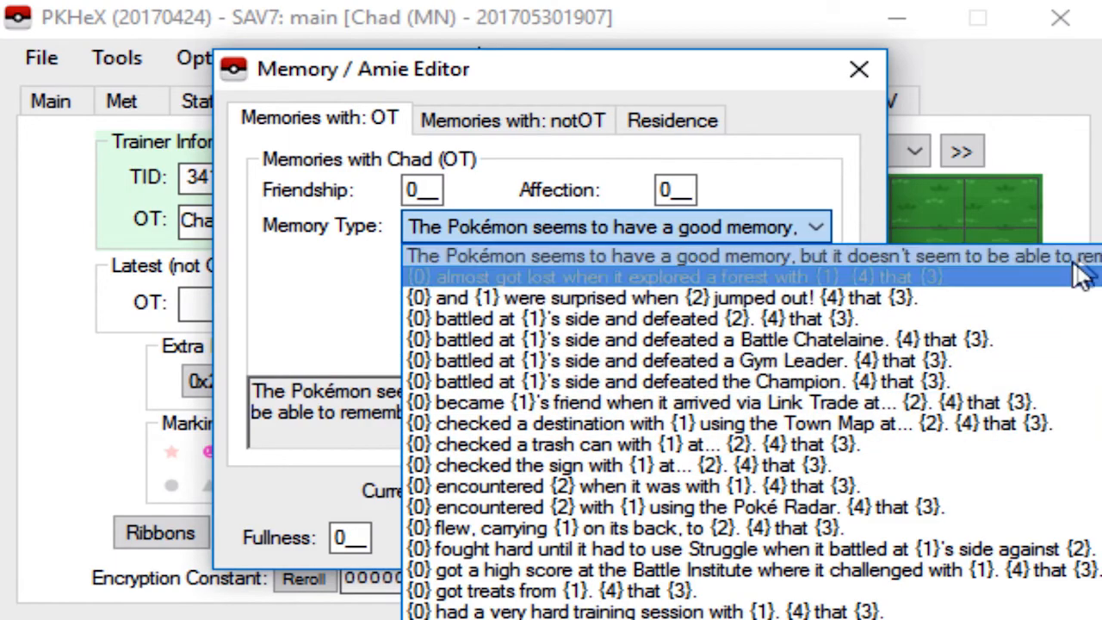
click(857, 68)
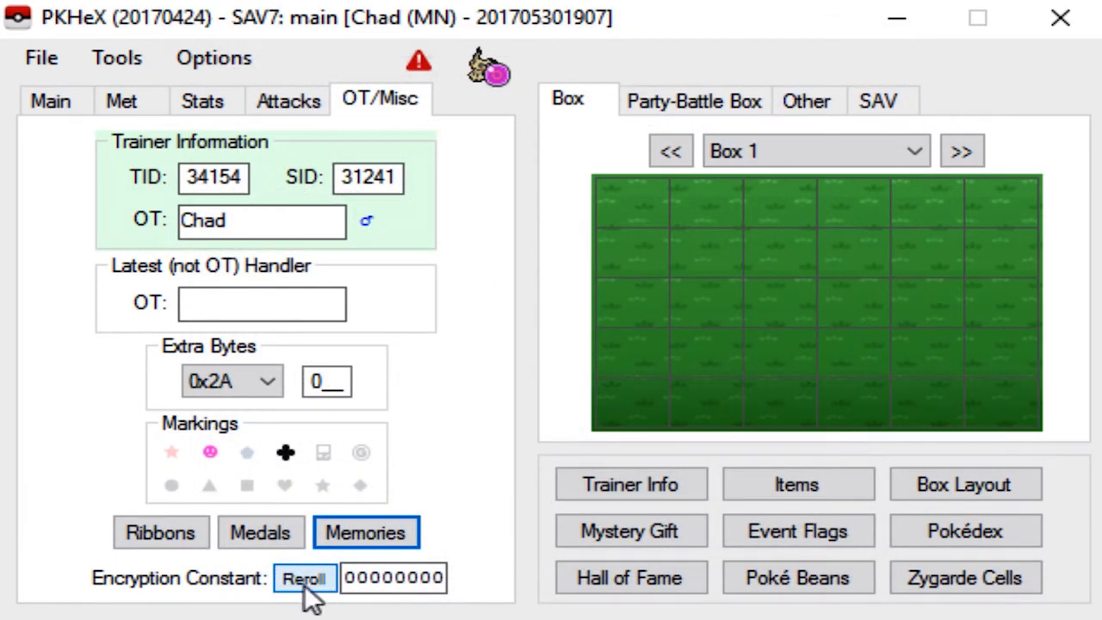
Reroll the encryption constant and generate a fresh shiny PID (724E8D27)
click(305, 578)
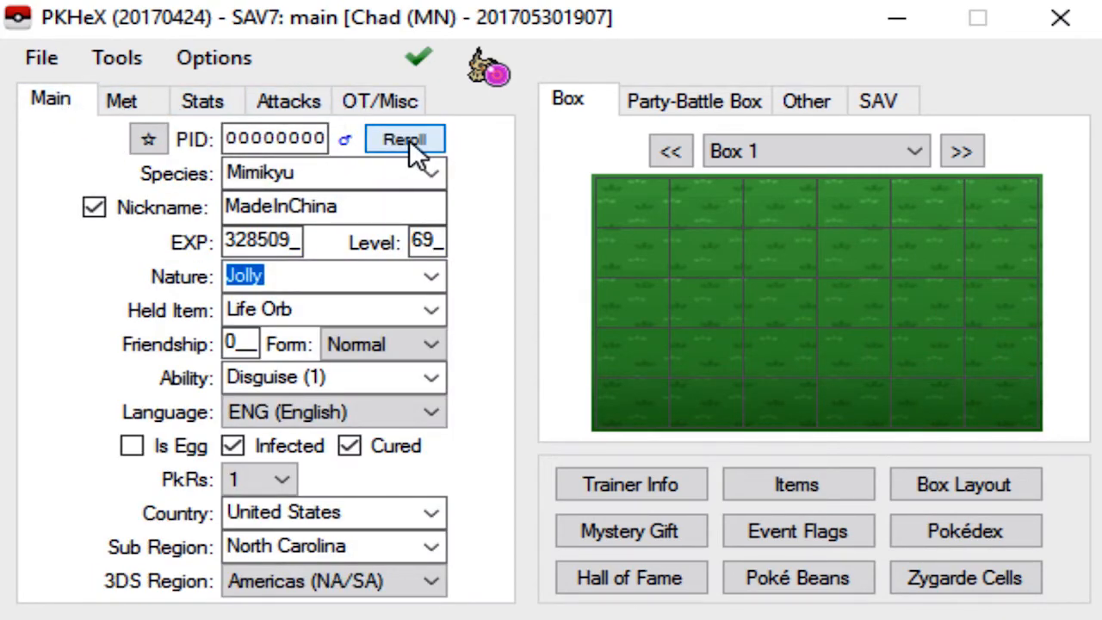
click(403, 137)
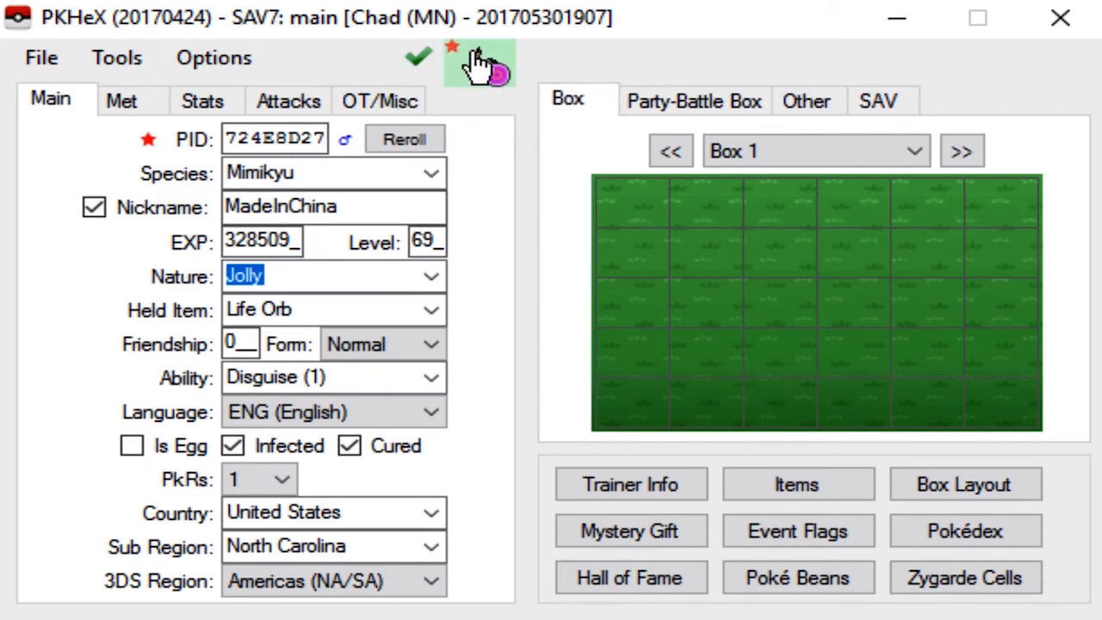
mouse_move(478, 69)
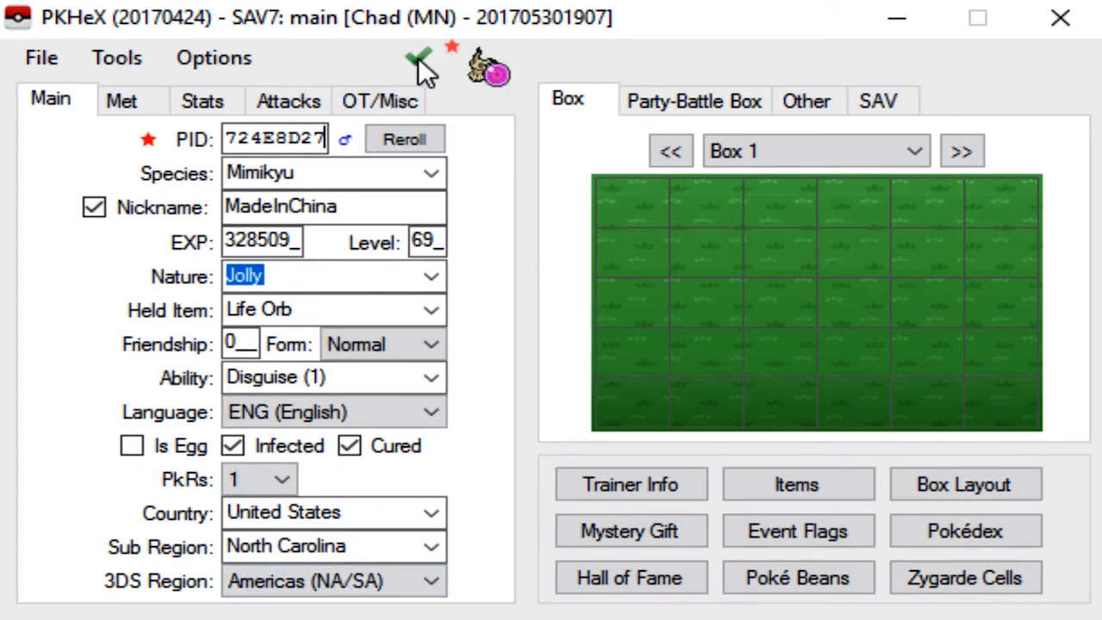
Run the legality check and acknowledge the Legal! result
click(416, 60)
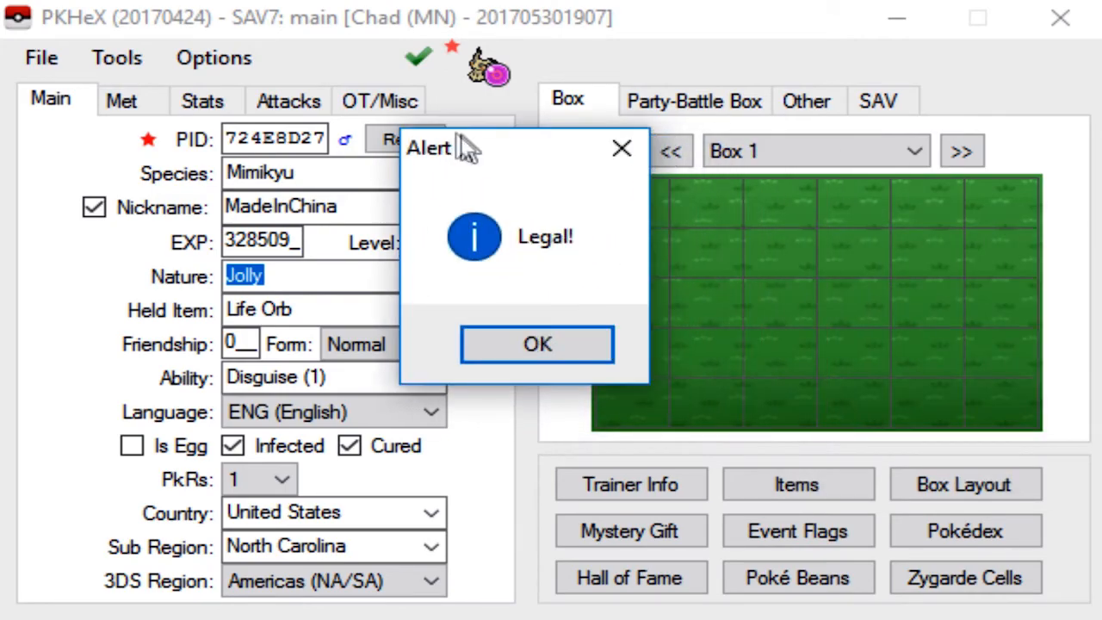
mouse_move(559, 172)
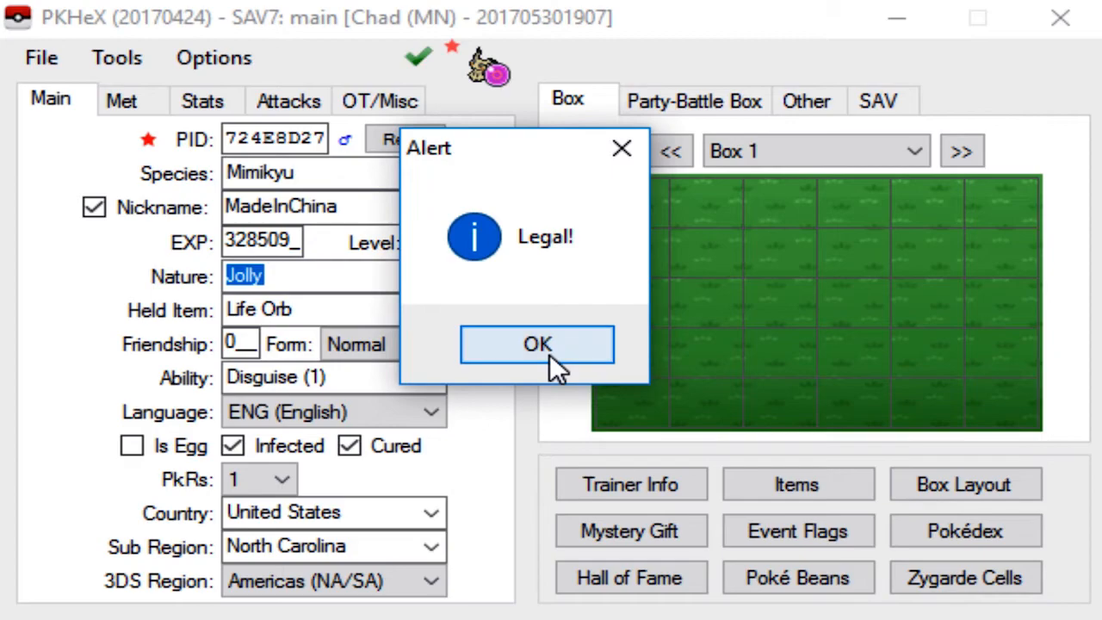
click(537, 344)
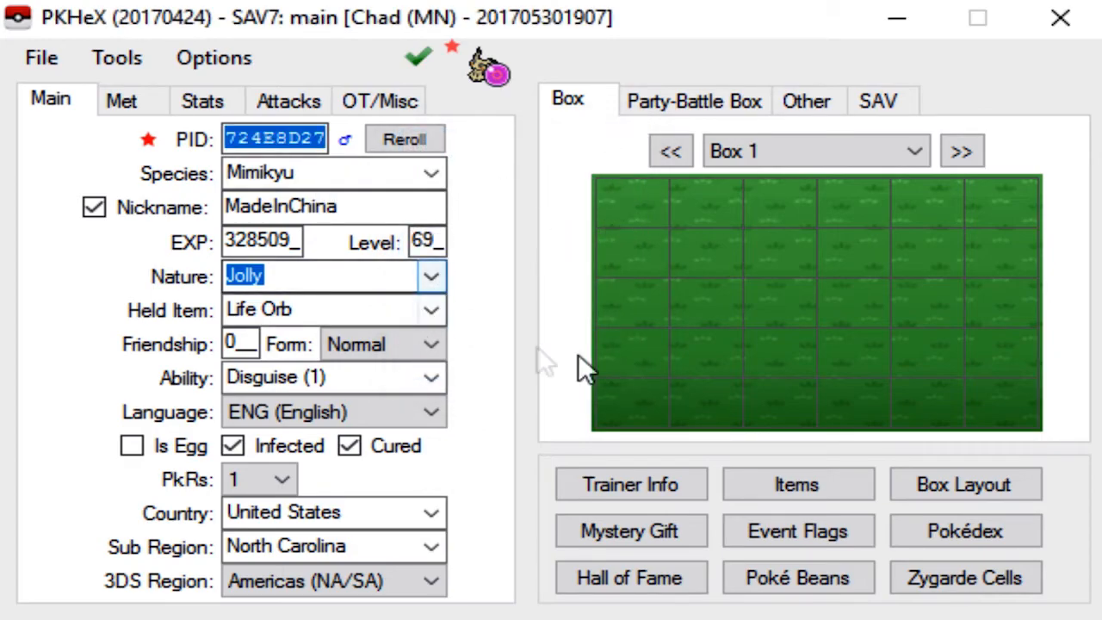
Set the Mimikyu into the last slot of Box 1 and export the main save
right_click(1032, 413)
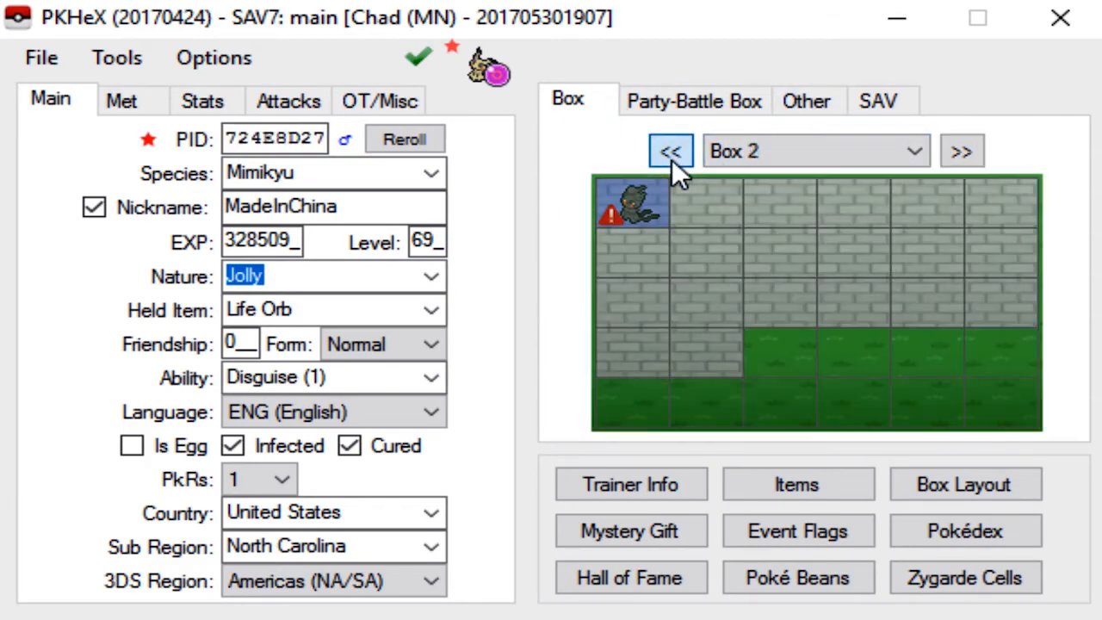
click(670, 151)
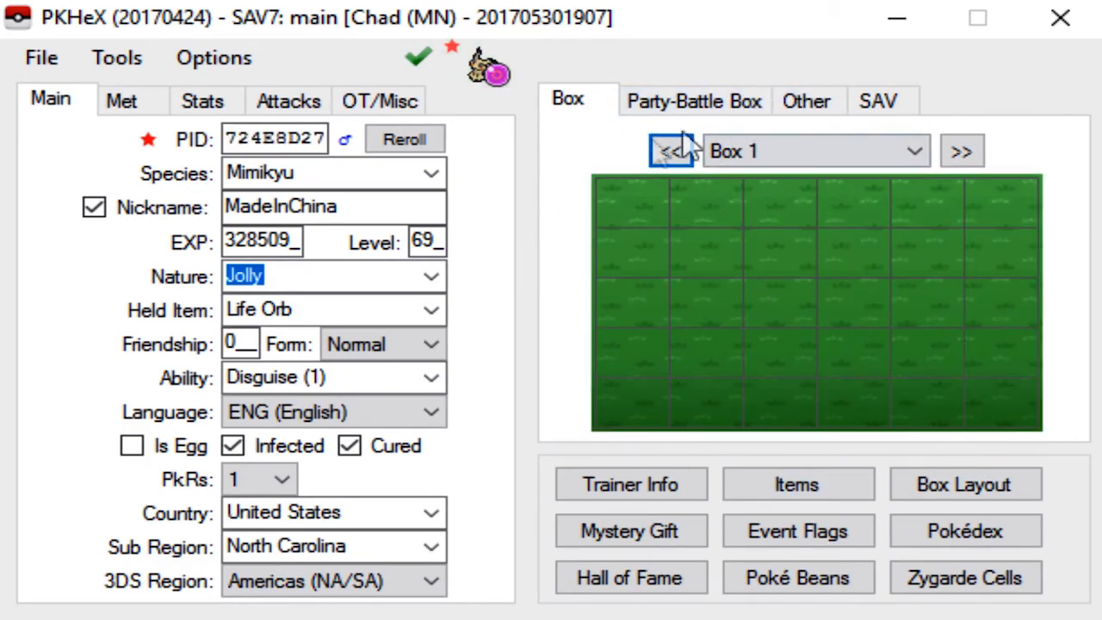
mouse_move(847, 181)
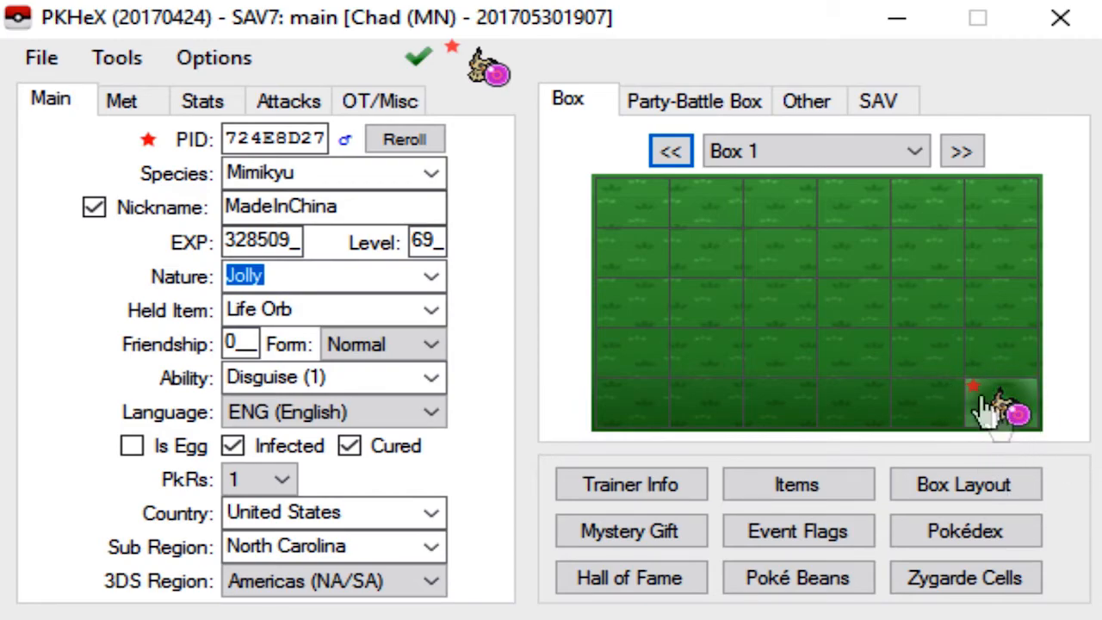
click(42, 59)
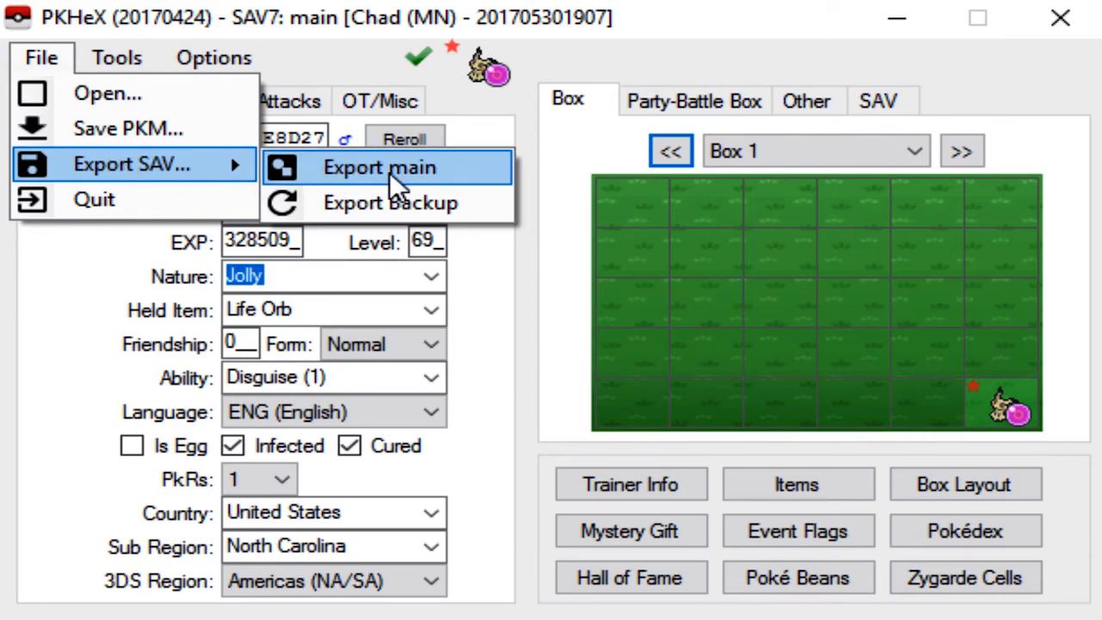
click(378, 167)
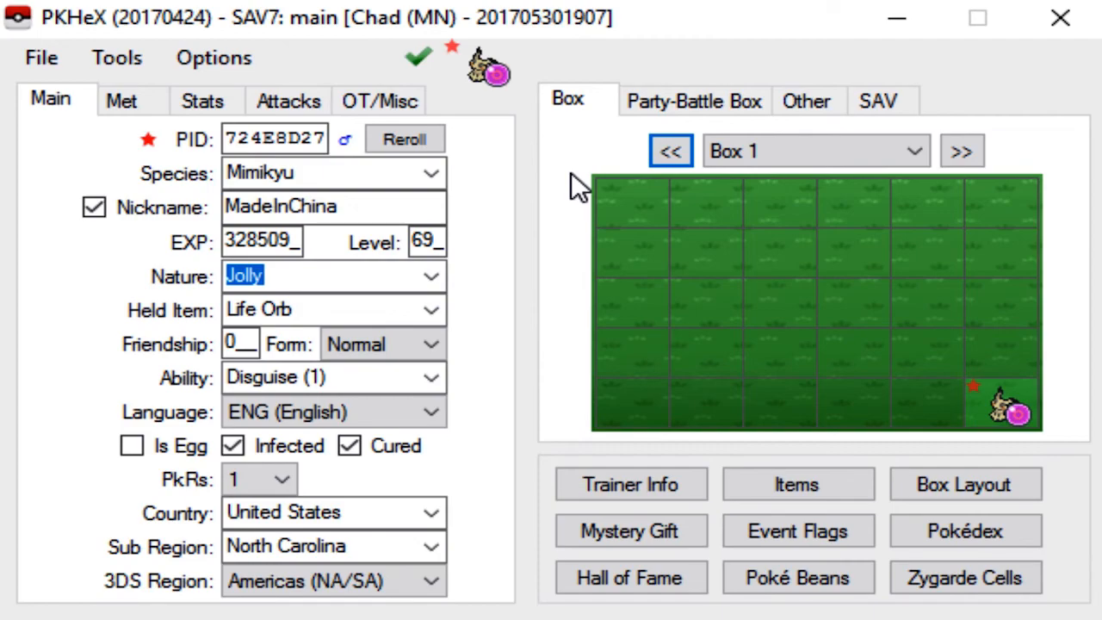
mouse_move(86, 129)
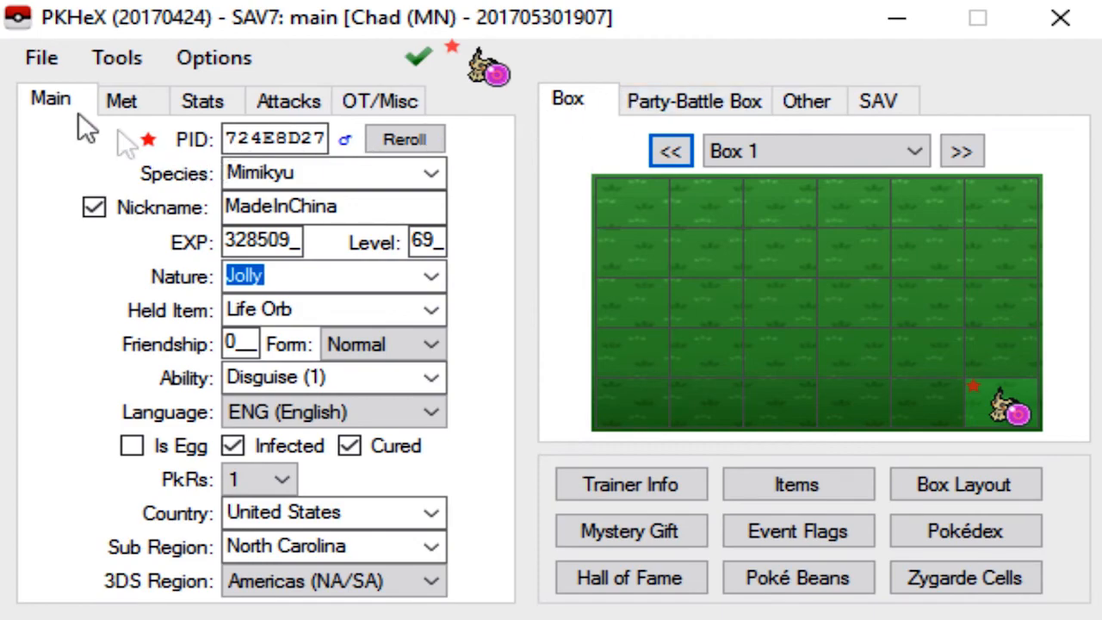
mouse_move(473, 129)
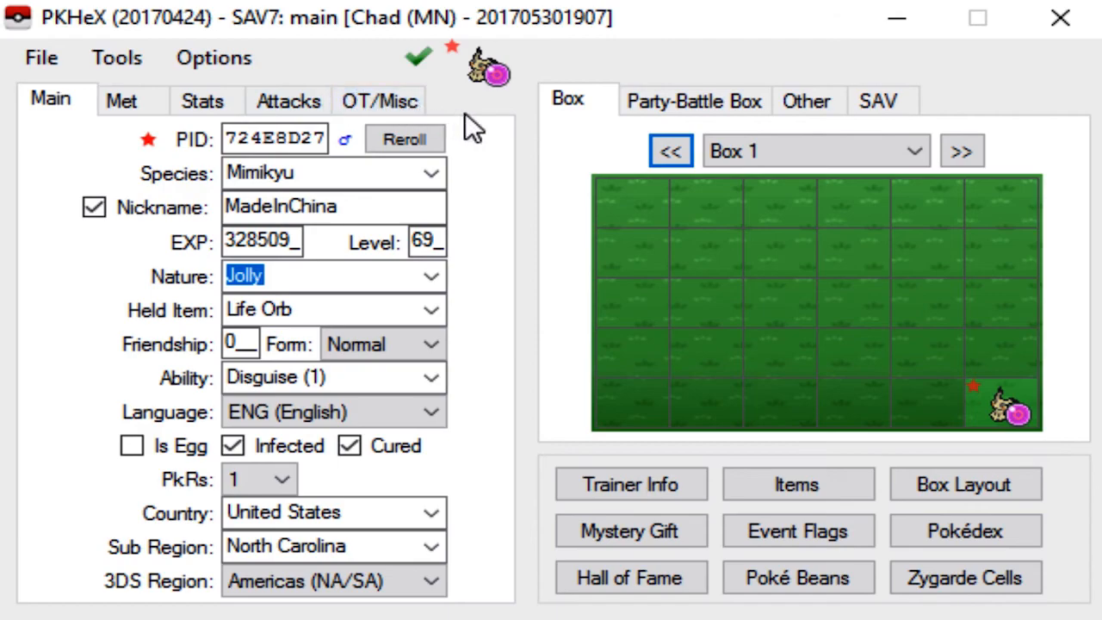